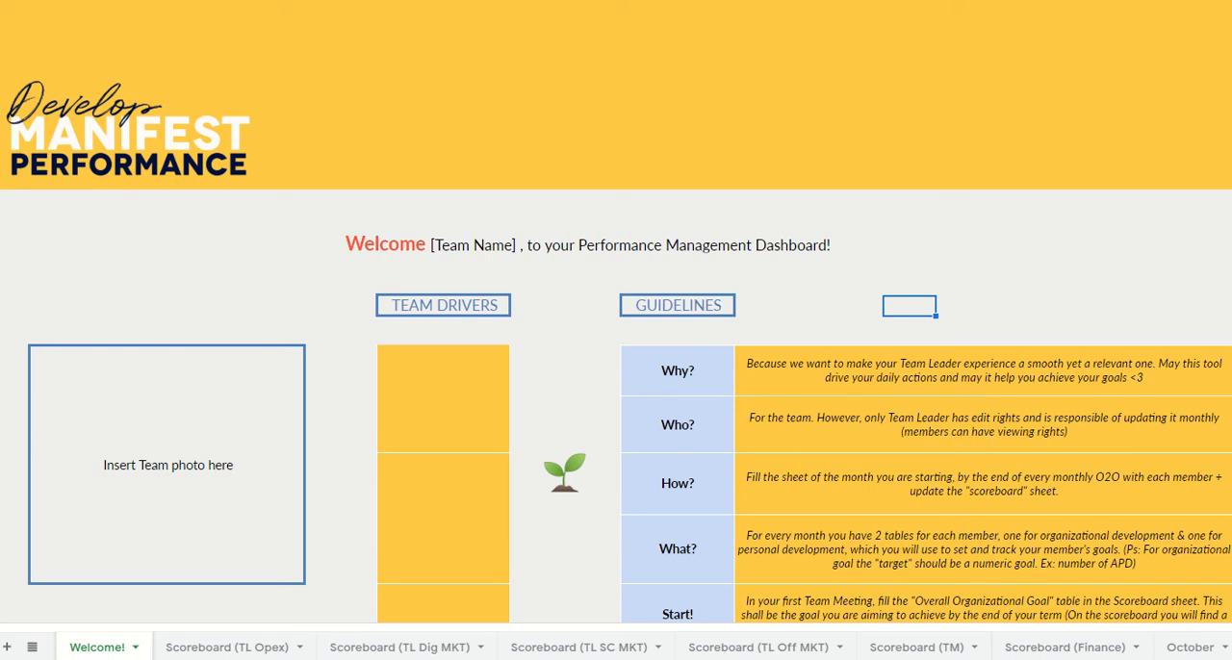
{"action": "mouse_move", "coordinate": [321, 400]}
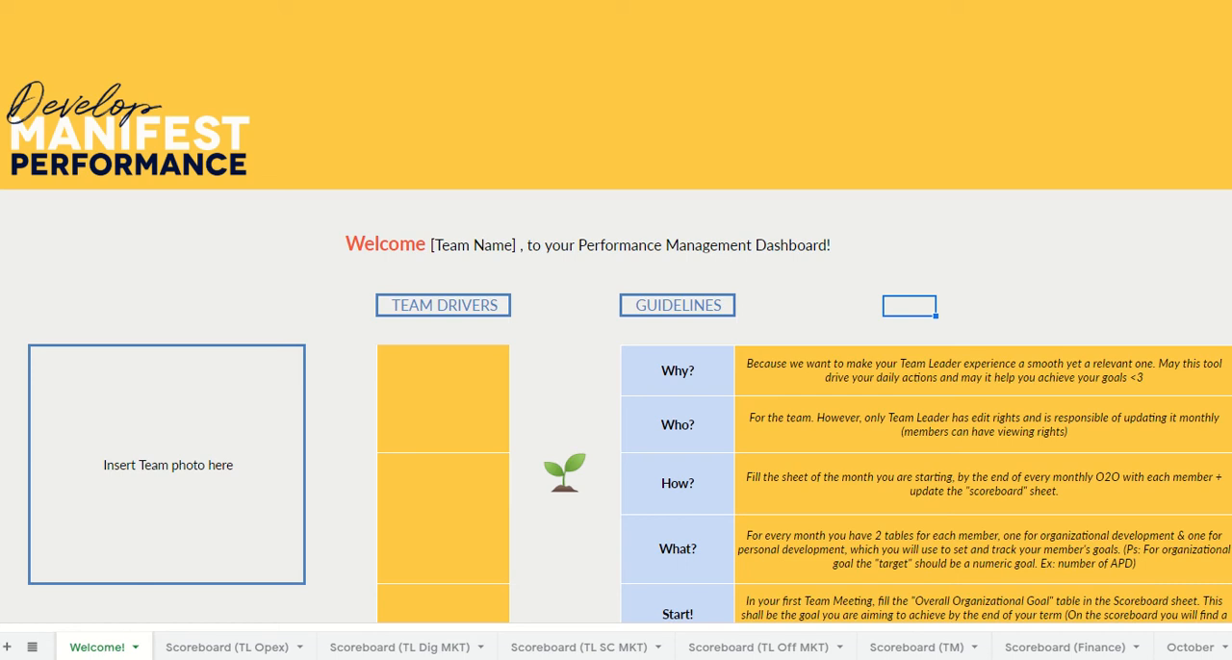
{"action": "mouse_move", "coordinate": [162, 80]}
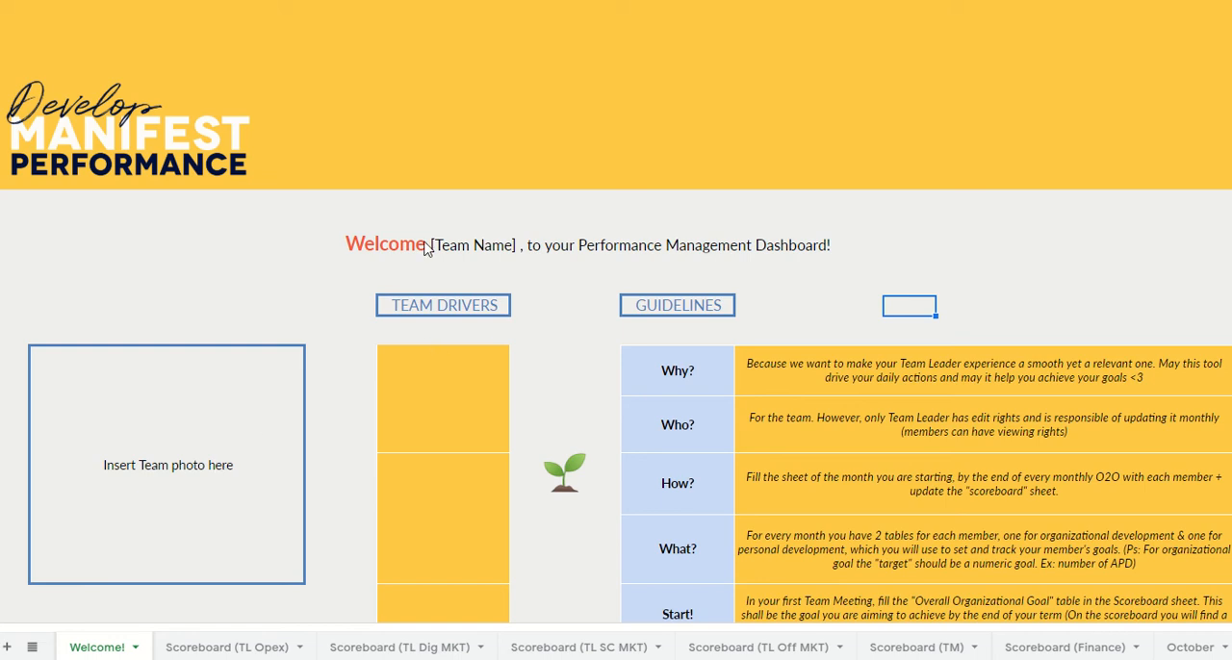
- Switch to the Scoreboard (TL Opex) sheet with the organizational goal tables
{"action": "left_click", "coordinate": [443, 400]}
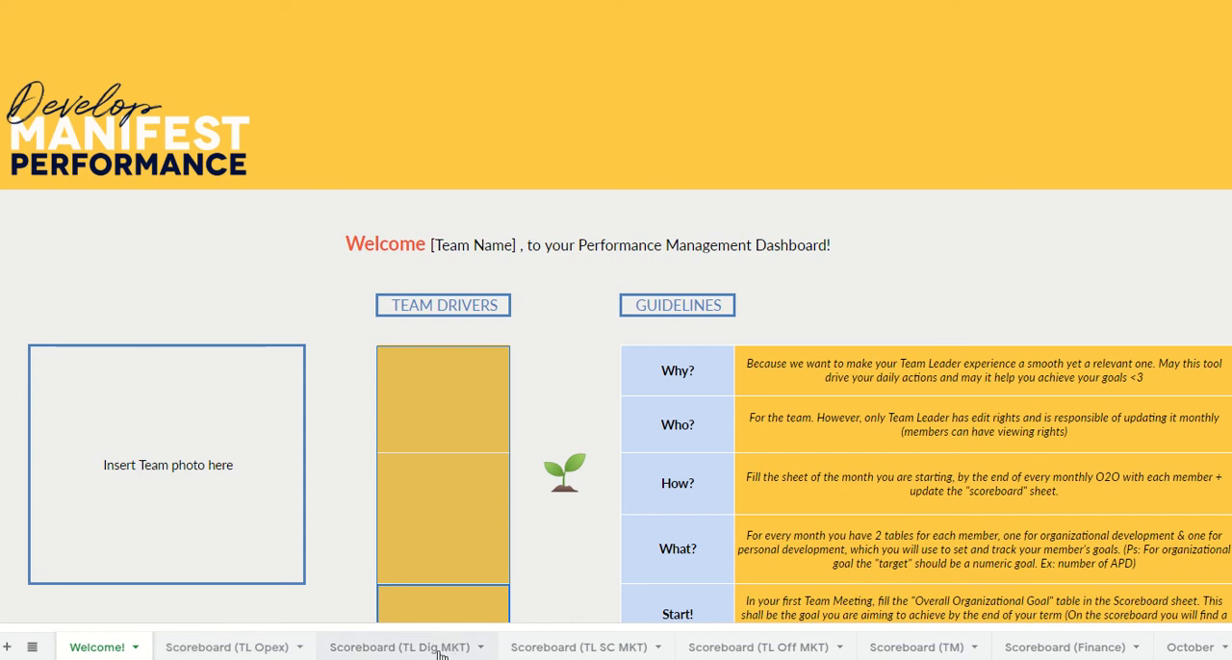
{"action": "left_click", "coordinate": [577, 647]}
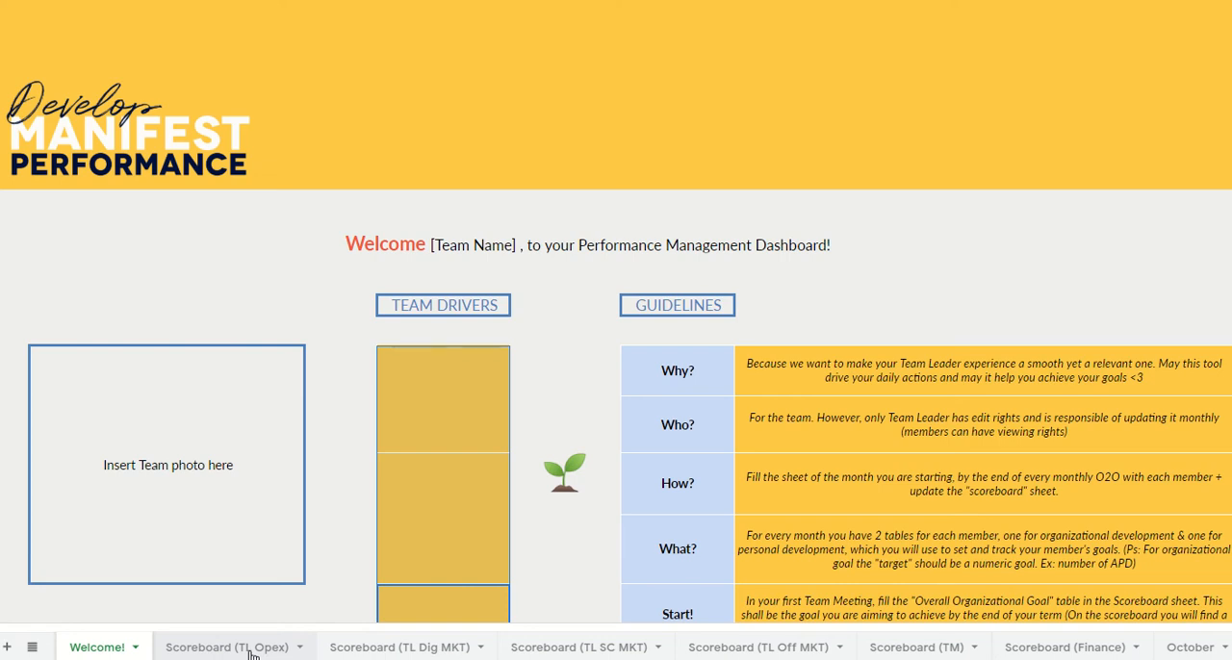
{"action": "mouse_move", "coordinate": [169, 646]}
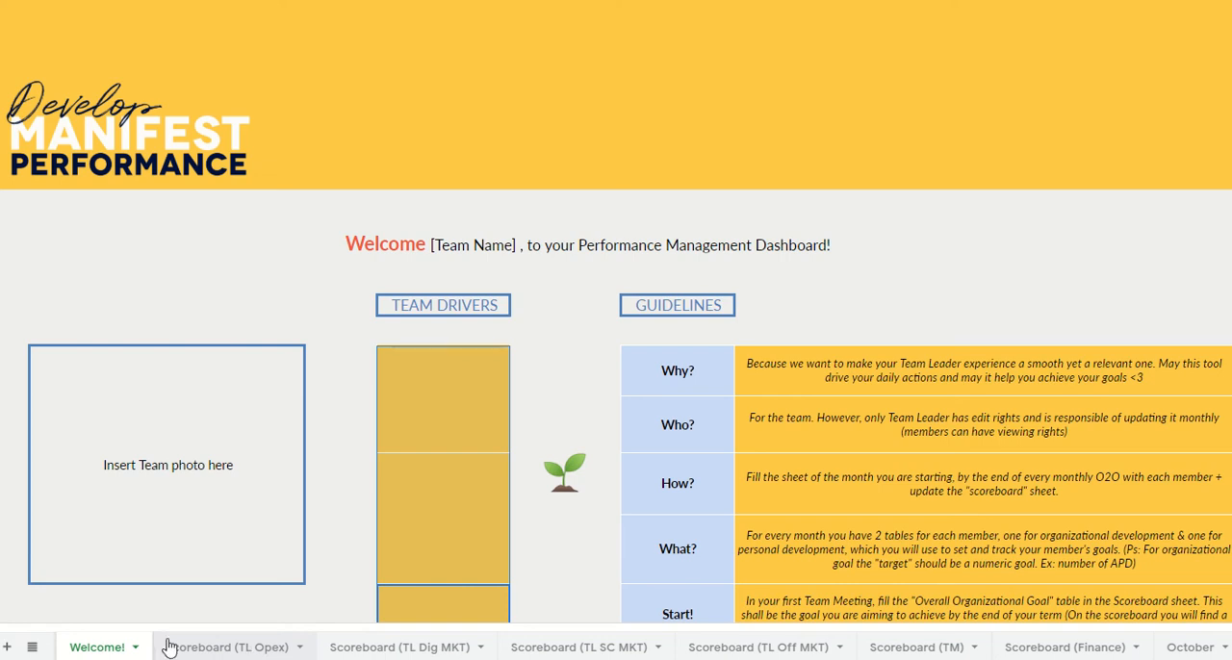
{"action": "left_click", "coordinate": [223, 647]}
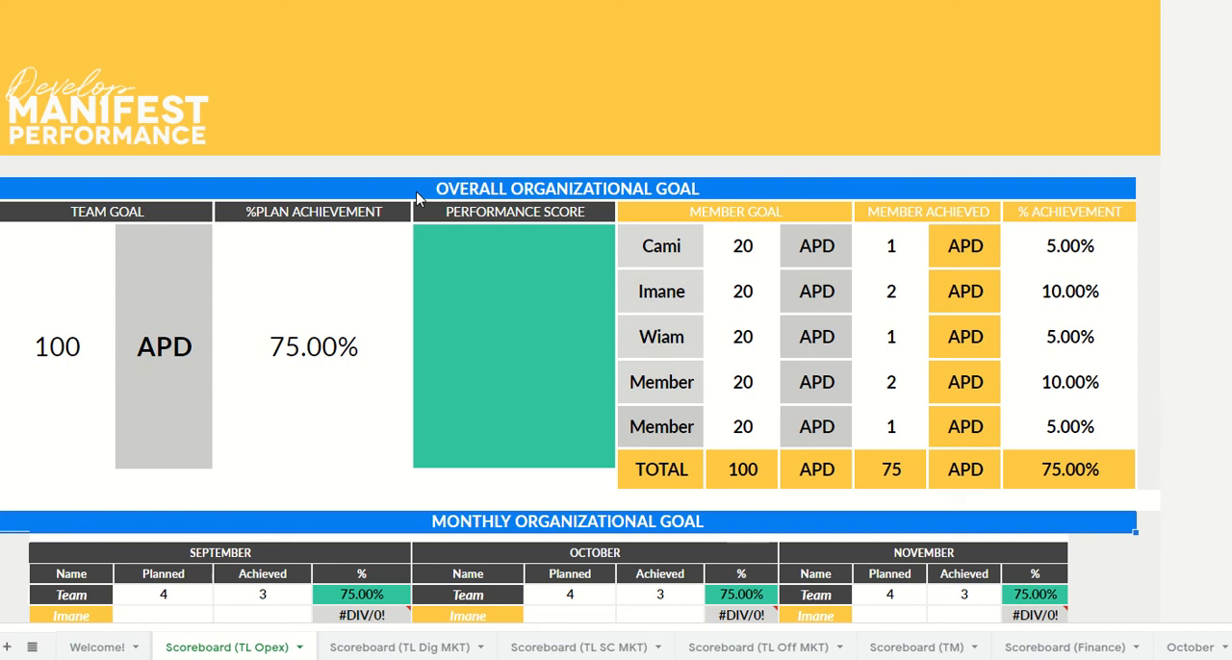
{"action": "mouse_move", "coordinate": [85, 342]}
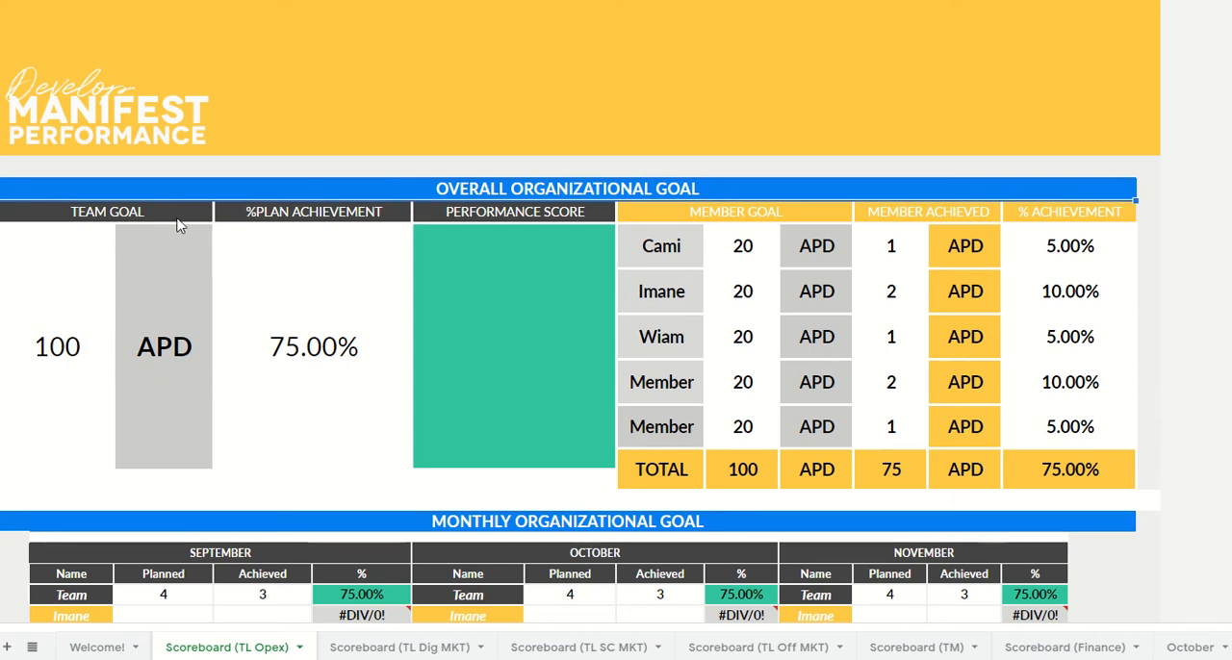
- Point out the team goal's APD unit, the 75.00% plan achievement and the empty performance score box
{"action": "left_click", "coordinate": [164, 347]}
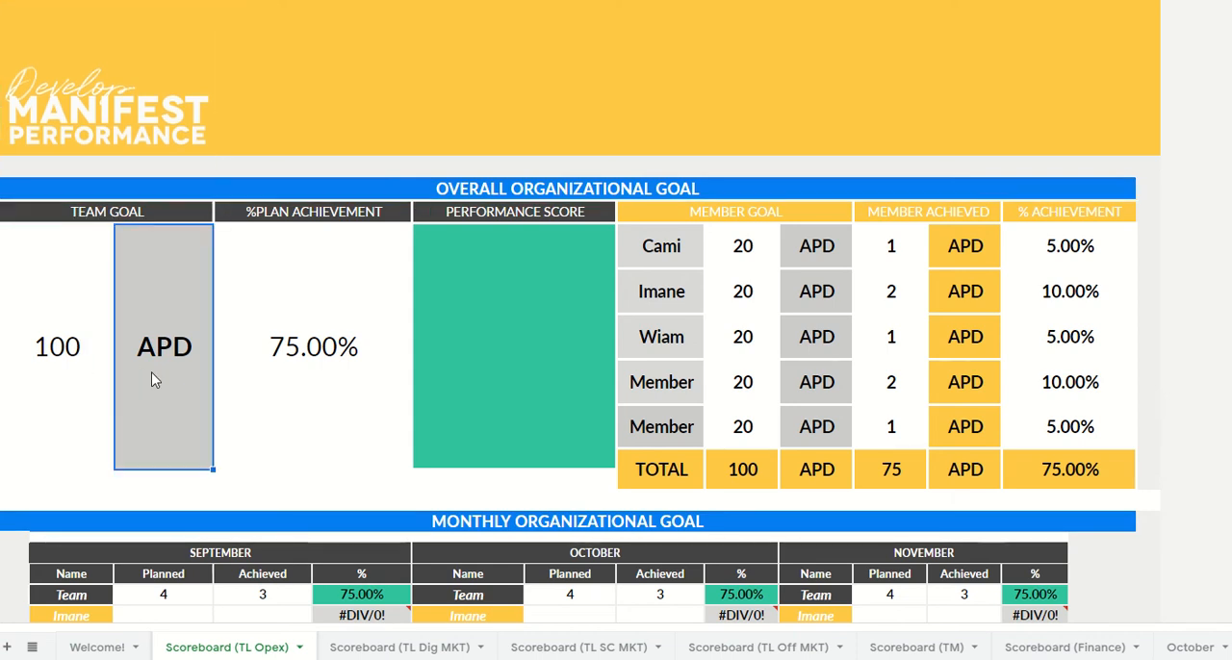
{"action": "left_click", "coordinate": [312, 346]}
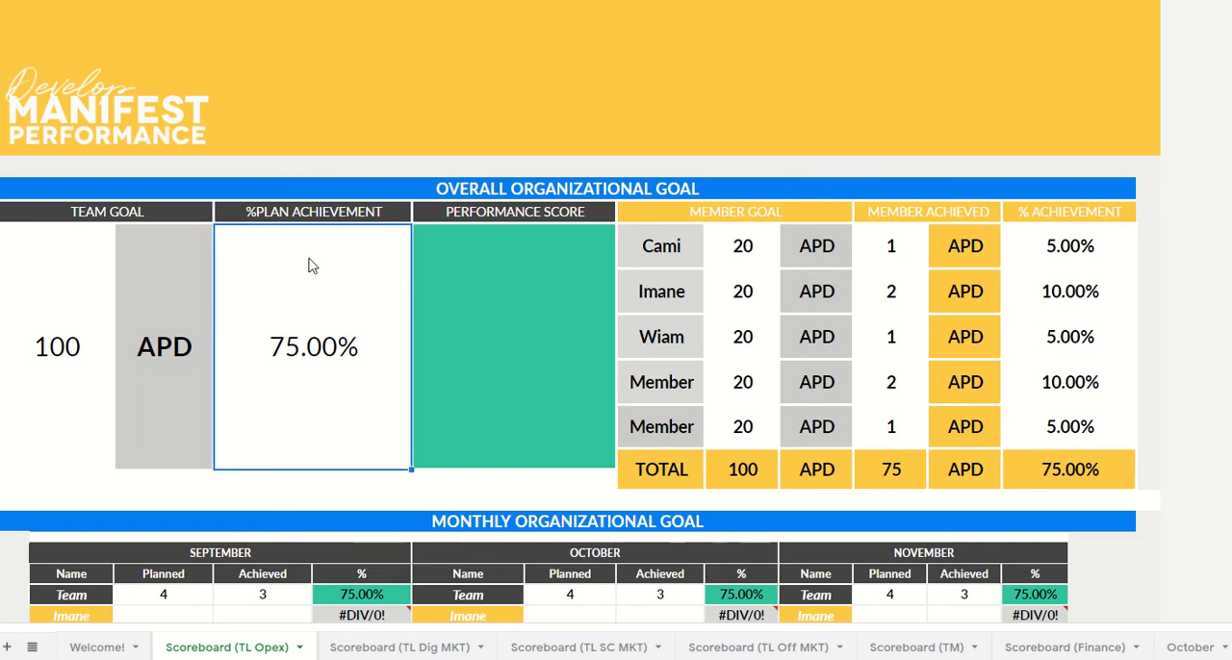
{"action": "mouse_move", "coordinate": [289, 454]}
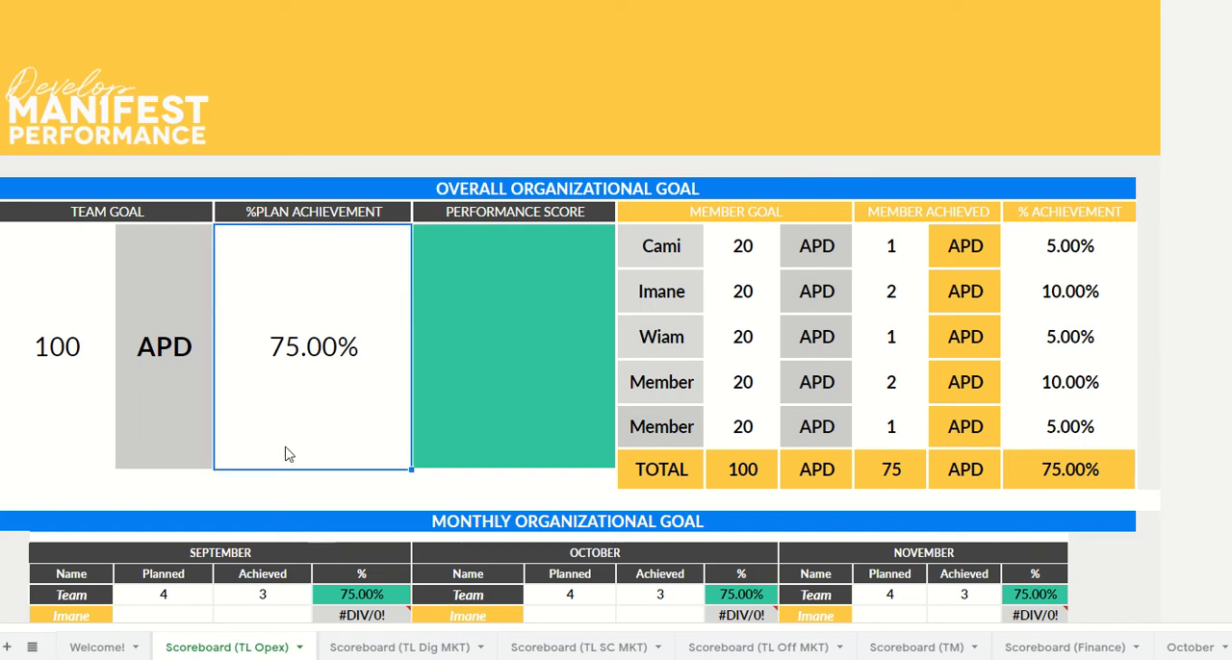
{"action": "mouse_move", "coordinate": [366, 298]}
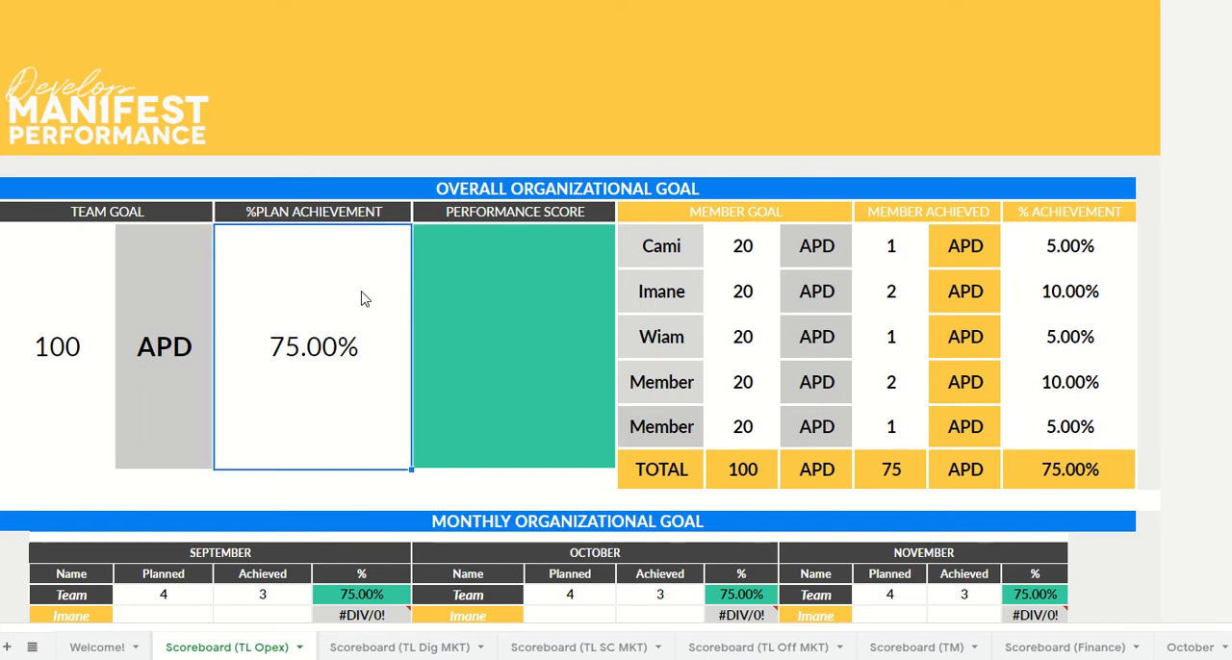
{"action": "left_click", "coordinate": [514, 347]}
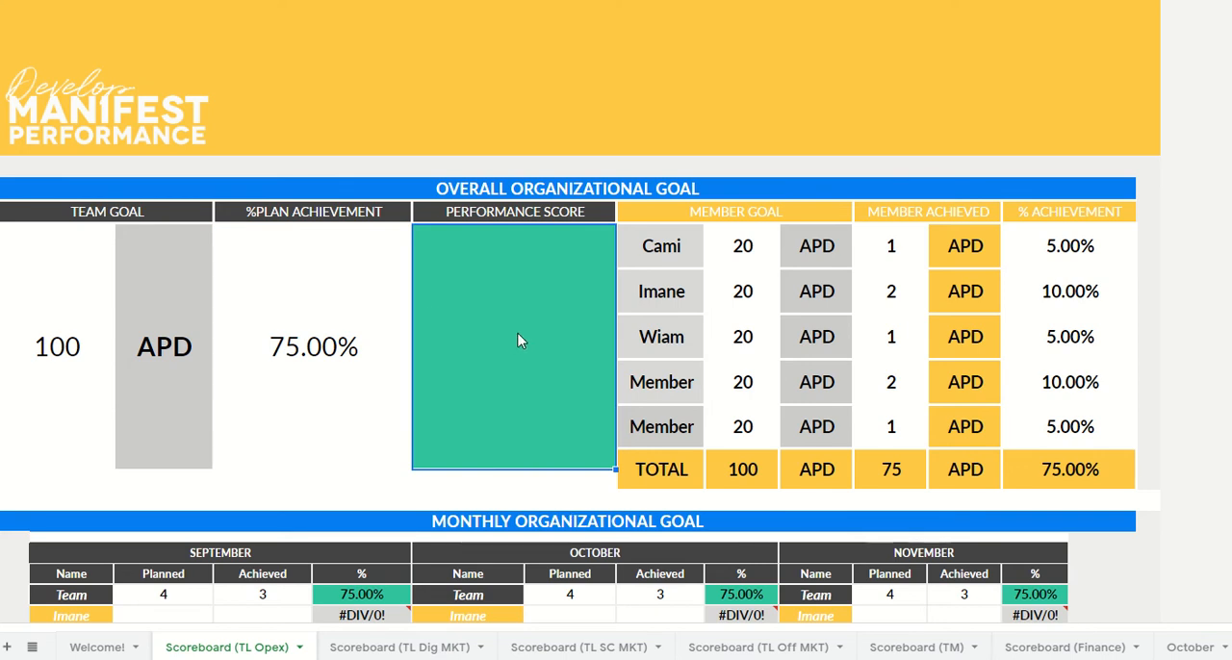
{"action": "mouse_move", "coordinate": [558, 73]}
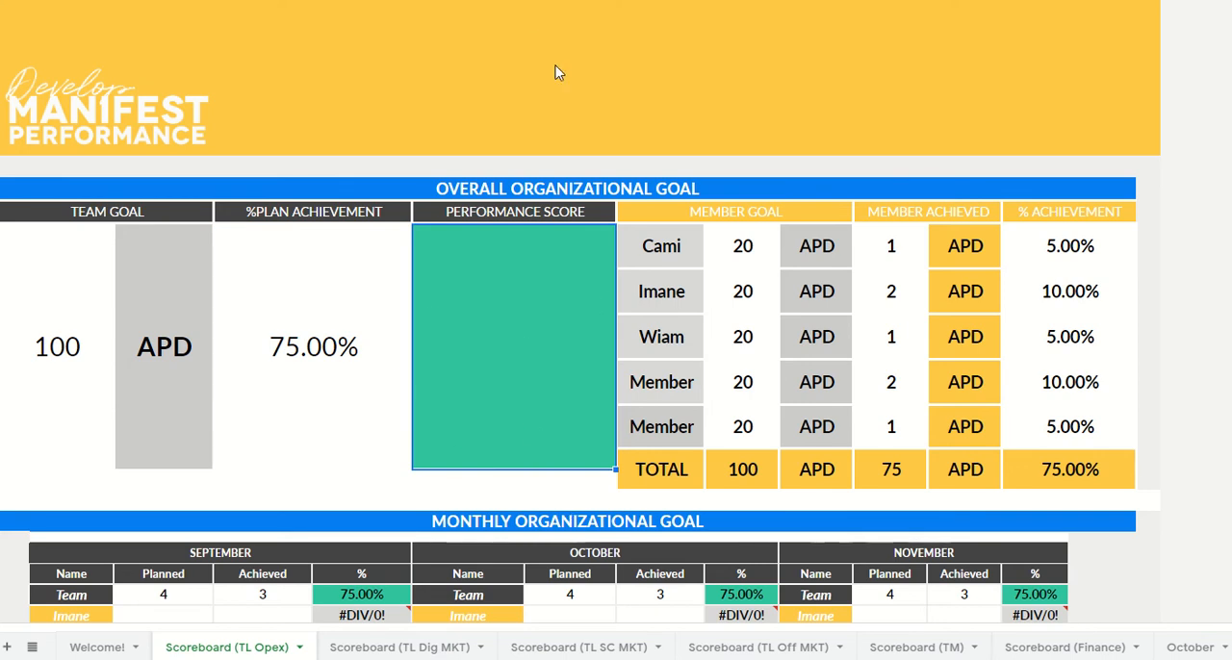
{"action": "mouse_move", "coordinate": [500, 447]}
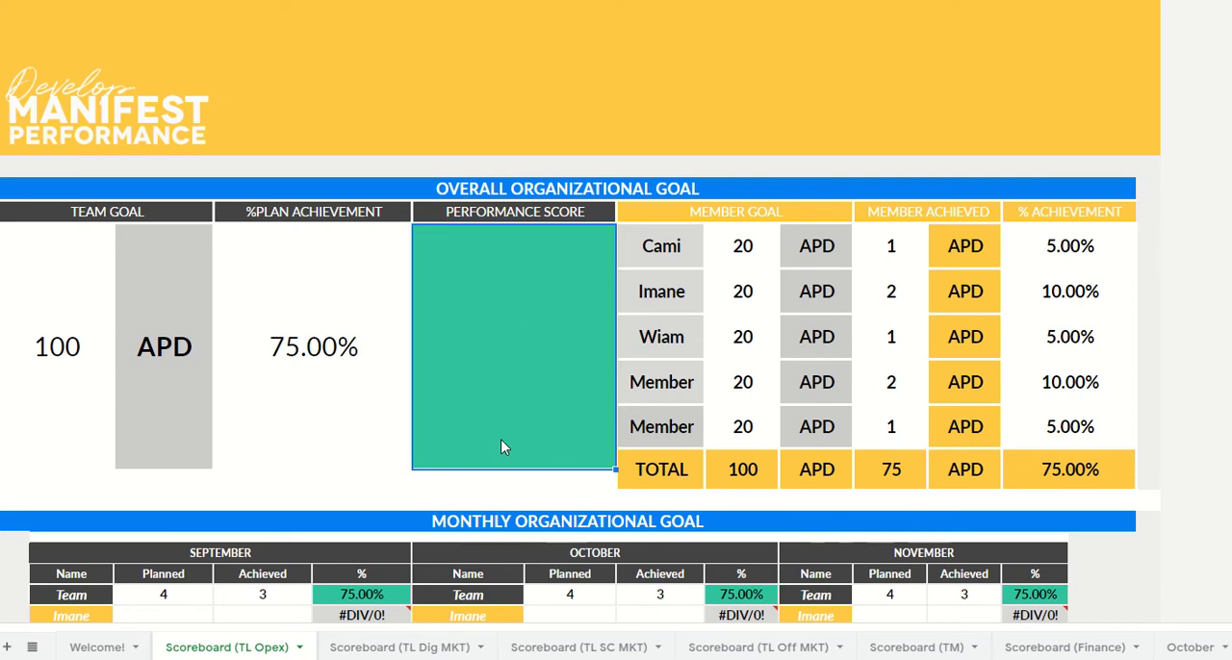
{"action": "mouse_move", "coordinate": [419, 419]}
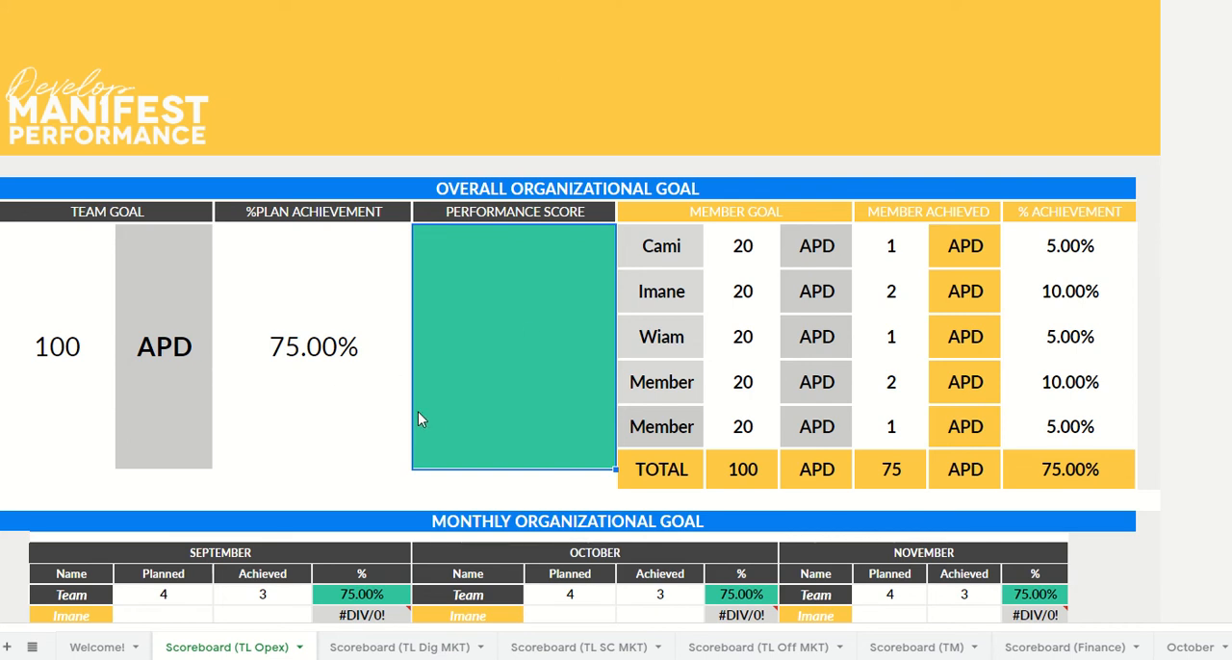
{"action": "mouse_move", "coordinate": [520, 337]}
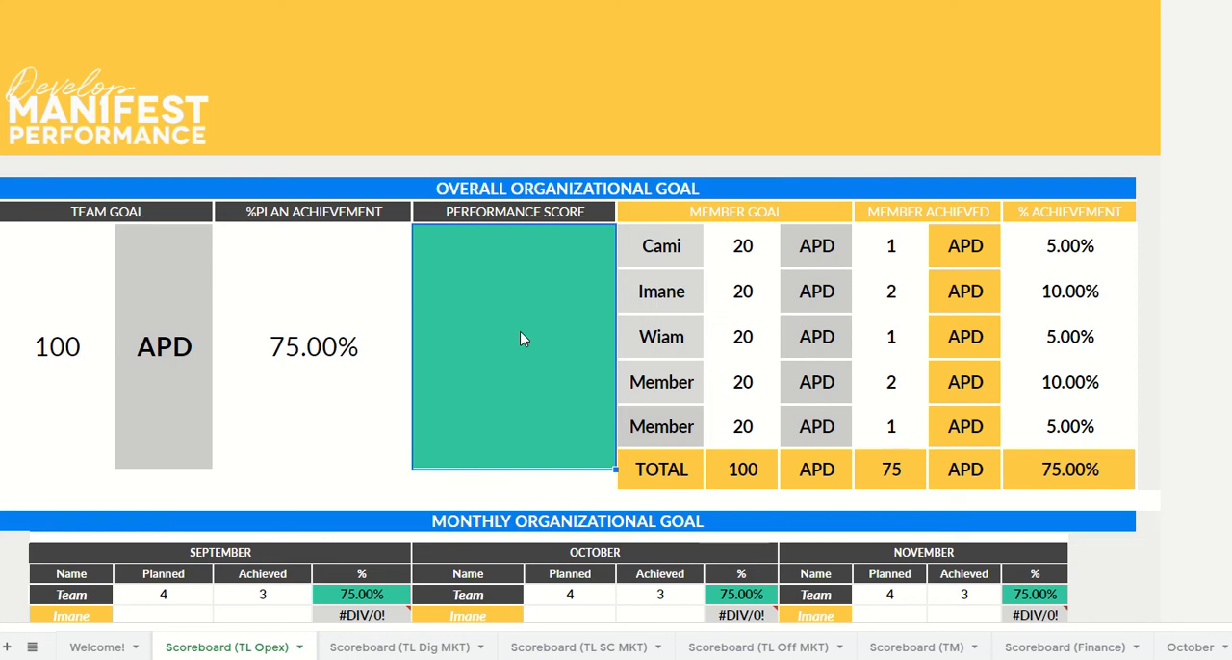
{"action": "mouse_move", "coordinate": [687, 243]}
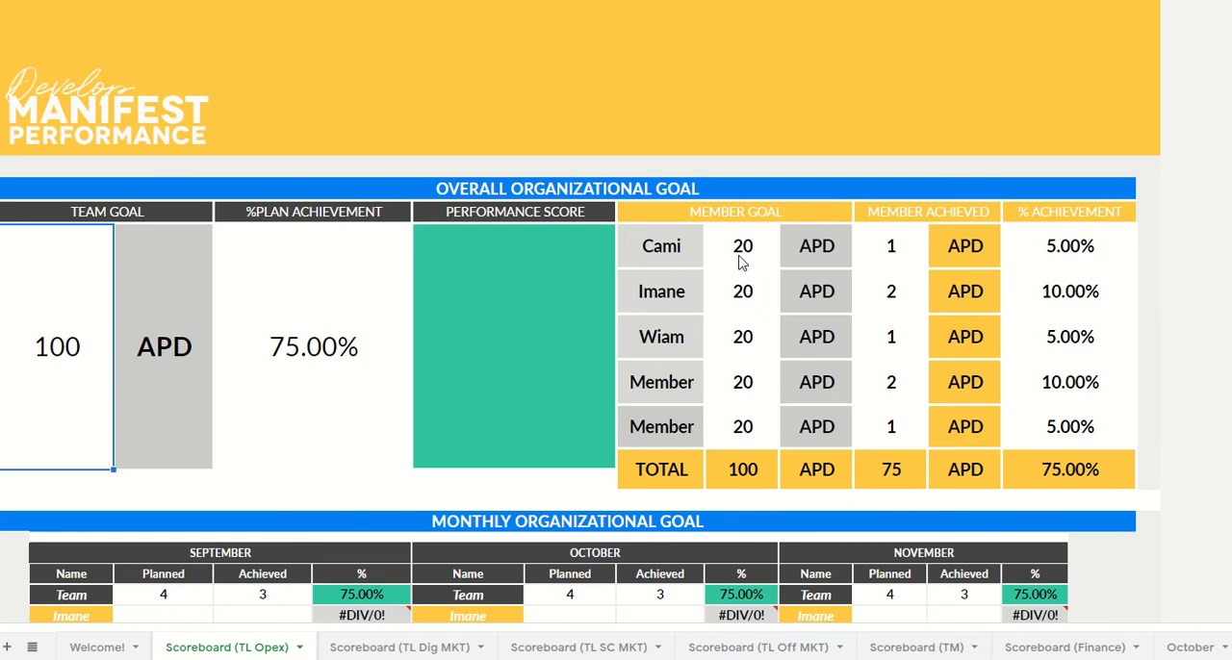
- Point out the member goals of 20, the first member's achieved count of 1 and the 75.00% total
{"action": "left_click", "coordinate": [743, 246]}
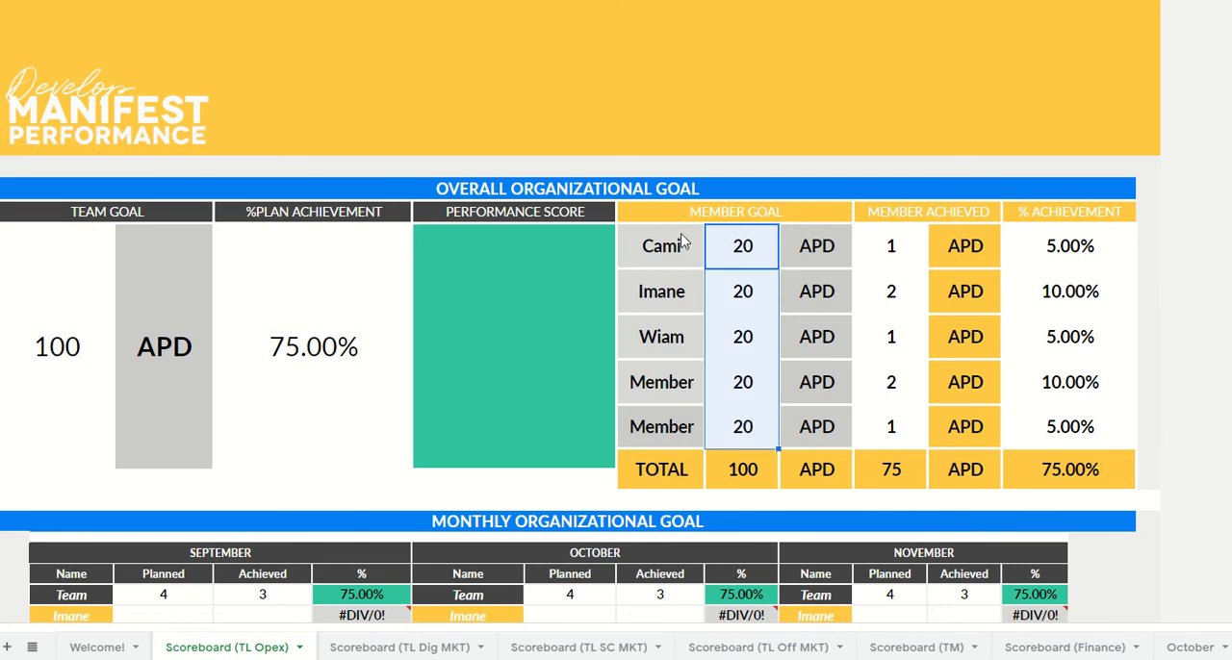
{"action": "left_click", "coordinate": [662, 246]}
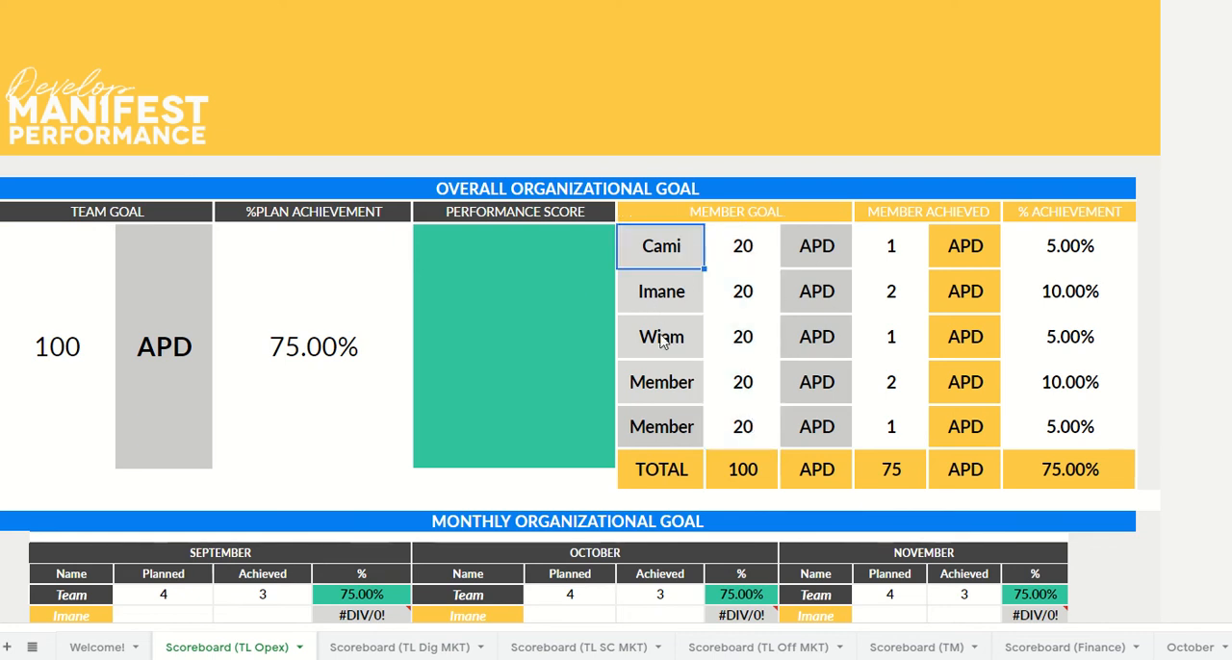
{"action": "mouse_move", "coordinate": [733, 462]}
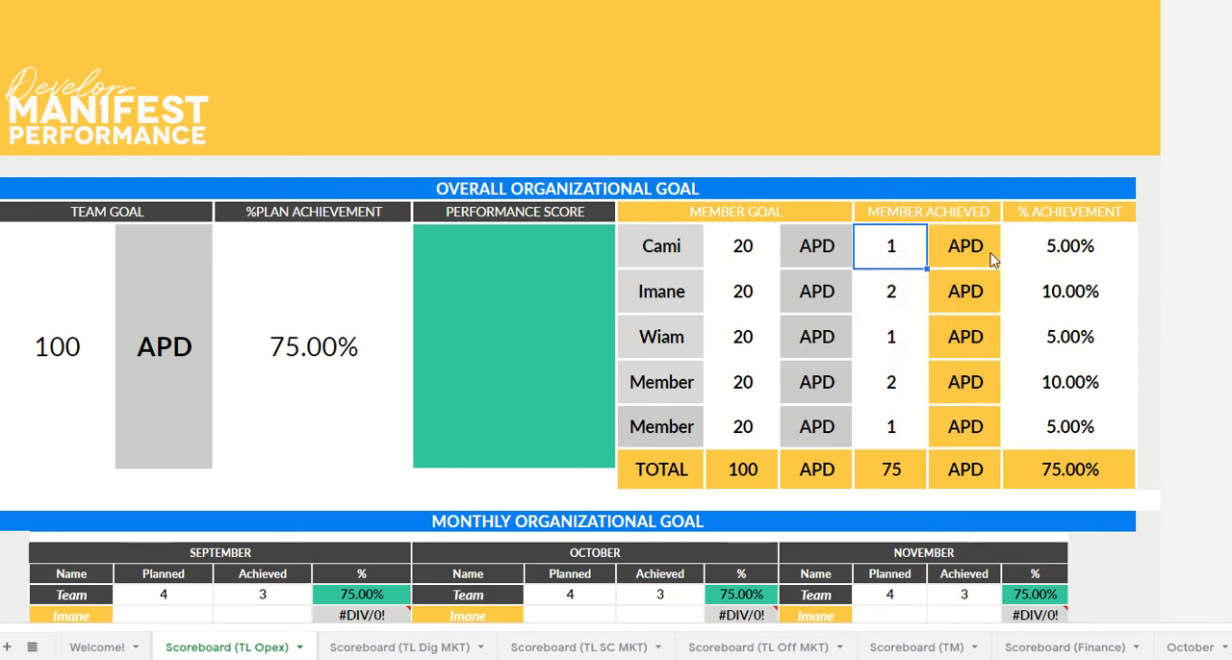
{"action": "mouse_move", "coordinate": [953, 304]}
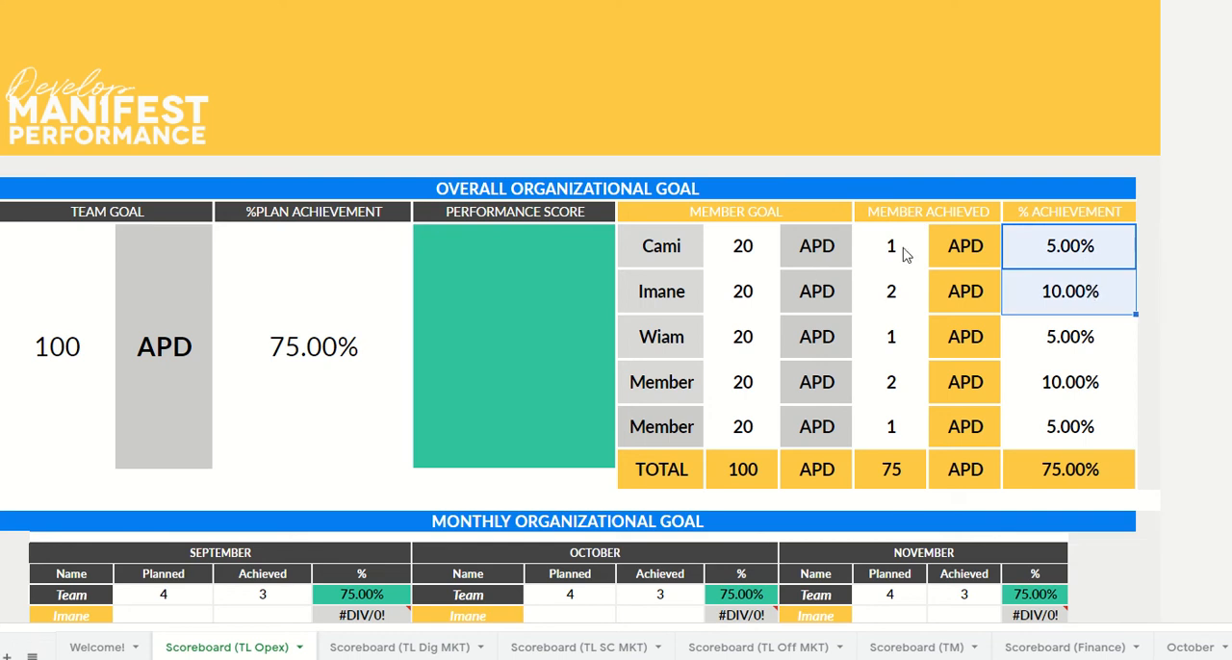
{"action": "mouse_move", "coordinate": [1074, 241]}
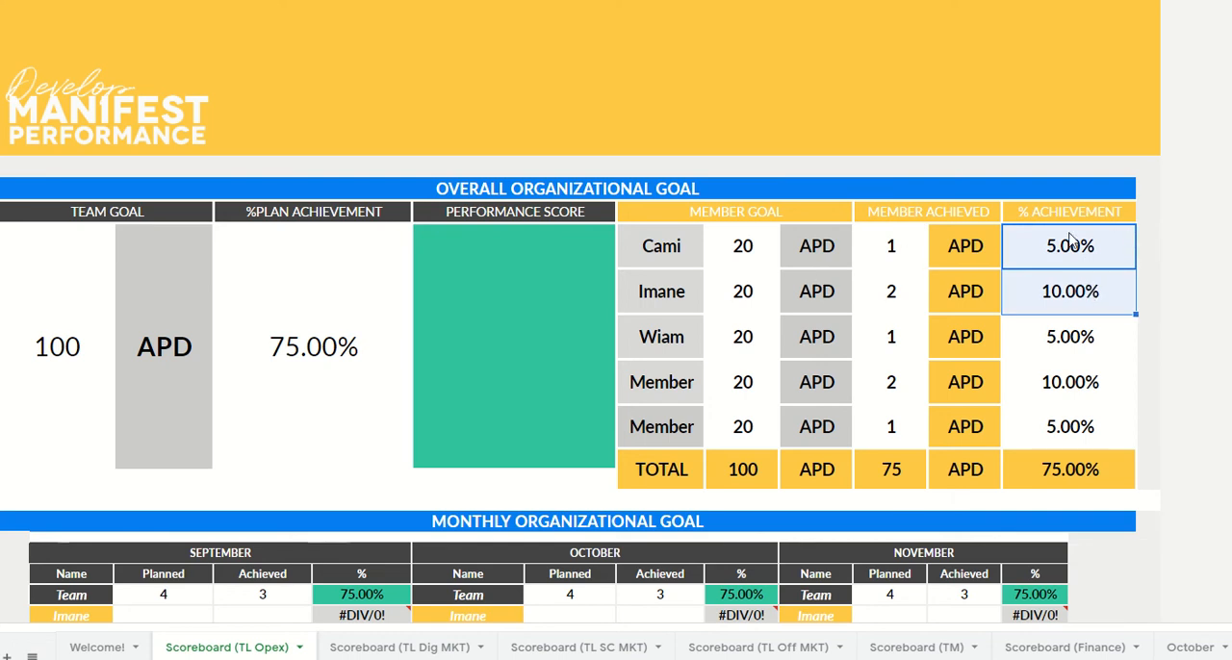
{"action": "mouse_move", "coordinate": [1087, 344]}
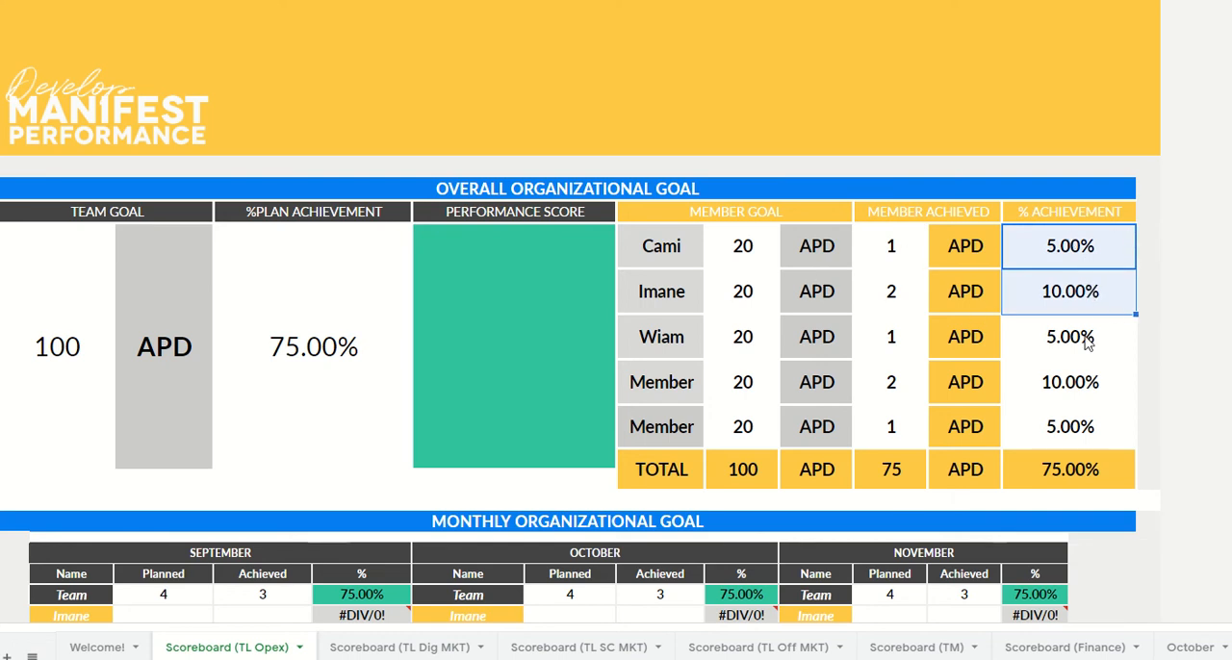
{"action": "left_click", "coordinate": [889, 246]}
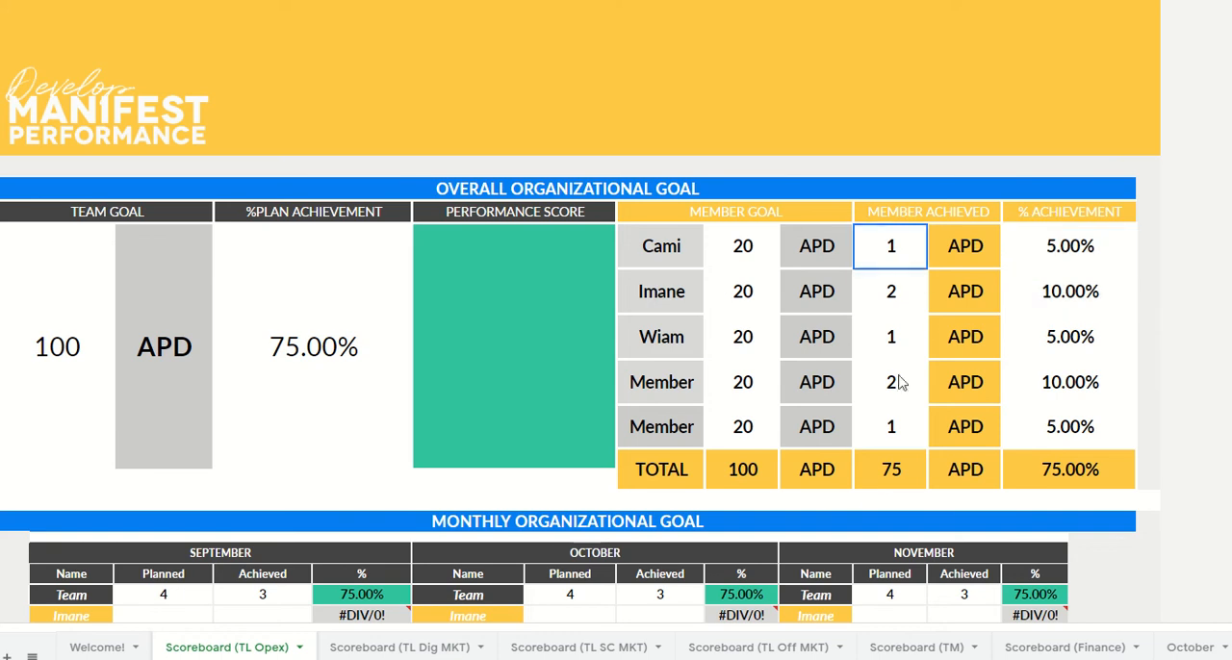
{"action": "left_click", "coordinate": [1070, 469]}
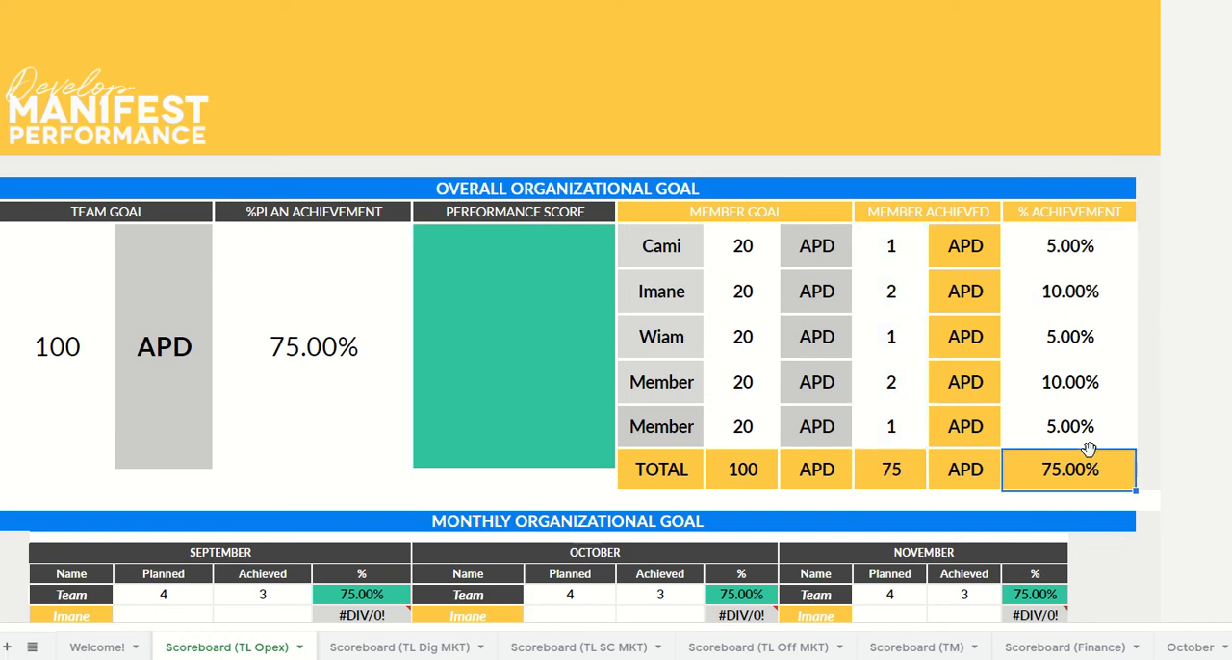
{"action": "left_click", "coordinate": [889, 246]}
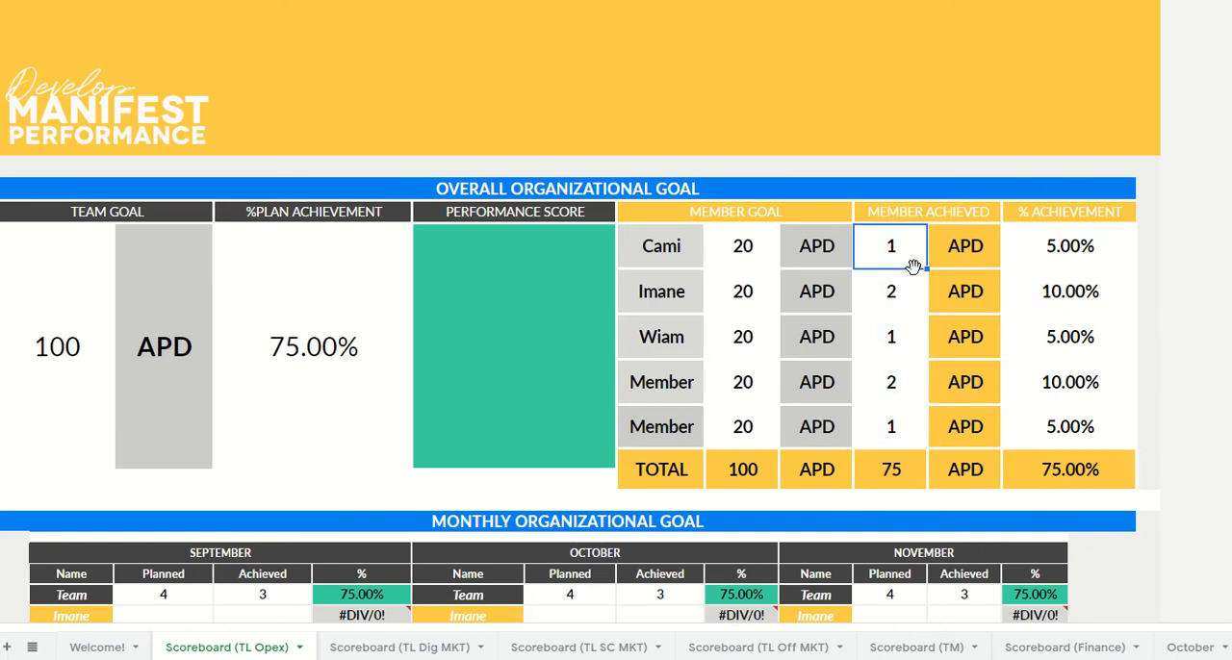
{"action": "mouse_move", "coordinate": [1120, 356]}
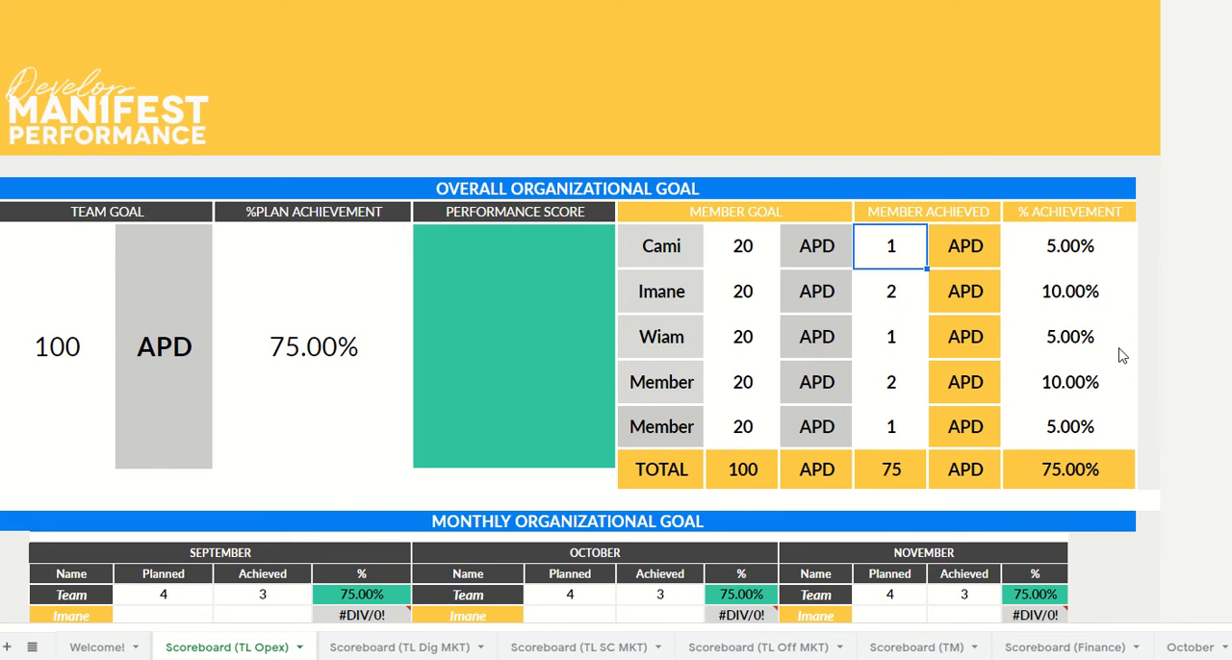
- Set the team's total achieved to 30 then 50 so plan achievement reads 50.00% and the score turns yellow
{"action": "left_click", "coordinate": [1068, 469]}
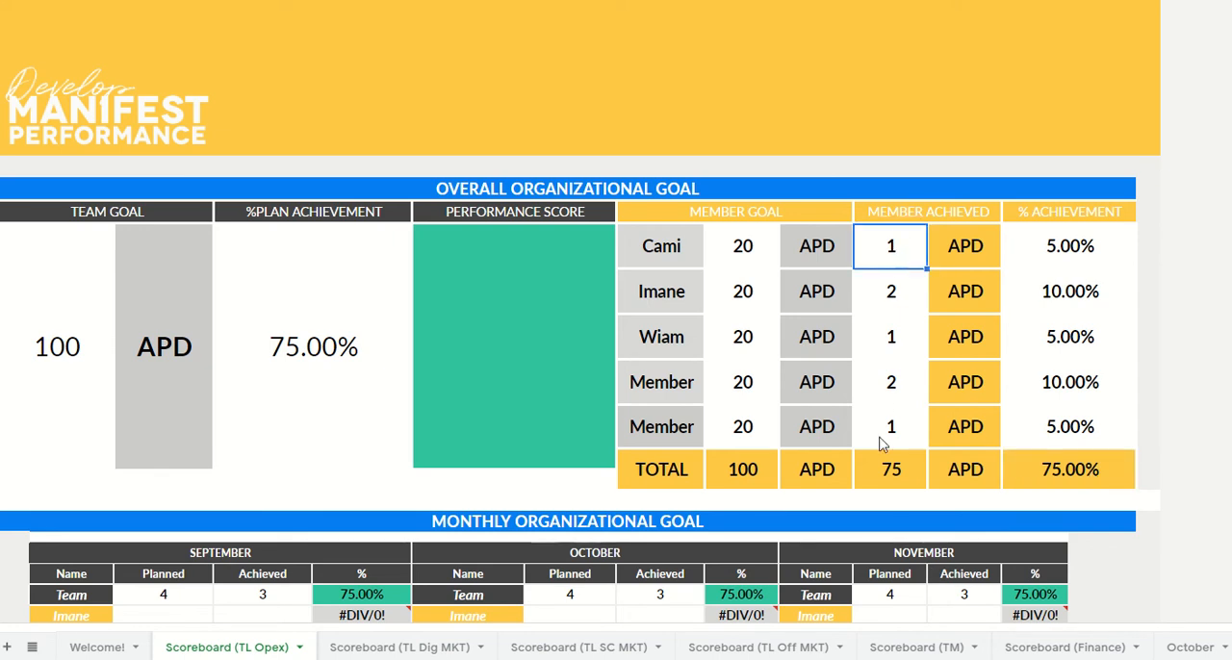
{"action": "type", "text": "30"}
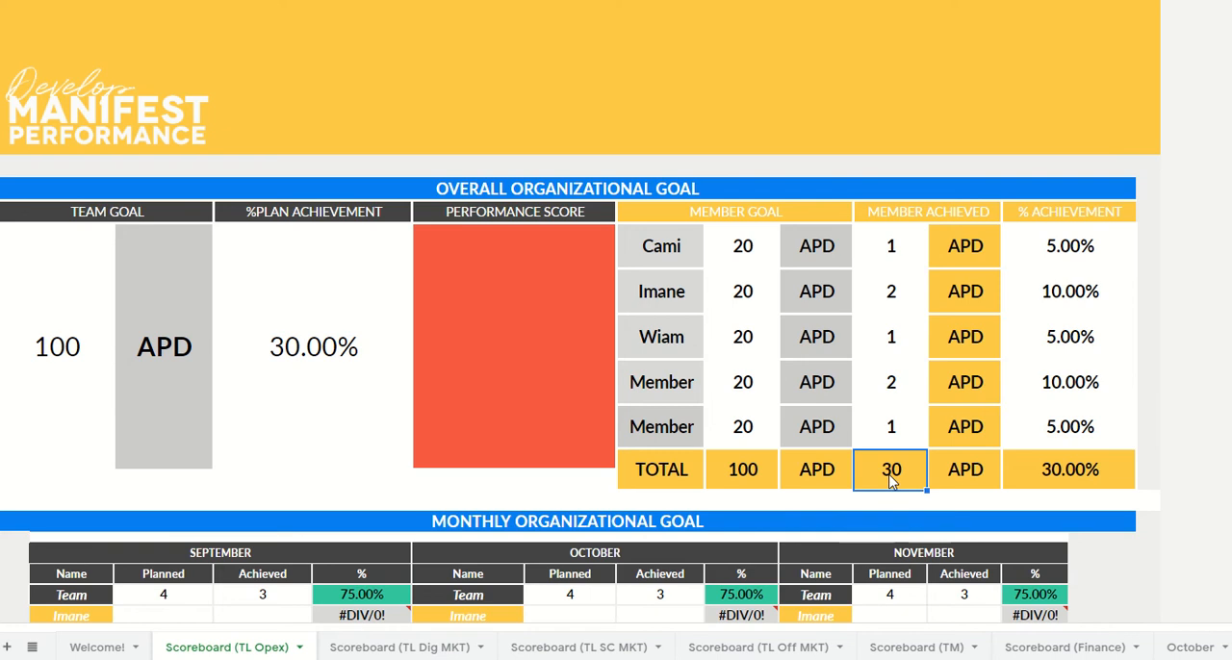
{"action": "mouse_move", "coordinate": [643, 404]}
{"action": "type", "text": "50"}
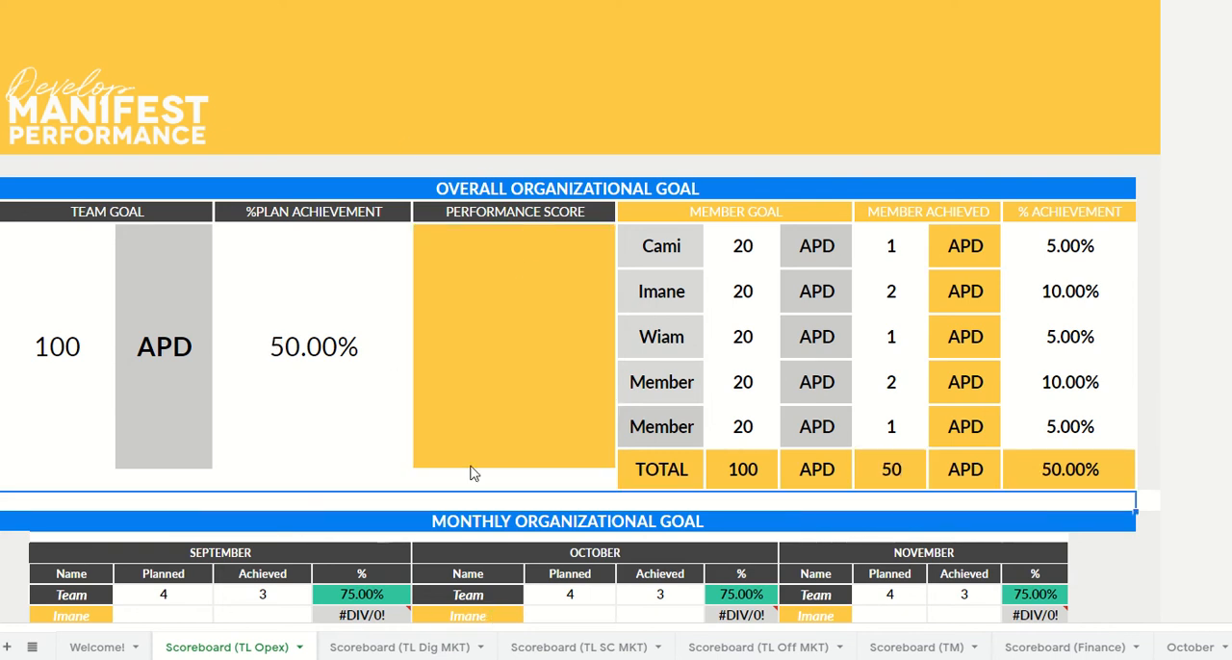
{"action": "left_click", "coordinate": [889, 470]}
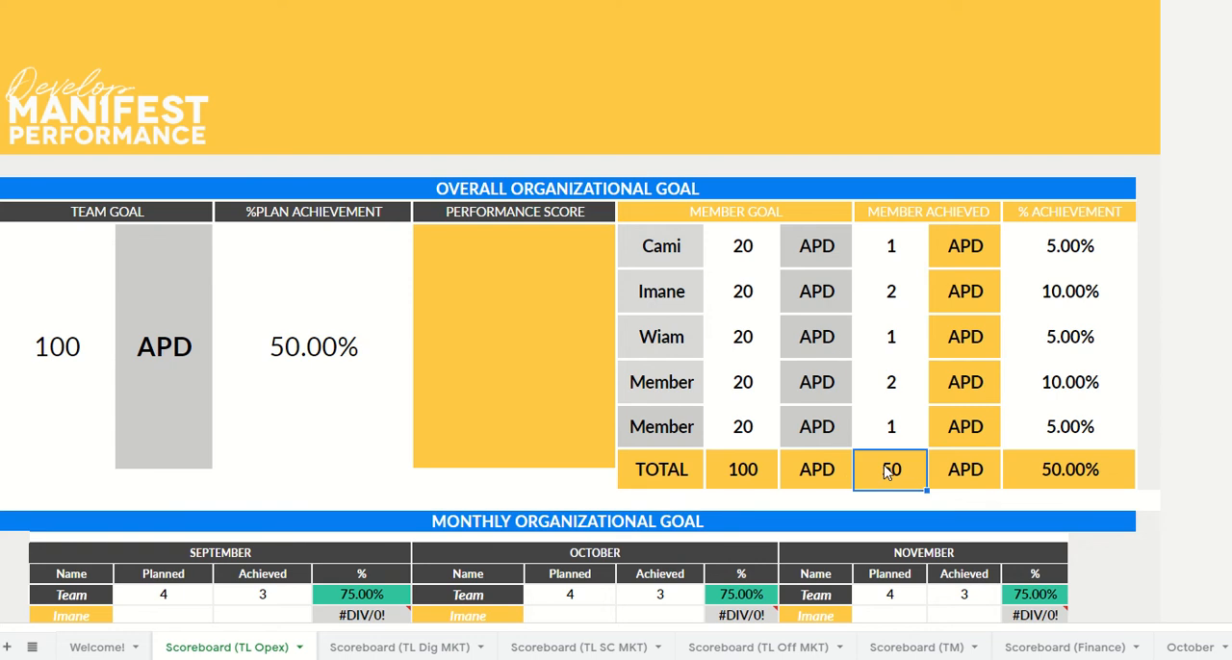
{"action": "mouse_move", "coordinate": [884, 327]}
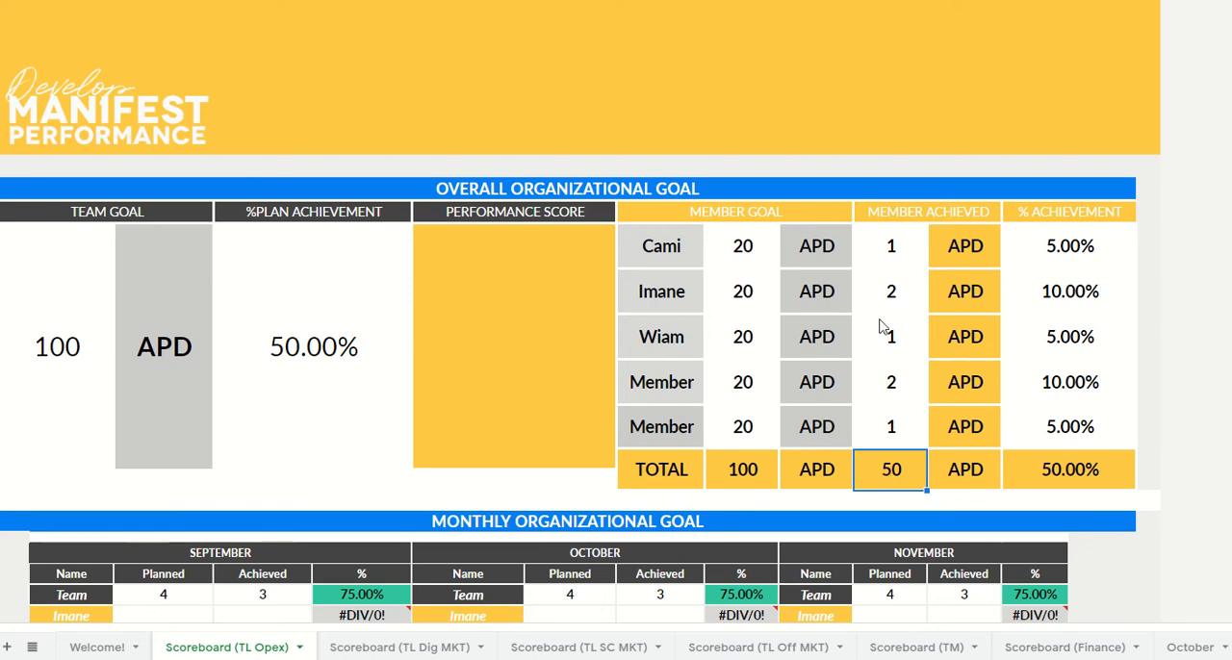
{"action": "scroll", "scroll_direction": "down", "scroll_amount": 3}
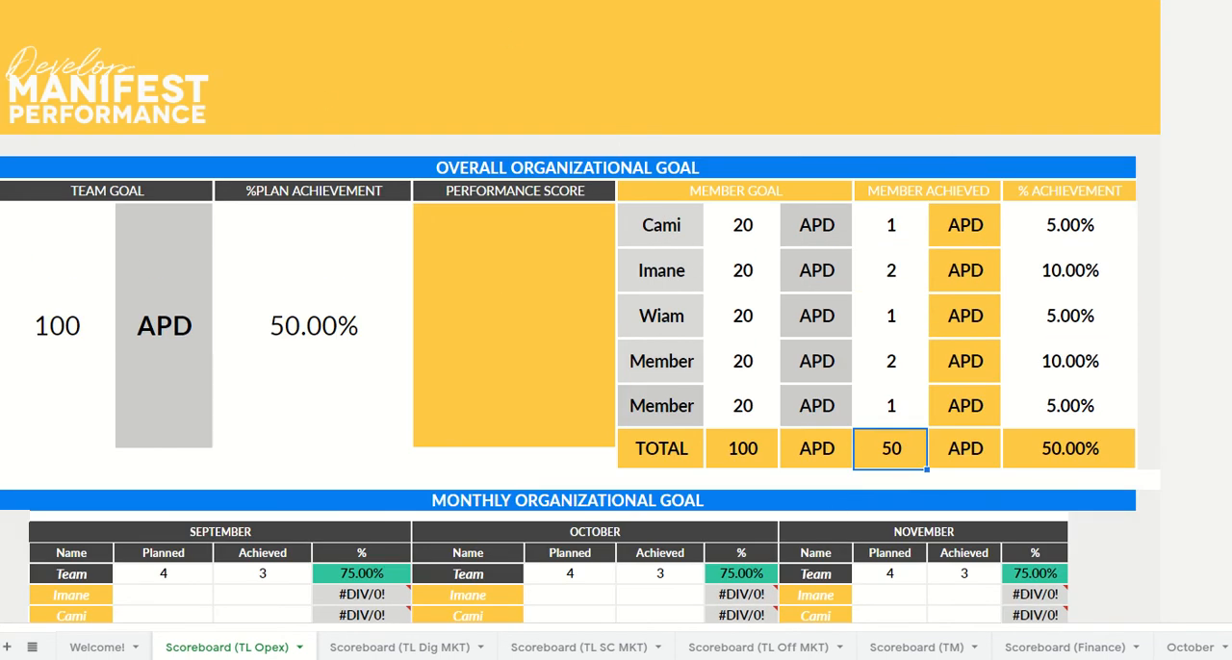
{"action": "scroll", "scroll_direction": "down", "scroll_amount": 3}
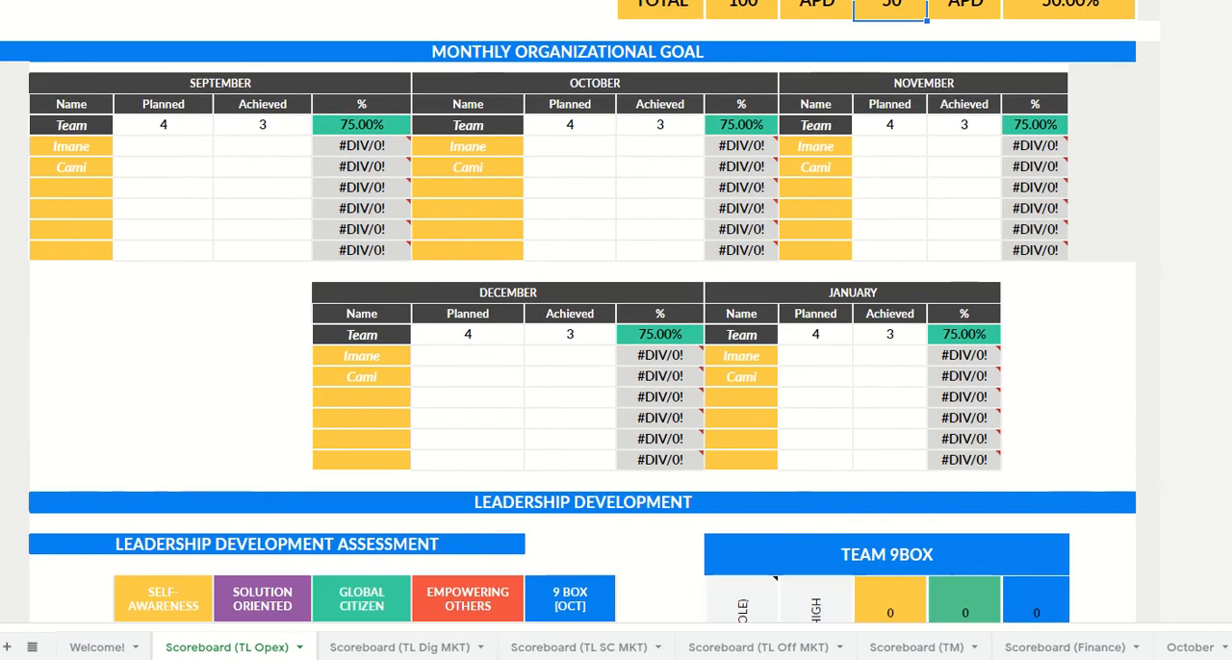
{"action": "scroll", "scroll_direction": "down", "scroll_amount": 3}
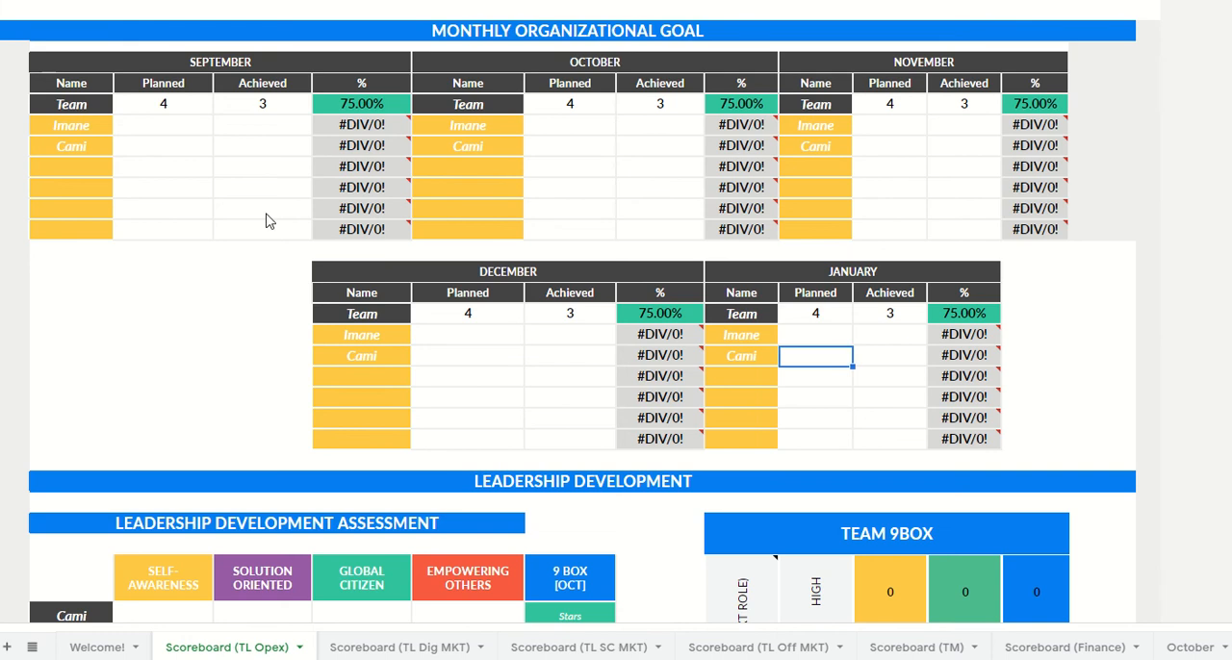
{"action": "left_click", "coordinate": [161, 83]}
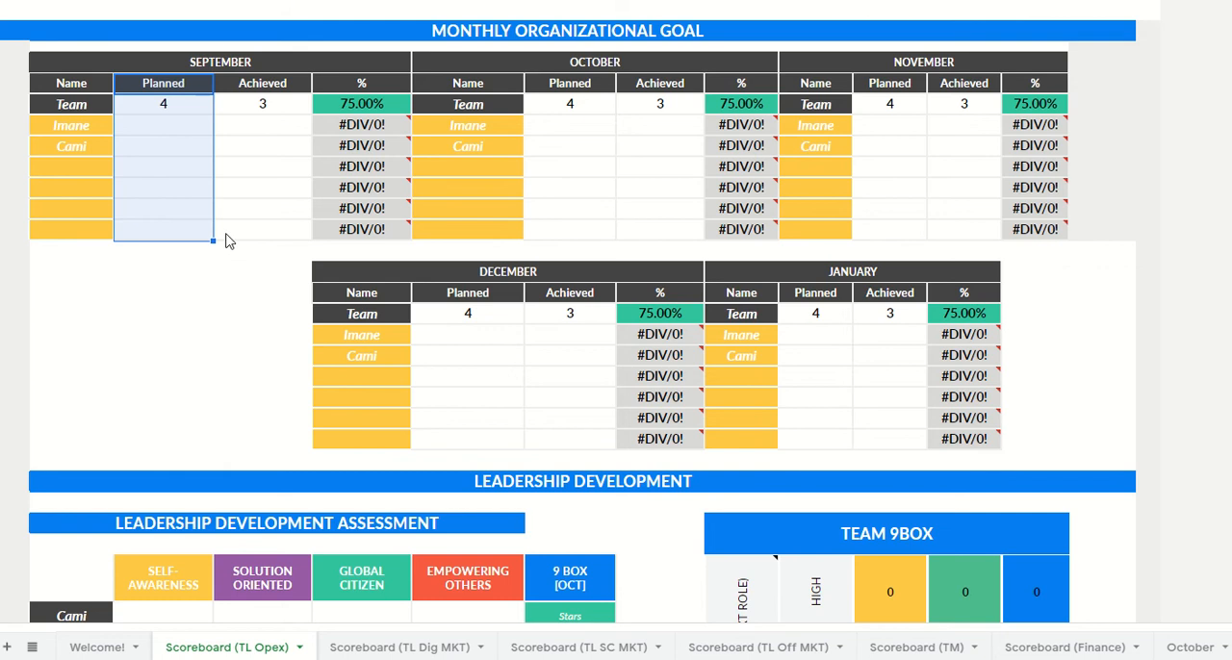
{"action": "left_click", "coordinate": [362, 104]}
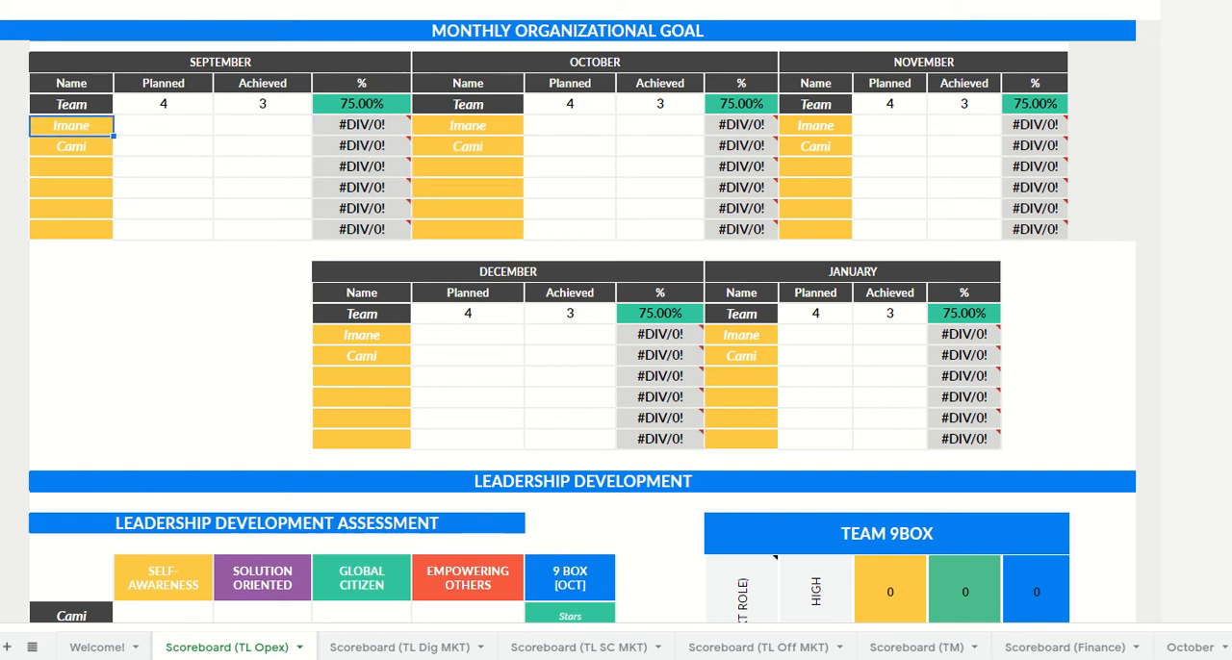
{"action": "scroll", "scroll_direction": "up", "scroll_amount": 3}
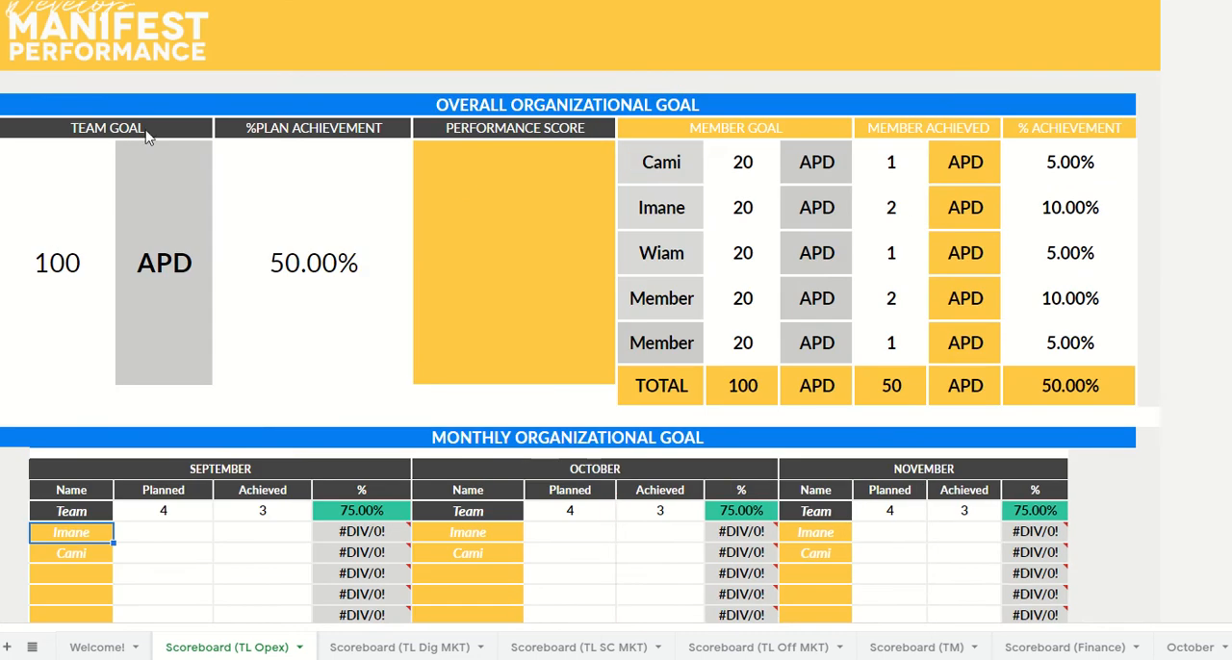
- Review the members' self-awareness and solution-oriented assessment cells and the 9-box rating column
{"action": "scroll", "scroll_direction": "down", "scroll_amount": 3}
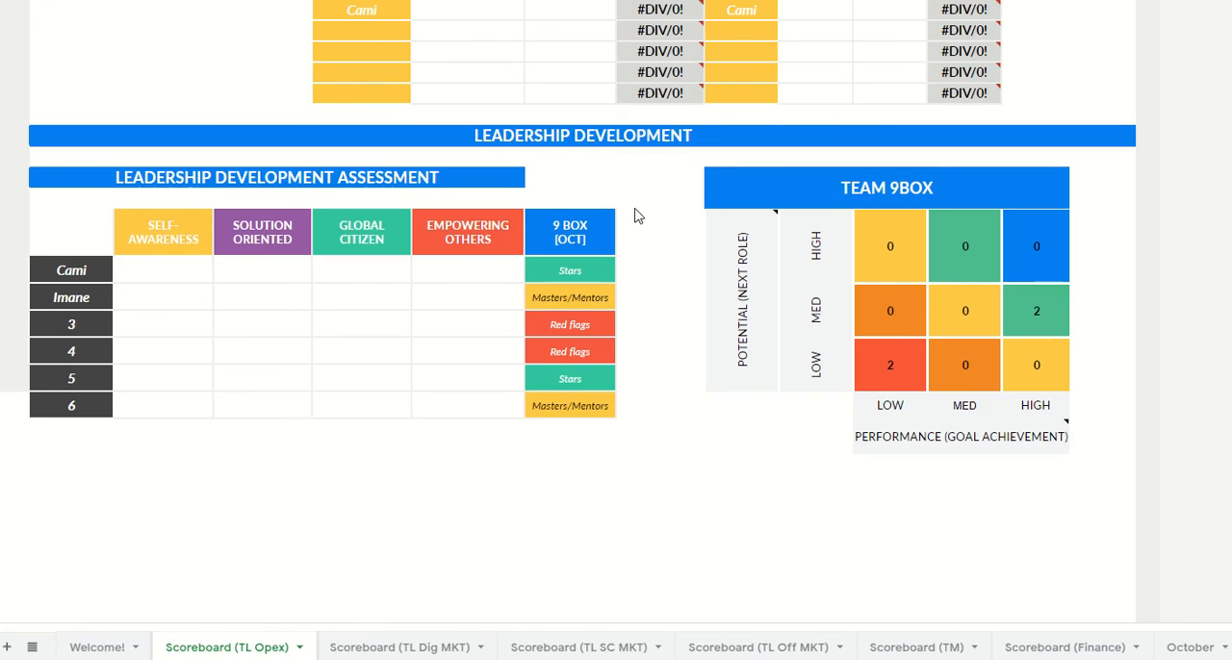
{"action": "left_click", "coordinate": [162, 270]}
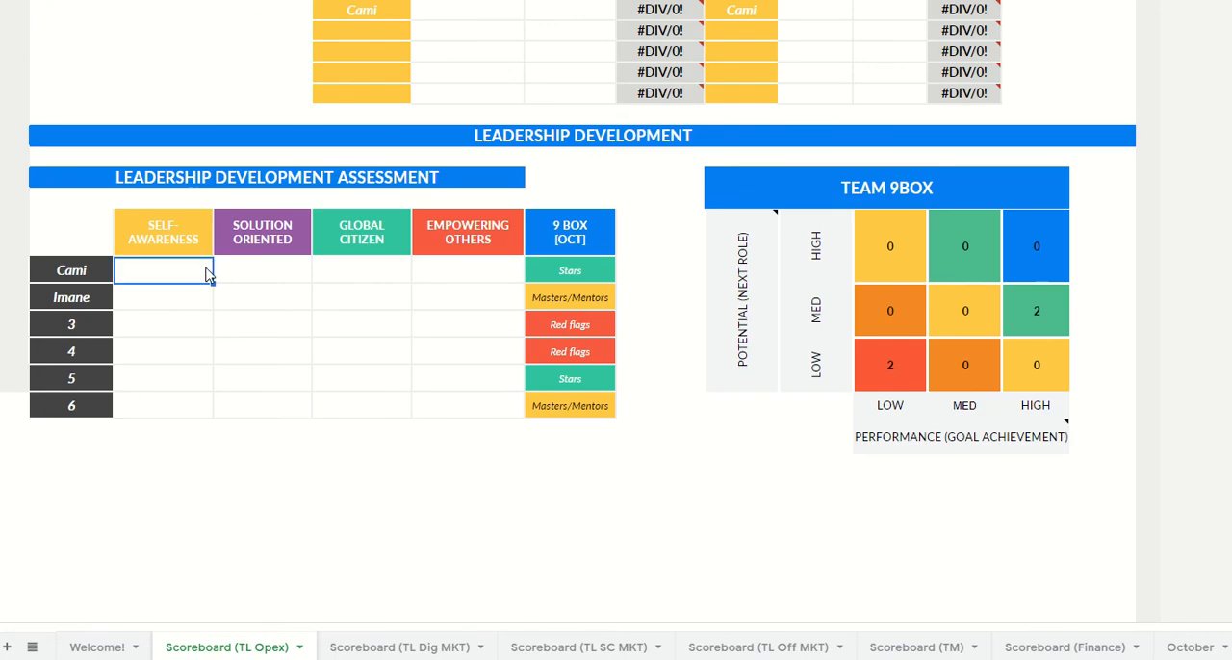
{"action": "left_click", "coordinate": [261, 269]}
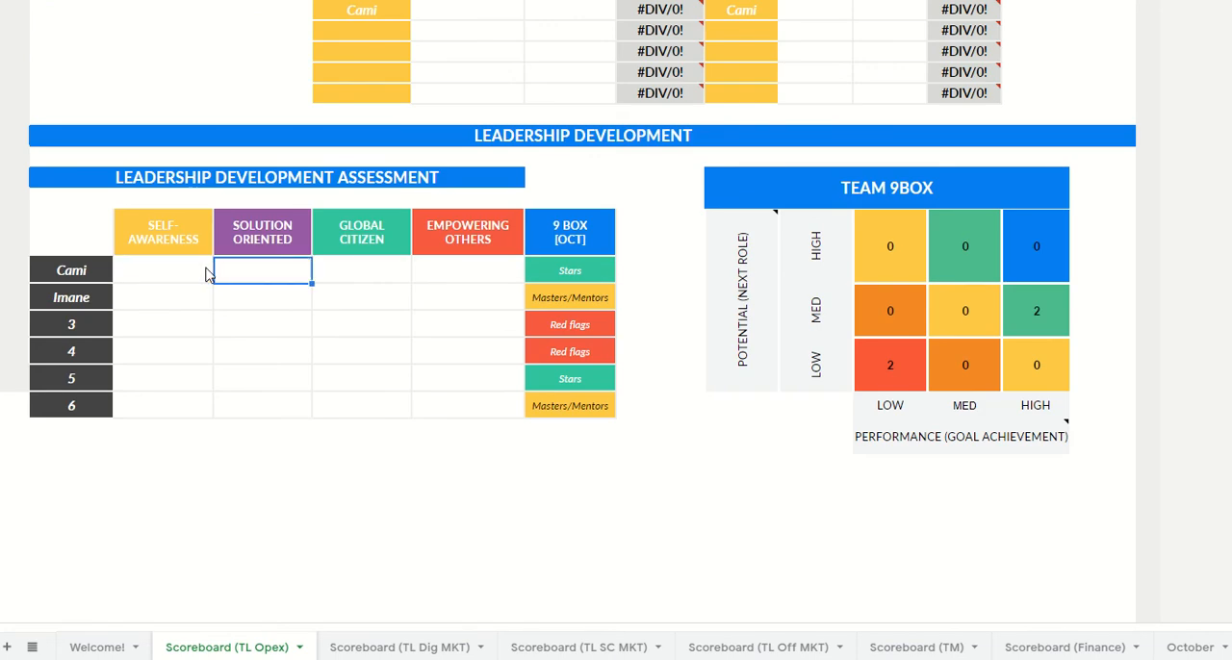
{"action": "left_click", "coordinate": [162, 269]}
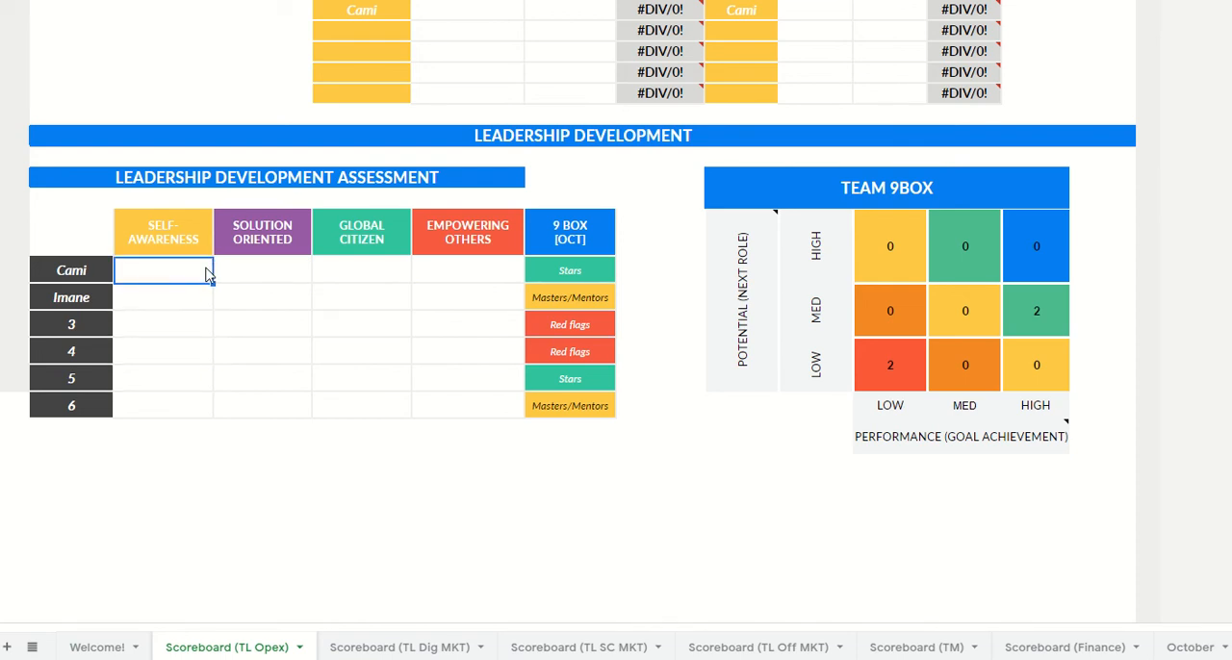
{"action": "left_click", "coordinate": [162, 297]}
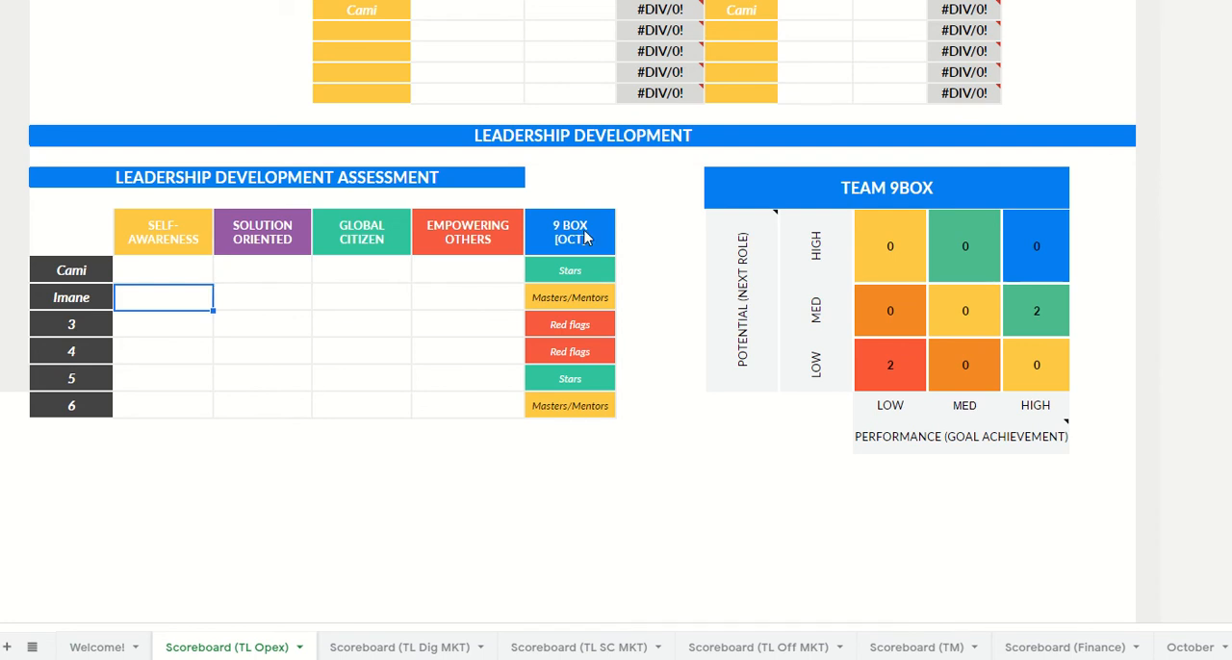
{"action": "left_click", "coordinate": [696, 523]}
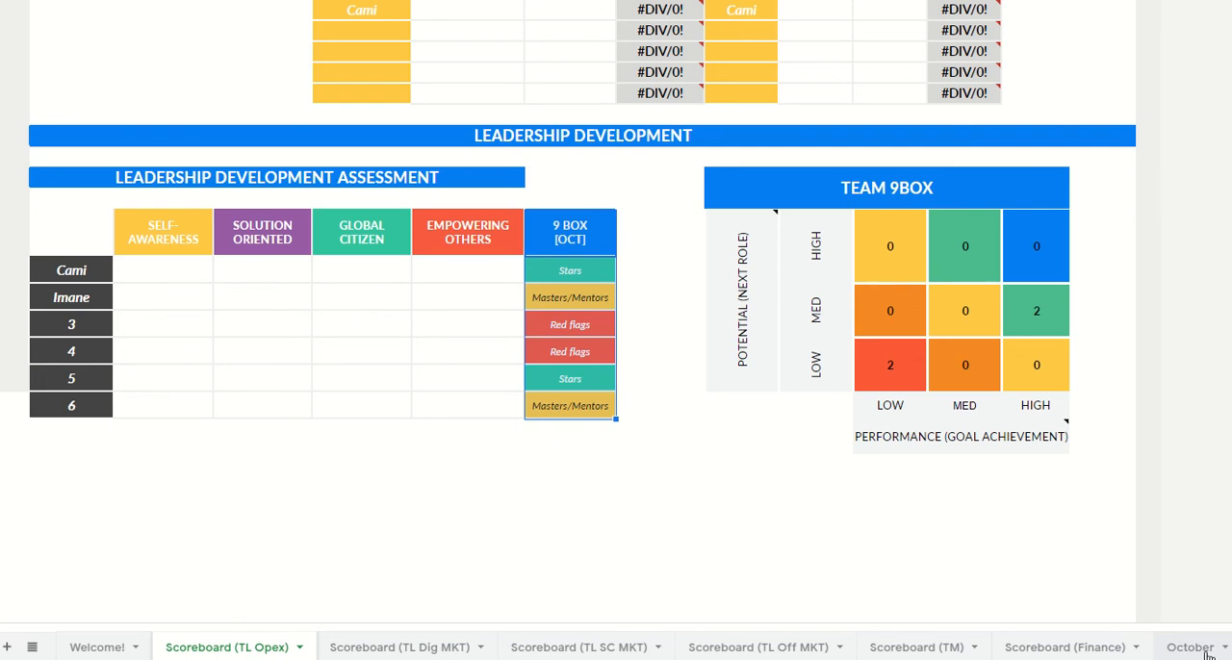
{"action": "mouse_move", "coordinate": [689, 320]}
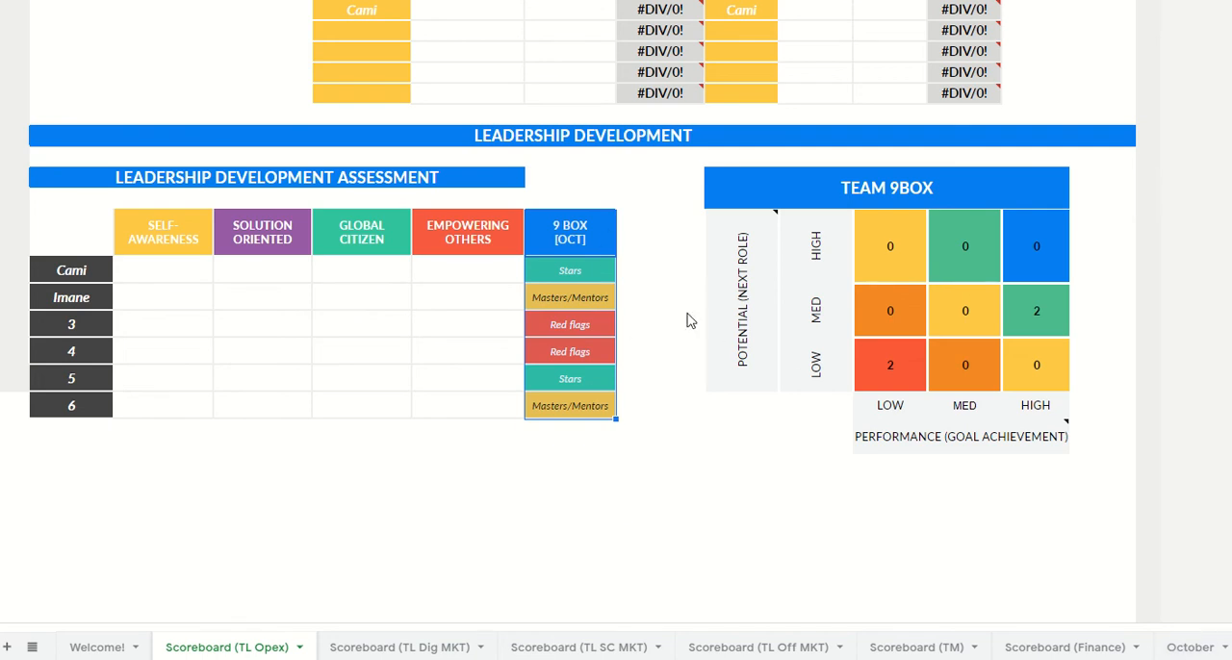
{"action": "mouse_move", "coordinate": [991, 427]}
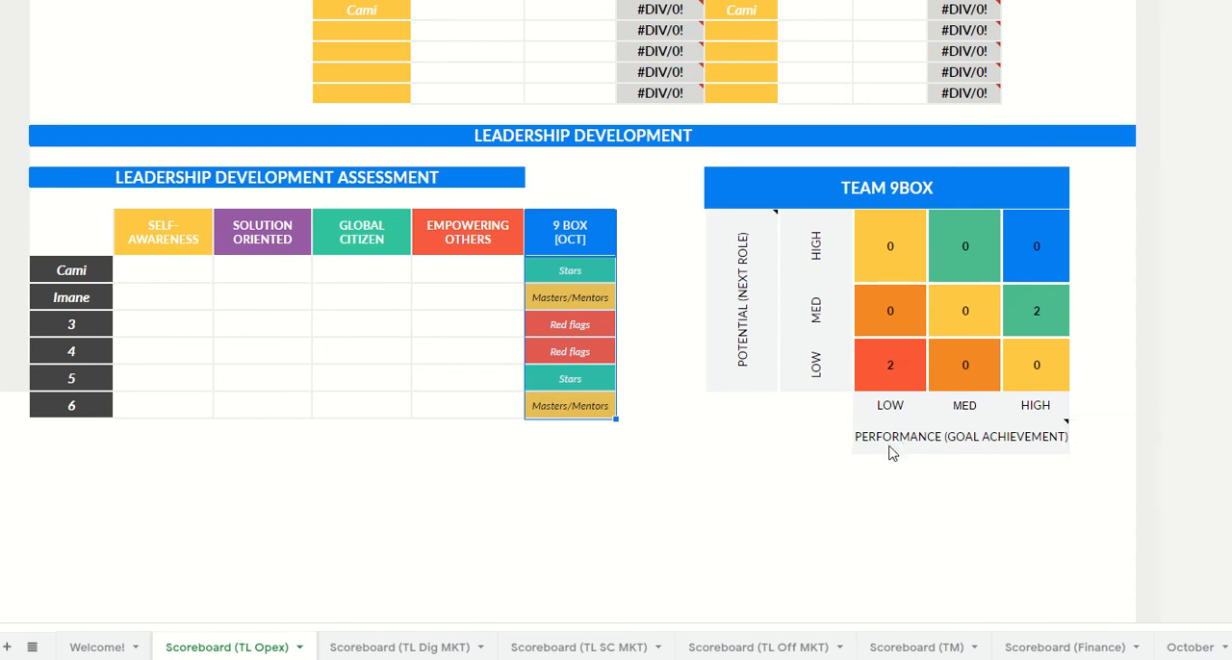
{"action": "mouse_move", "coordinate": [1001, 433]}
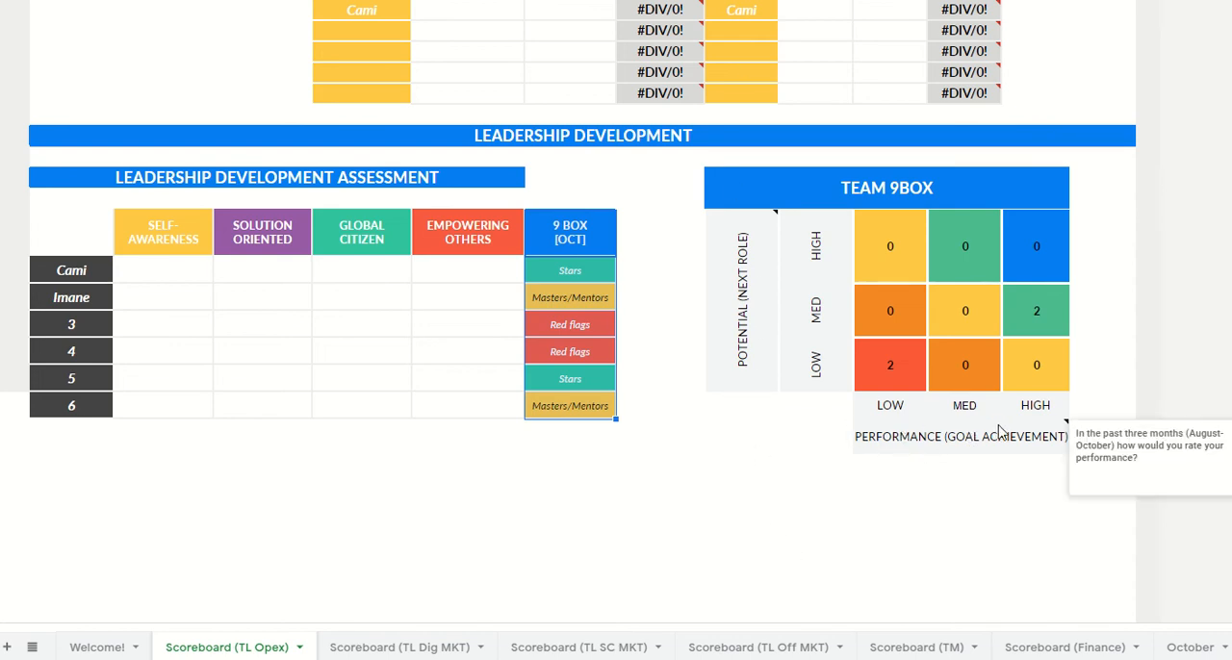
{"action": "mouse_move", "coordinate": [833, 324]}
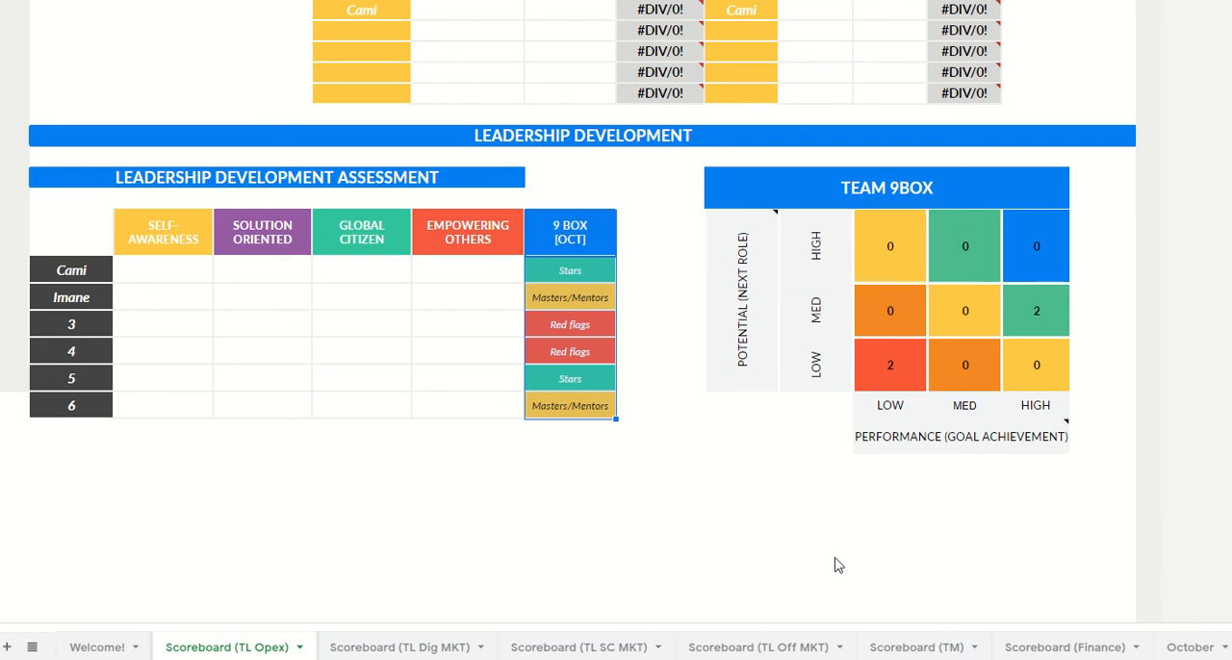
{"action": "mouse_move", "coordinate": [716, 113]}
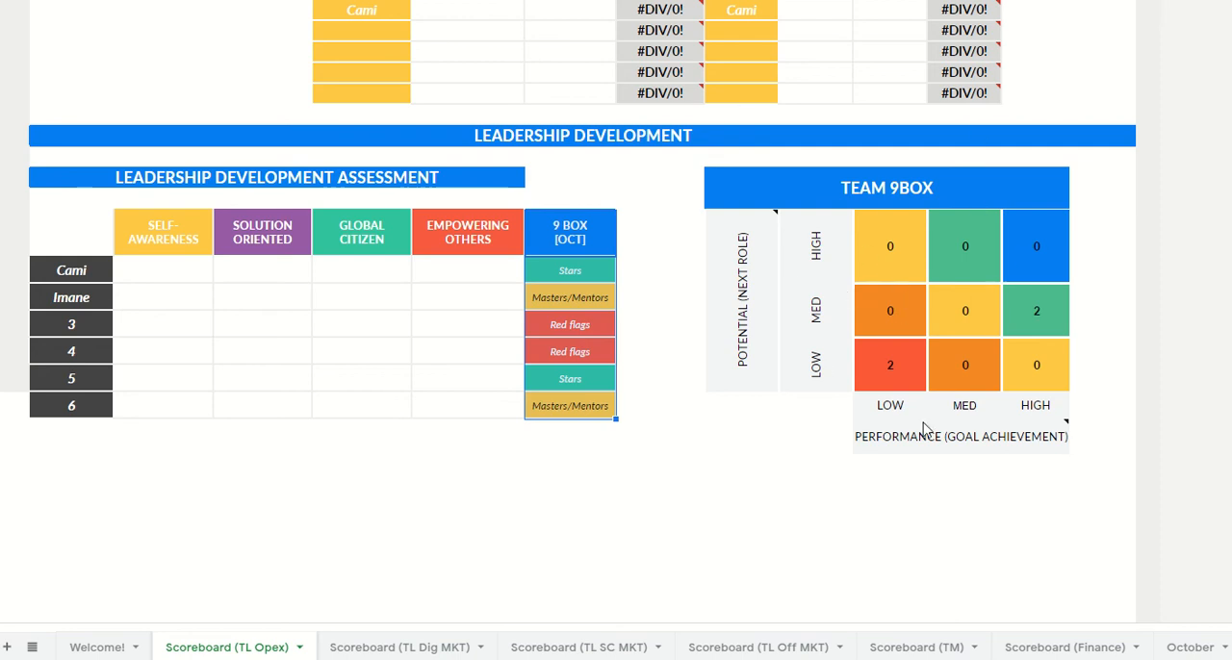
{"action": "mouse_move", "coordinate": [983, 319]}
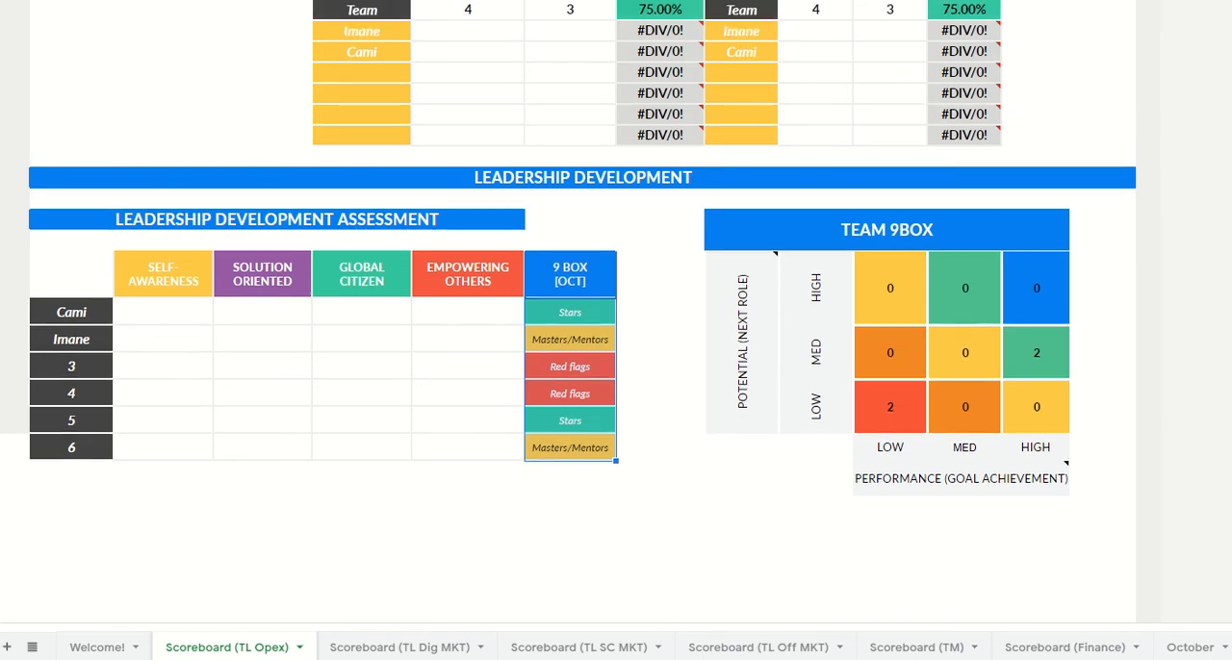
{"action": "left_click_drag", "start_coordinate": [161, 312], "coordinate": [523, 460]}
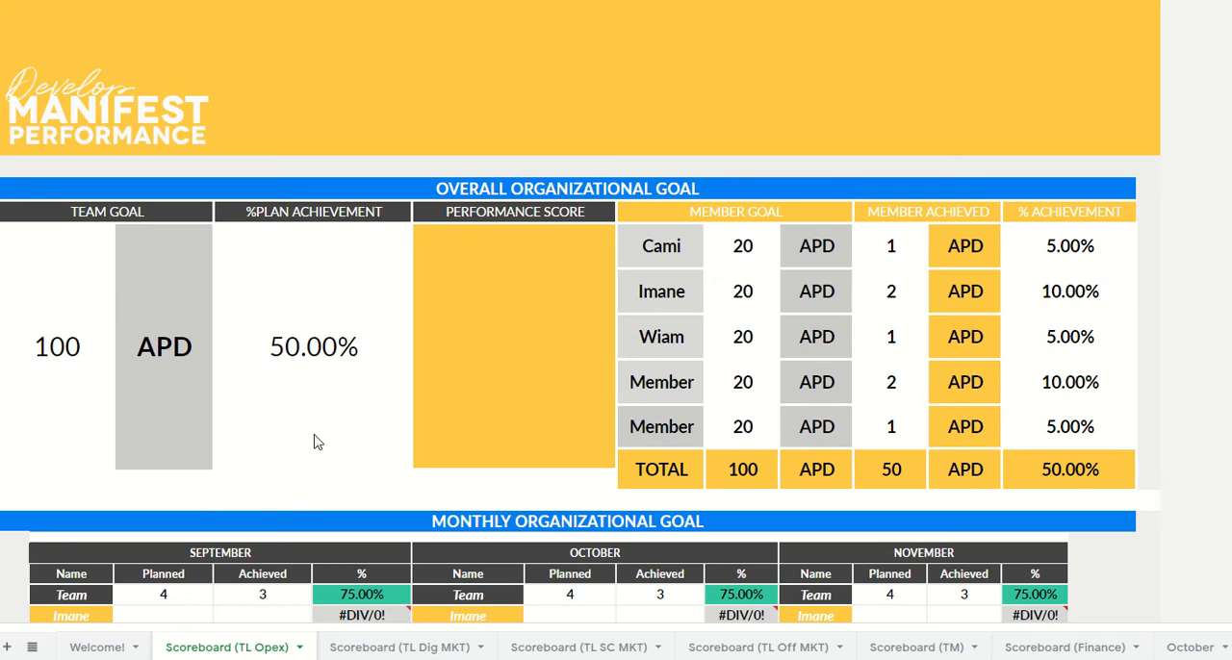
{"action": "left_click", "coordinate": [743, 246]}
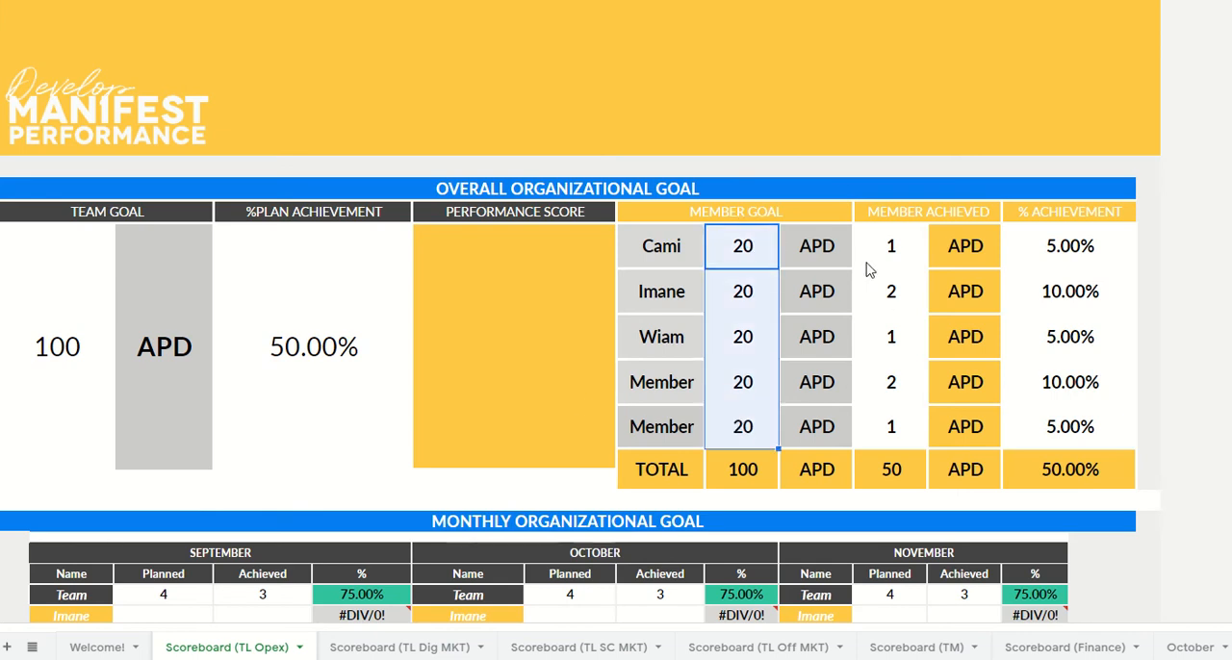
{"action": "scroll", "scroll_direction": "down", "scroll_amount": 3}
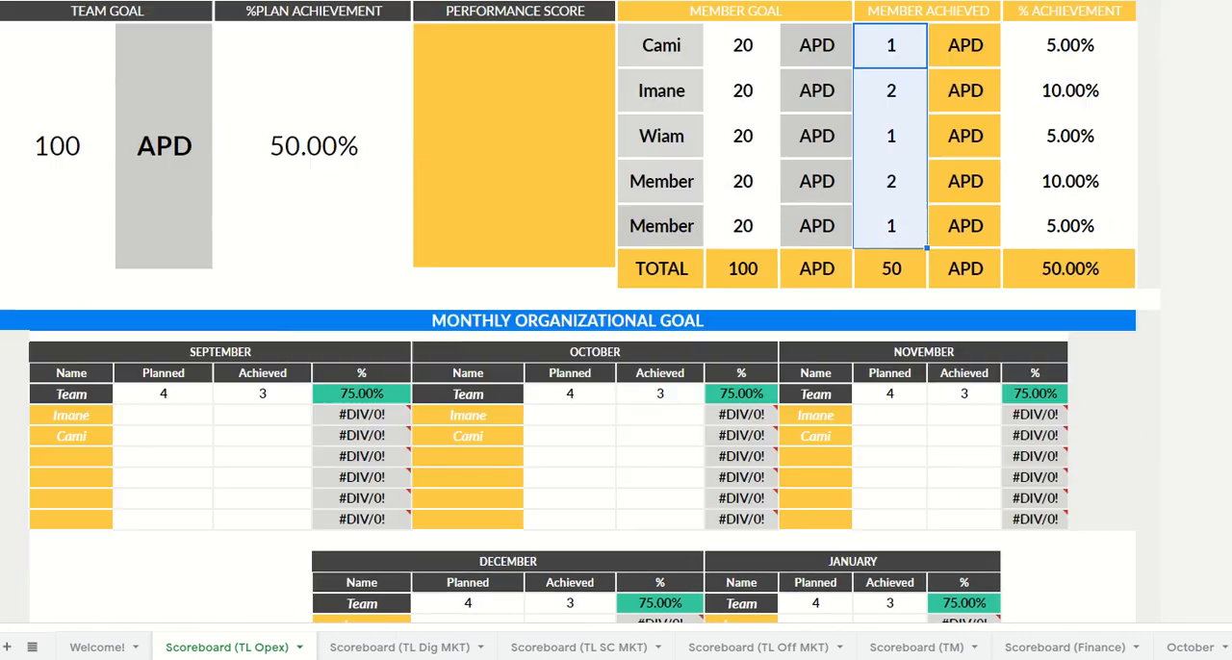
{"action": "scroll", "scroll_direction": "down", "scroll_amount": 3}
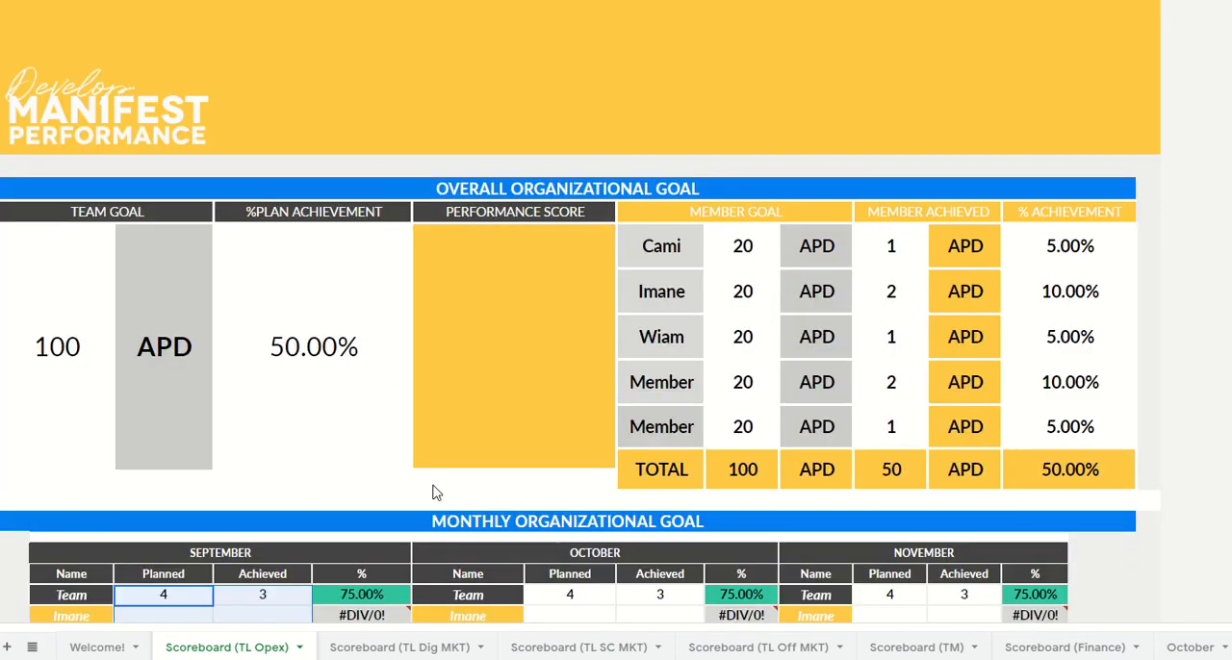
- Browse the TL Dig MKT, TL SC MKT and TL Off MKT scoreboards, highlighting the Offline team's five member goals
{"action": "left_click", "coordinate": [400, 647]}
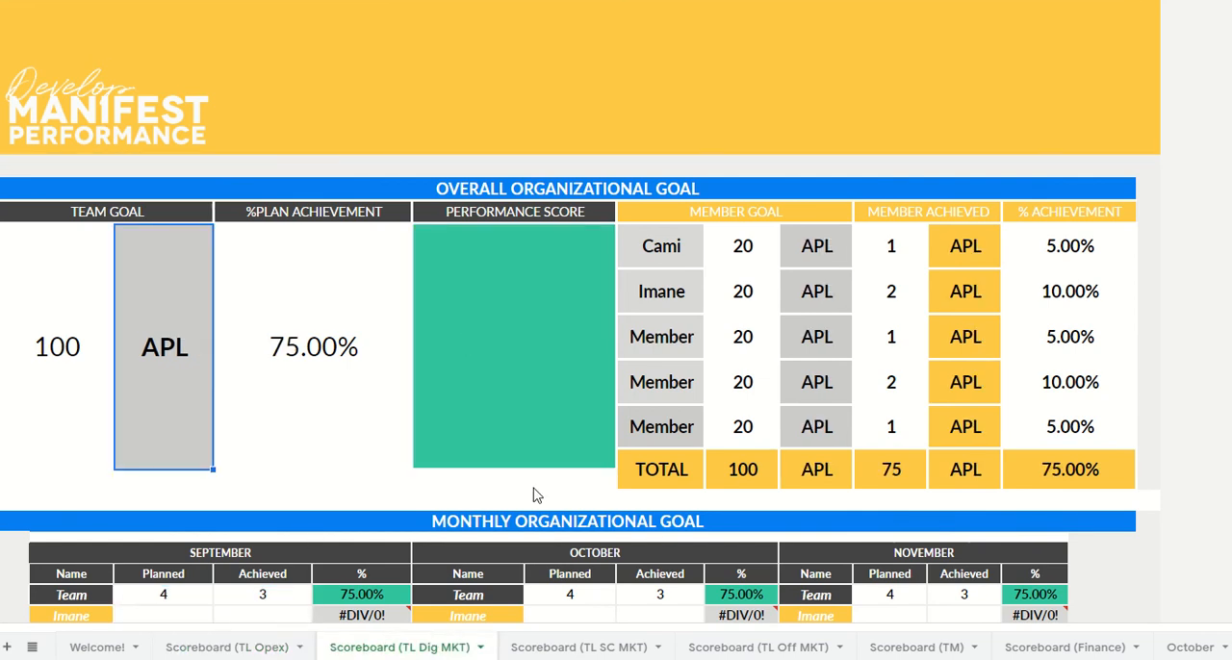
{"action": "left_click", "coordinate": [578, 646]}
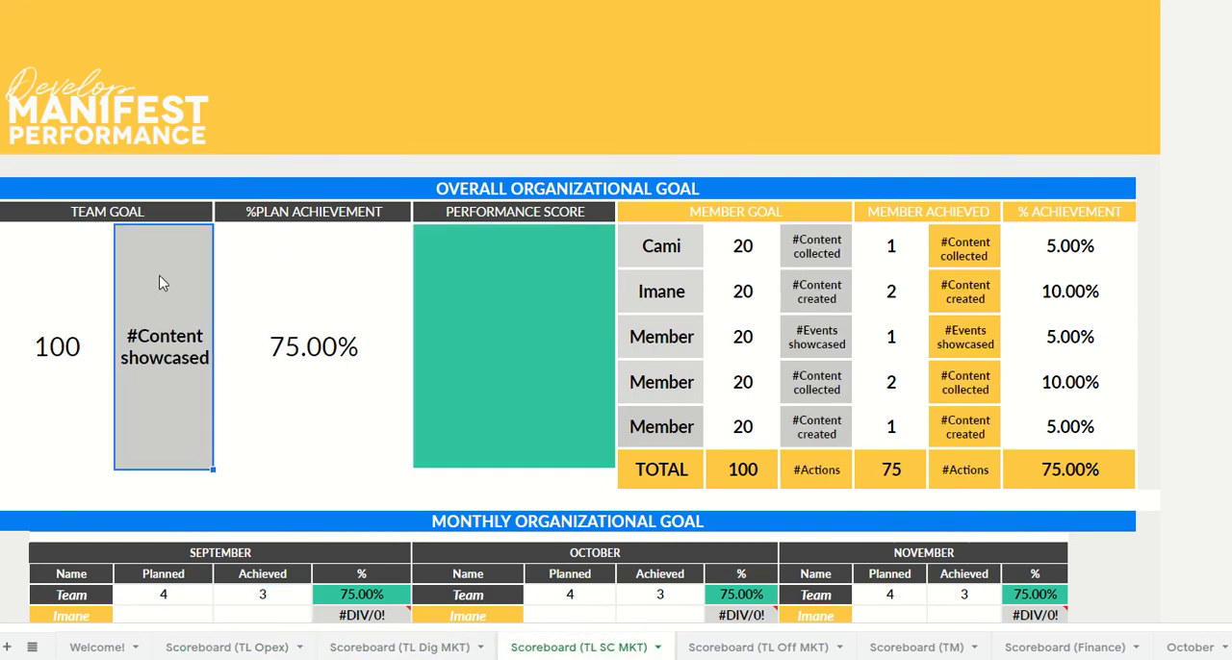
{"action": "left_click", "coordinate": [758, 646]}
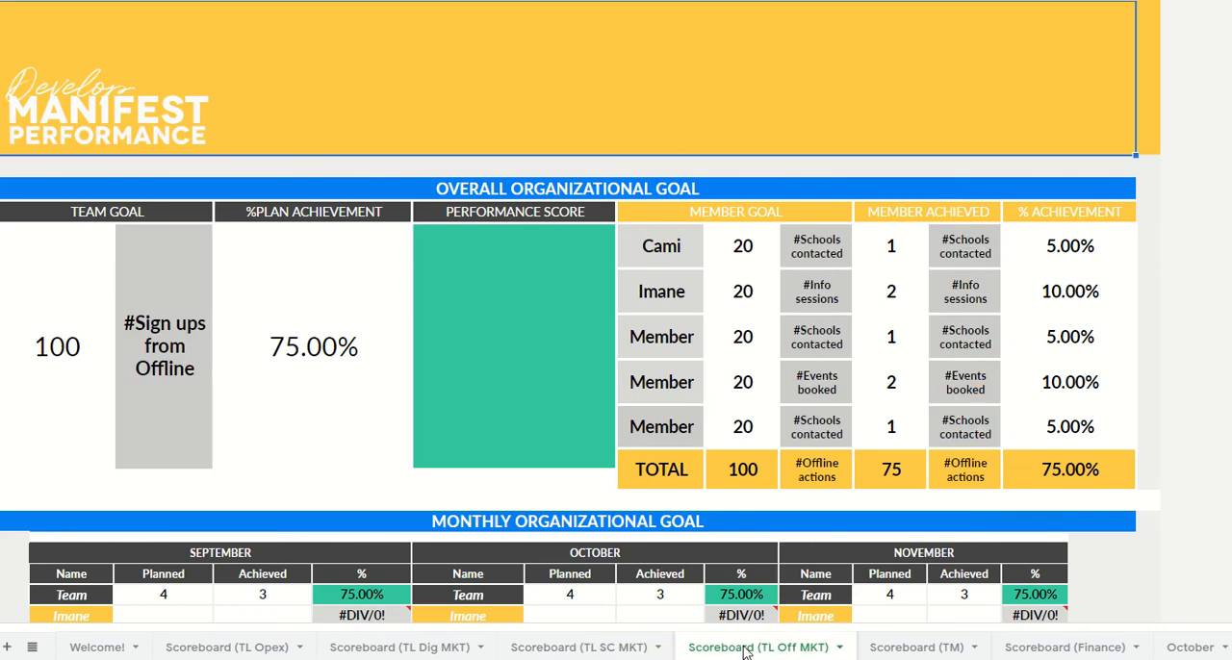
{"action": "left_click", "coordinate": [164, 346]}
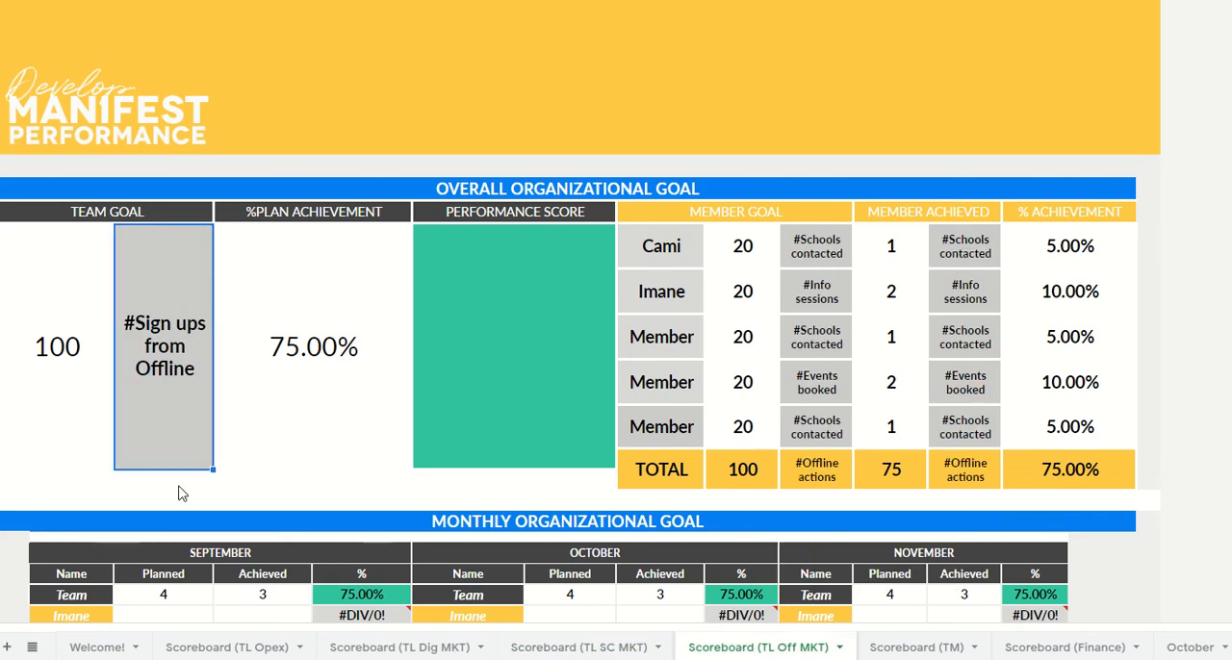
{"action": "left_click", "coordinate": [816, 337]}
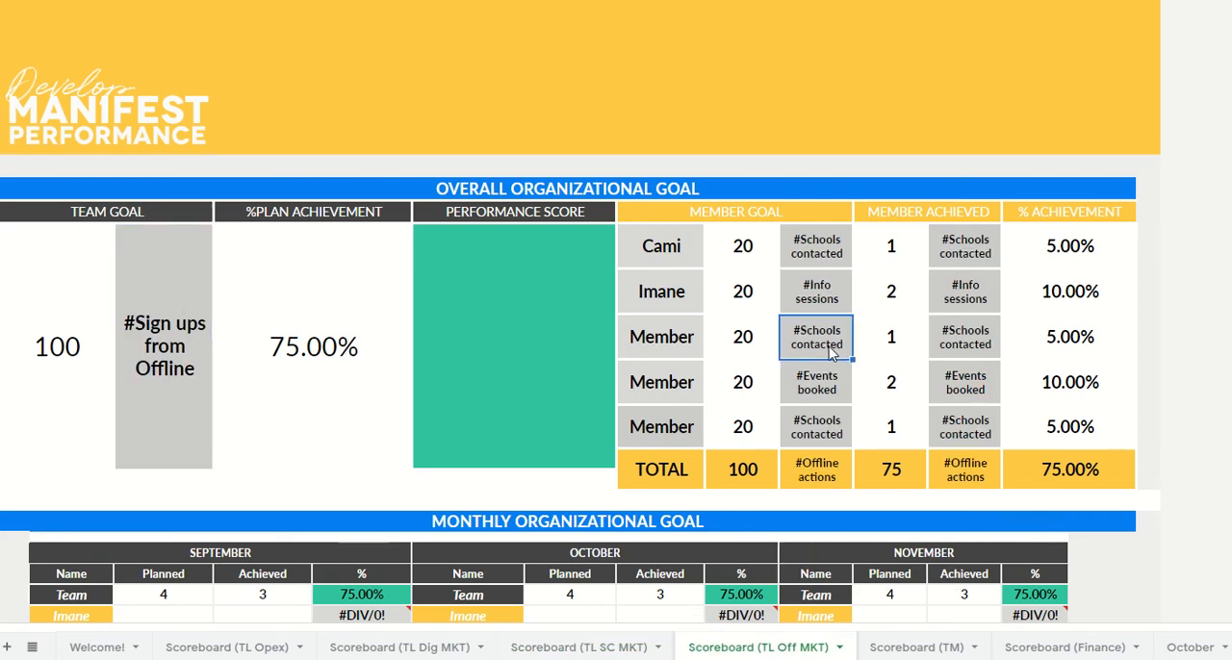
{"action": "left_click", "coordinate": [816, 381]}
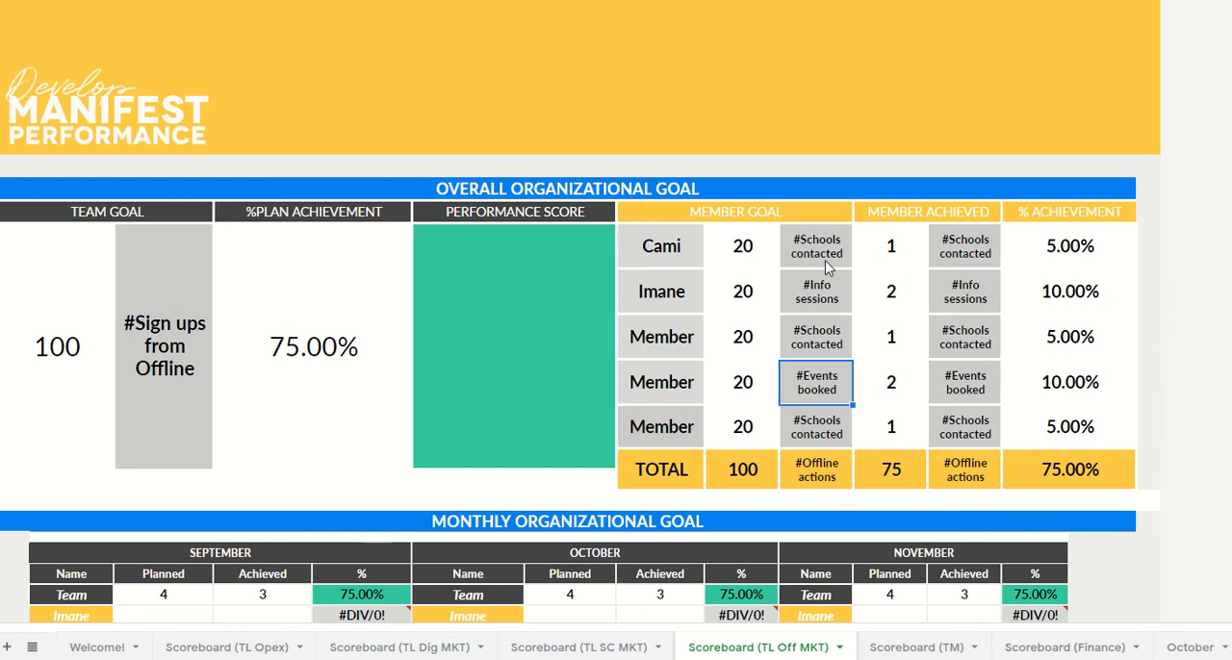
{"action": "left_click_drag", "start_coordinate": [816, 247], "coordinate": [816, 427]}
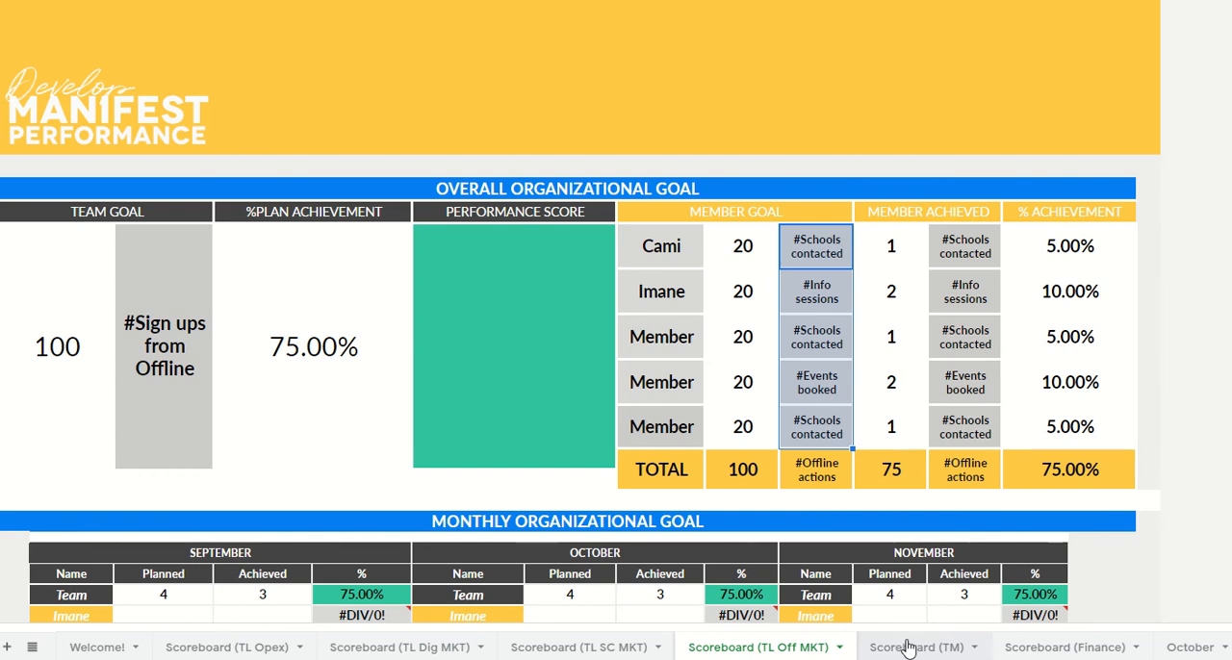
- View the Scoreboard (TM) LC based Projects goal at 75.00%, briefly visiting the Finance scoreboard
{"action": "left_click", "coordinate": [916, 646]}
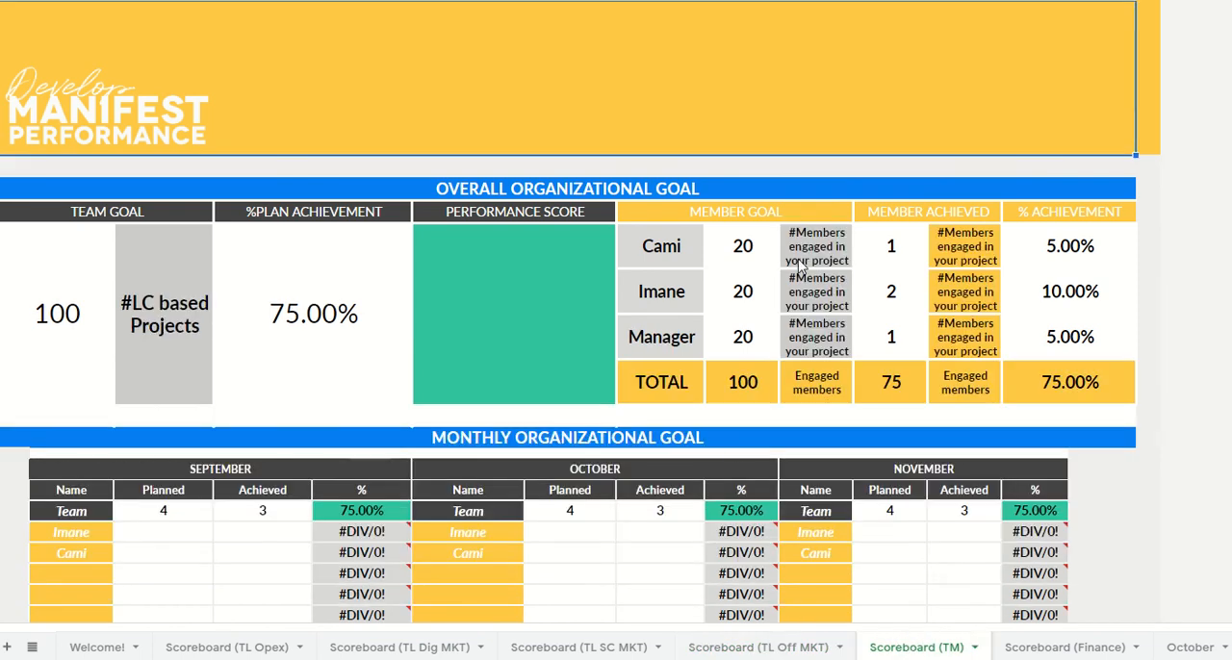
{"action": "left_click", "coordinate": [816, 292]}
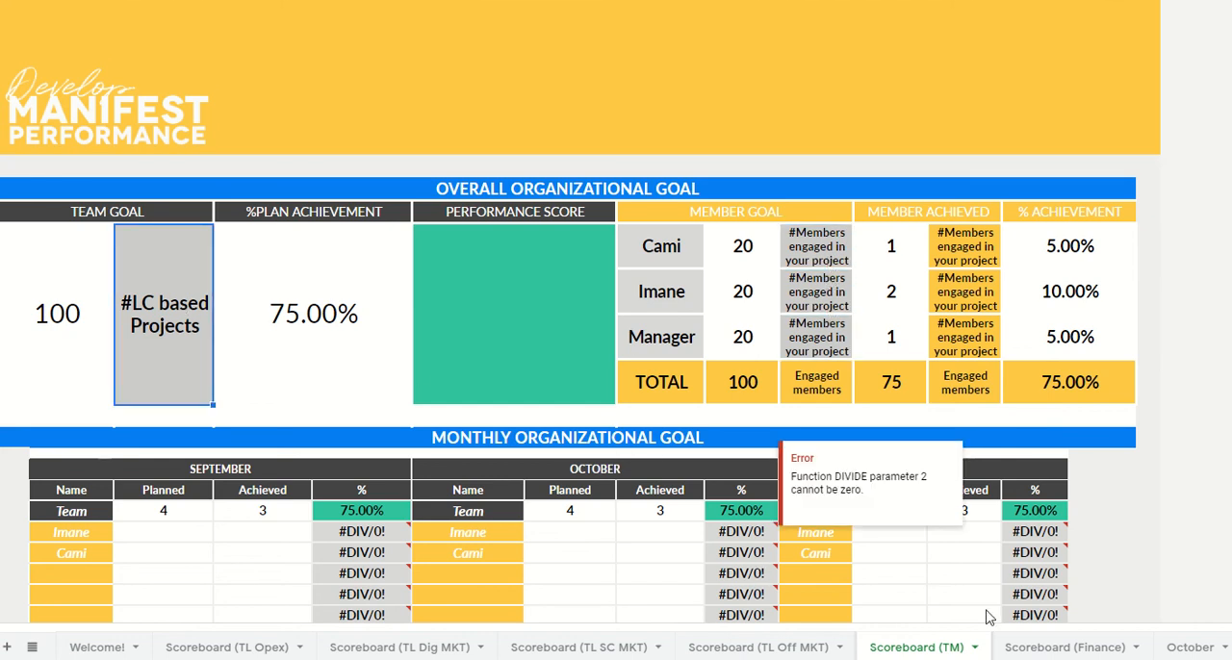
{"action": "mouse_move", "coordinate": [185, 320]}
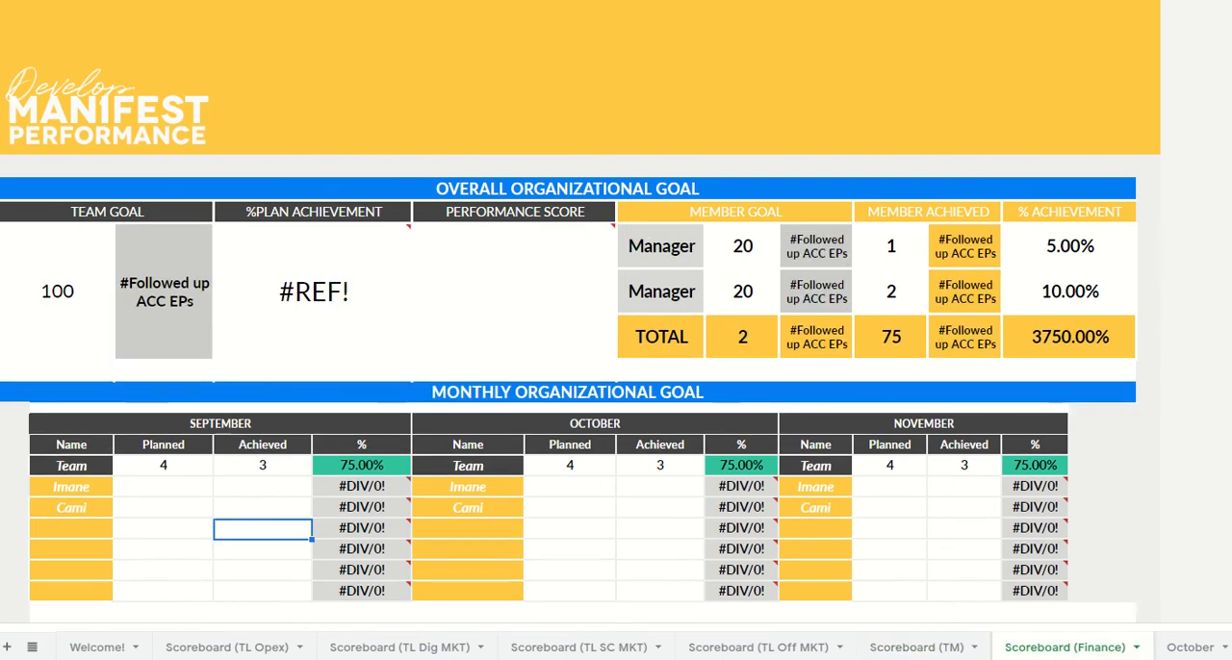
{"action": "left_click", "coordinate": [922, 647]}
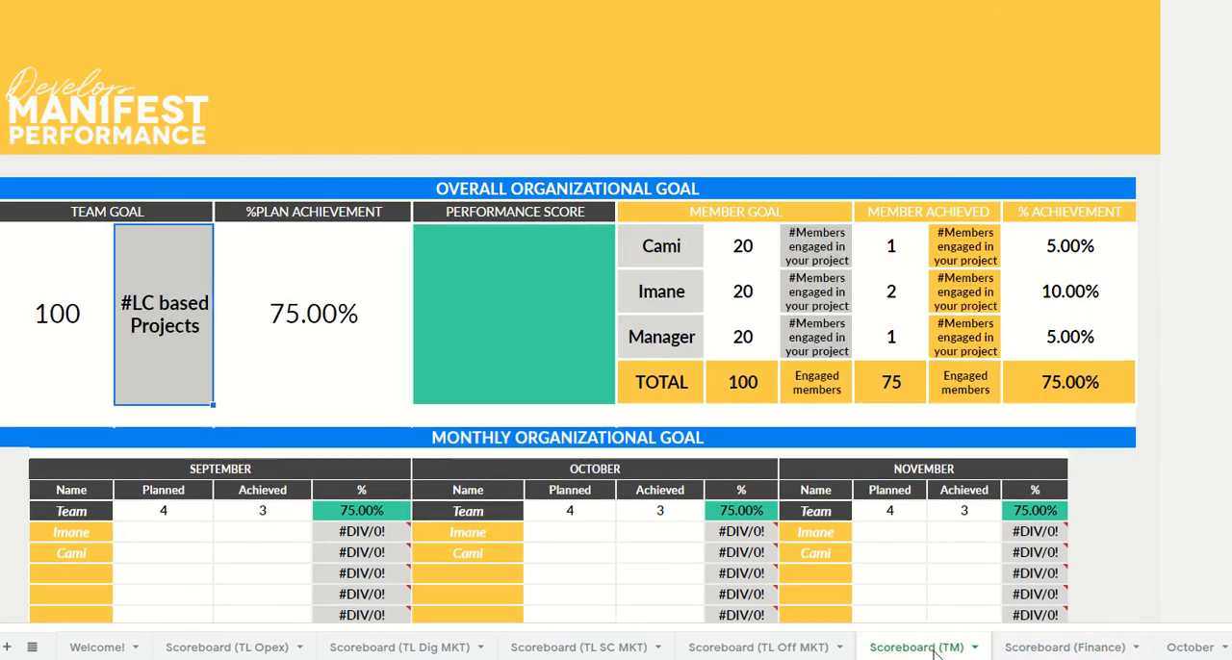
{"action": "left_click", "coordinate": [1063, 647]}
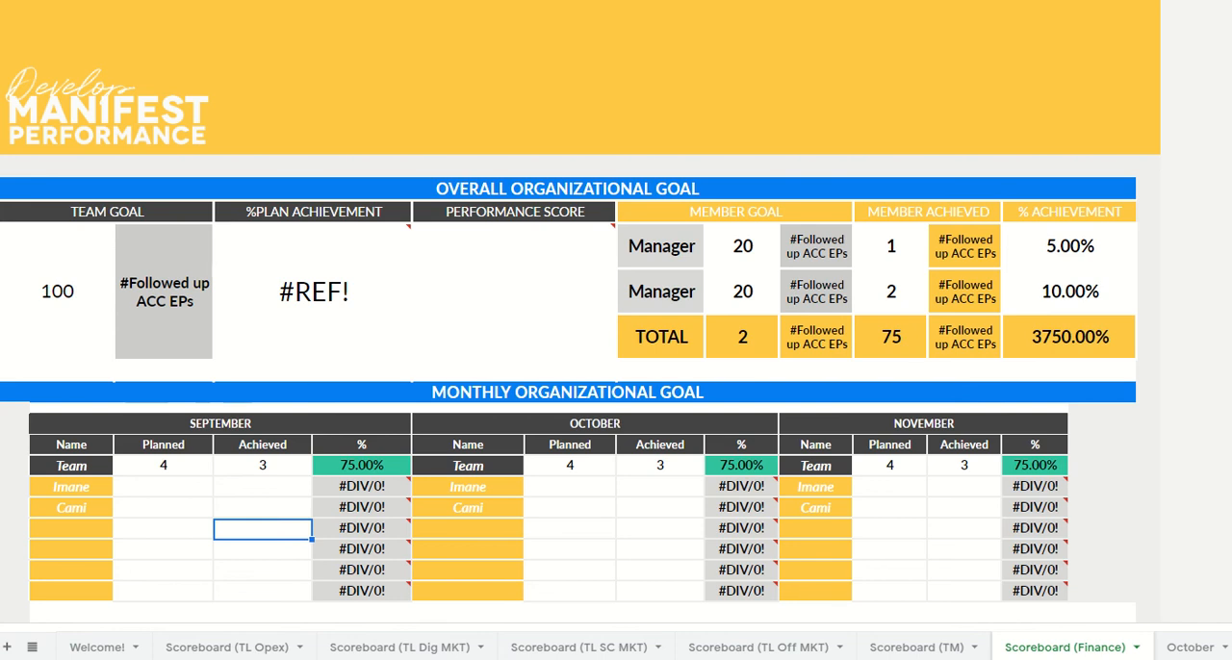
{"action": "left_click", "coordinate": [916, 647]}
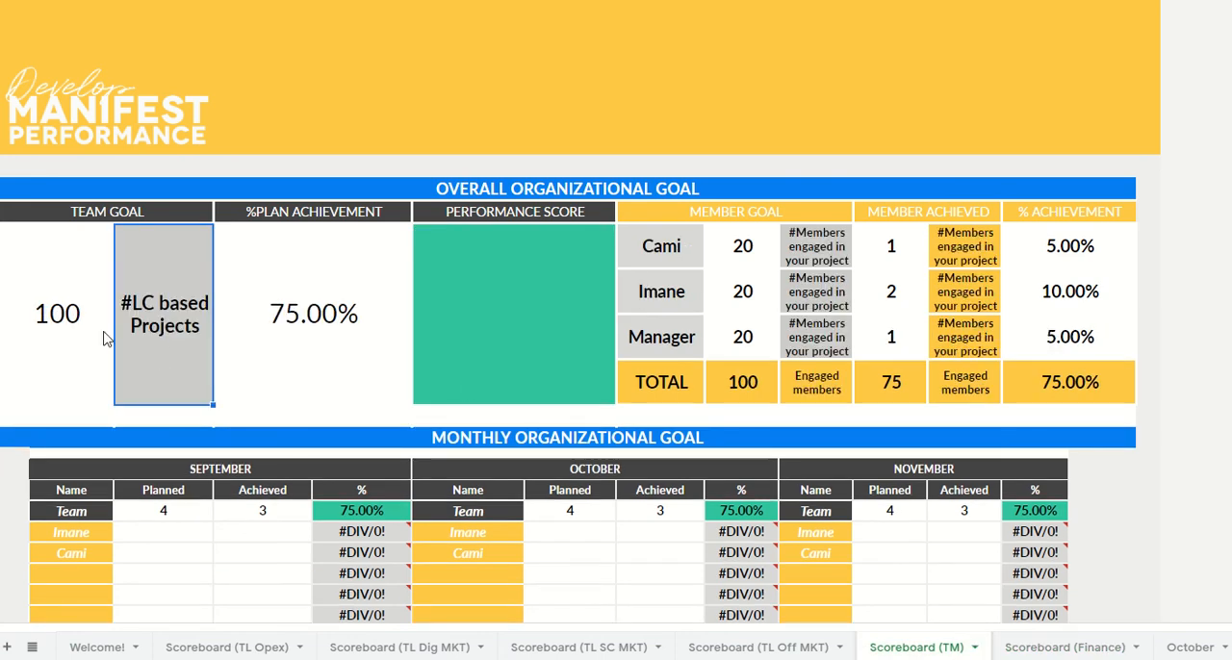
{"action": "mouse_move", "coordinate": [1035, 650]}
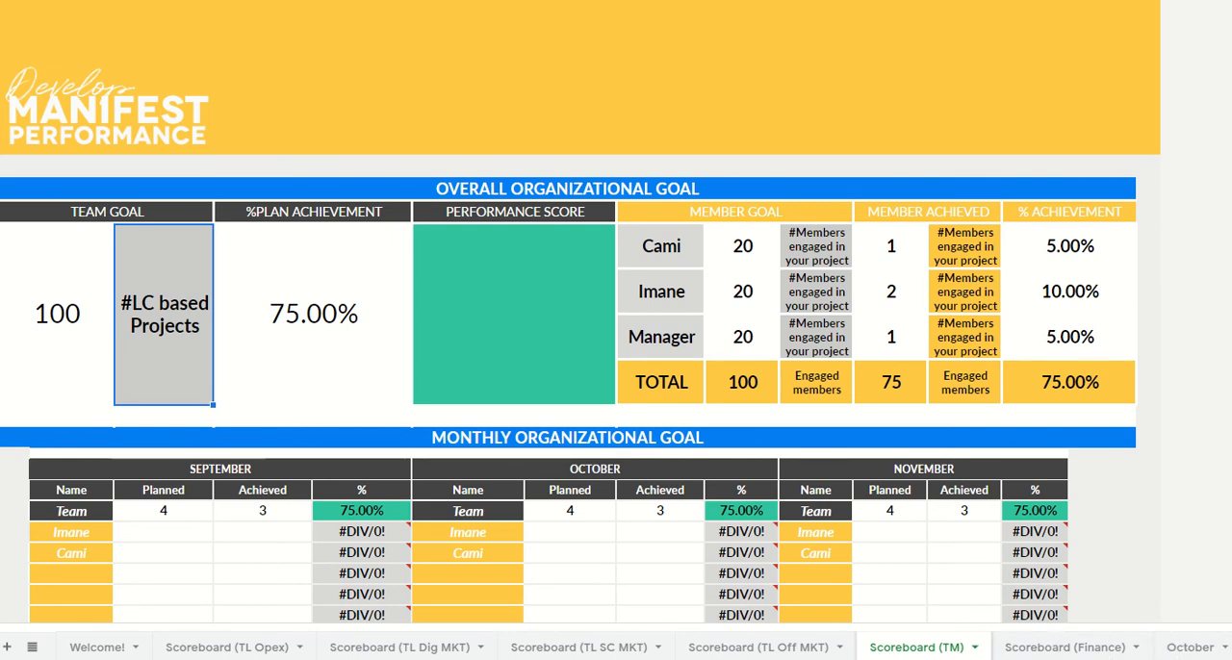
{"action": "scroll", "scroll_direction": "down", "scroll_amount": 3}
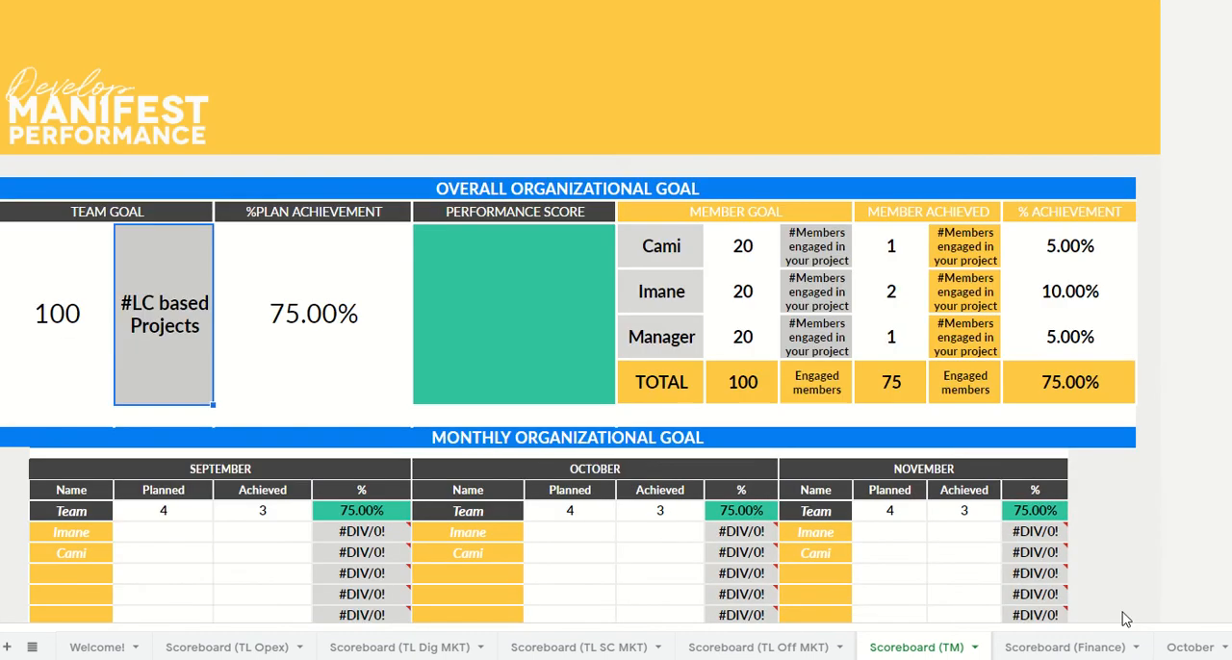
- Switch to the October monthly sheet with members' goal trackers and weekly checkboxes
{"action": "left_click", "coordinate": [1189, 647]}
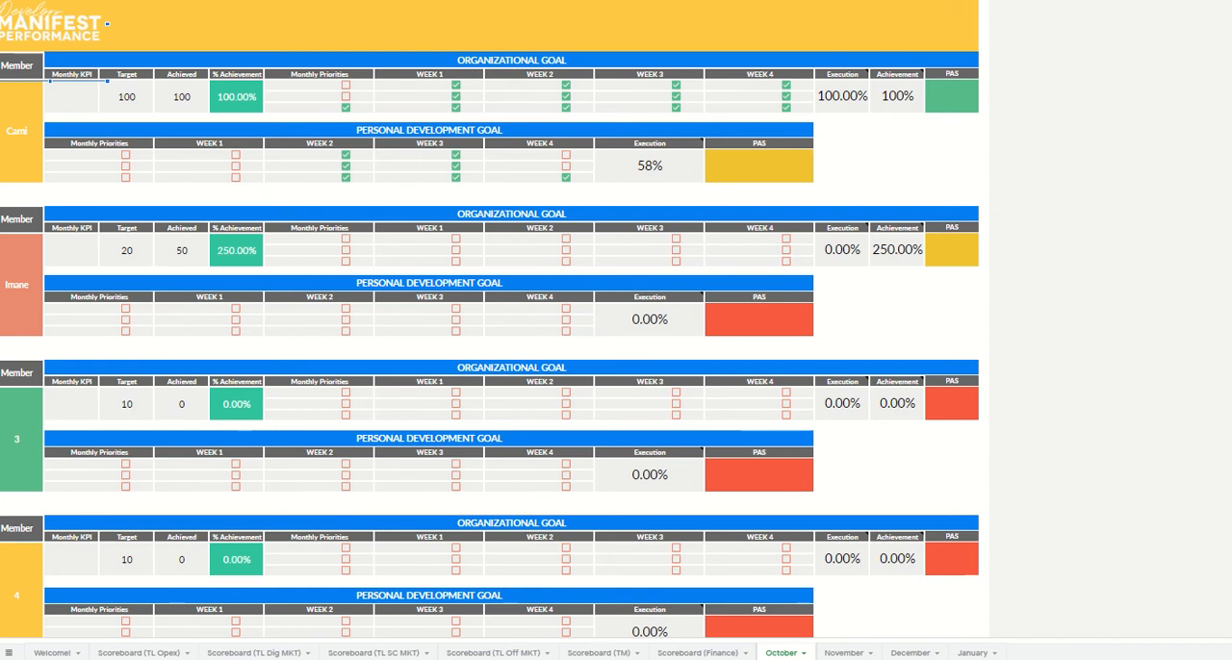
{"action": "mouse_move", "coordinate": [181, 256]}
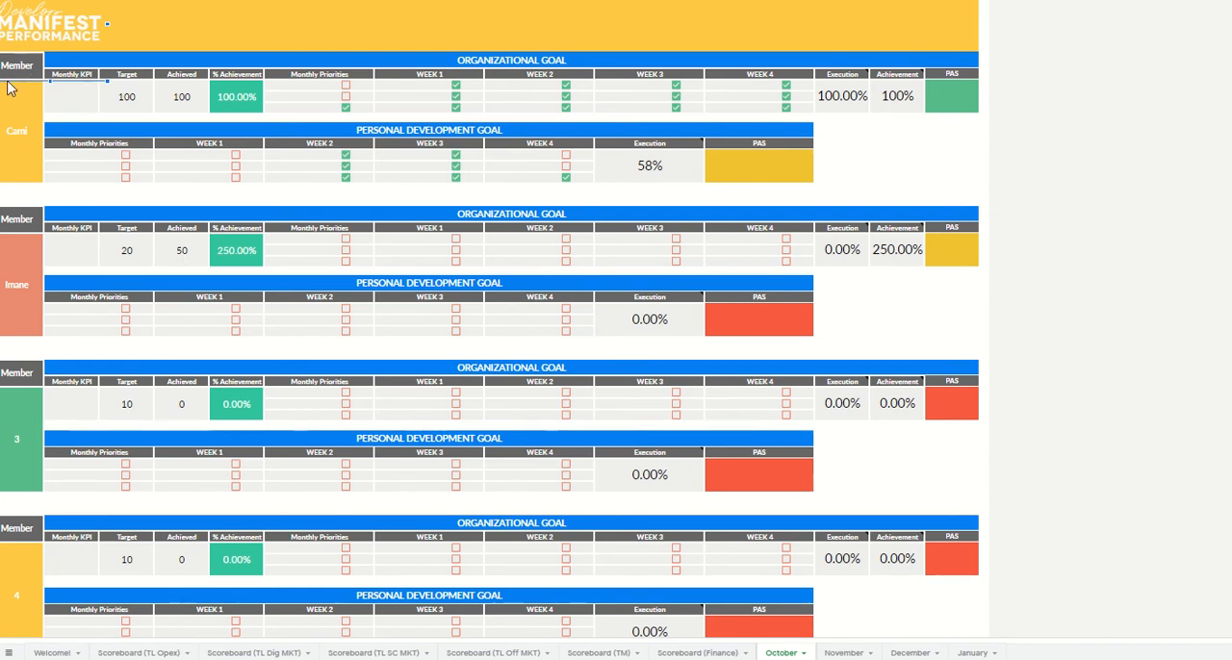
{"action": "mouse_move", "coordinate": [624, 46]}
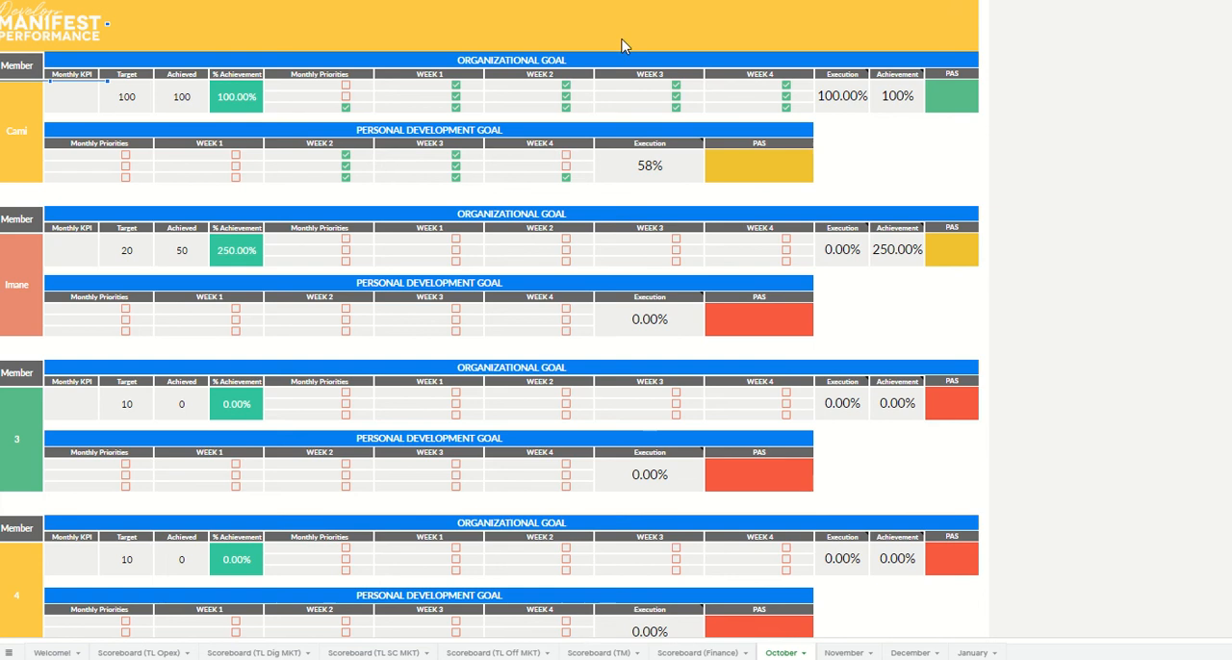
{"action": "mouse_move", "coordinate": [52, 447]}
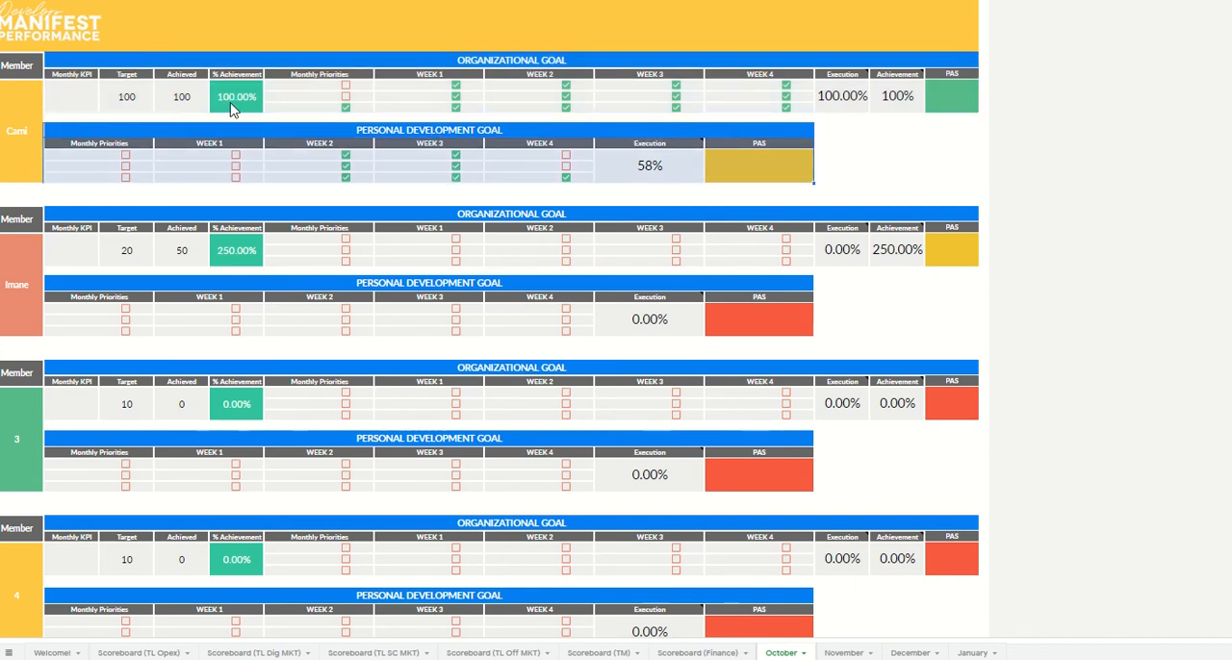
{"action": "mouse_move", "coordinate": [94, 68]}
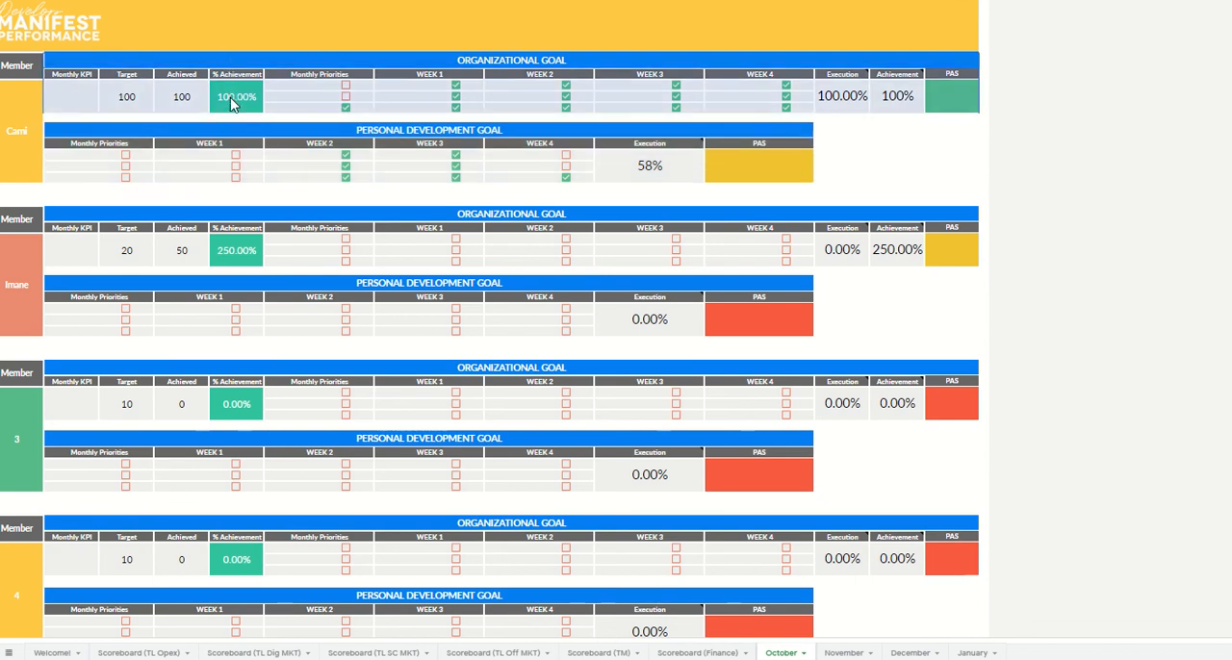
{"action": "mouse_move", "coordinate": [658, 131]}
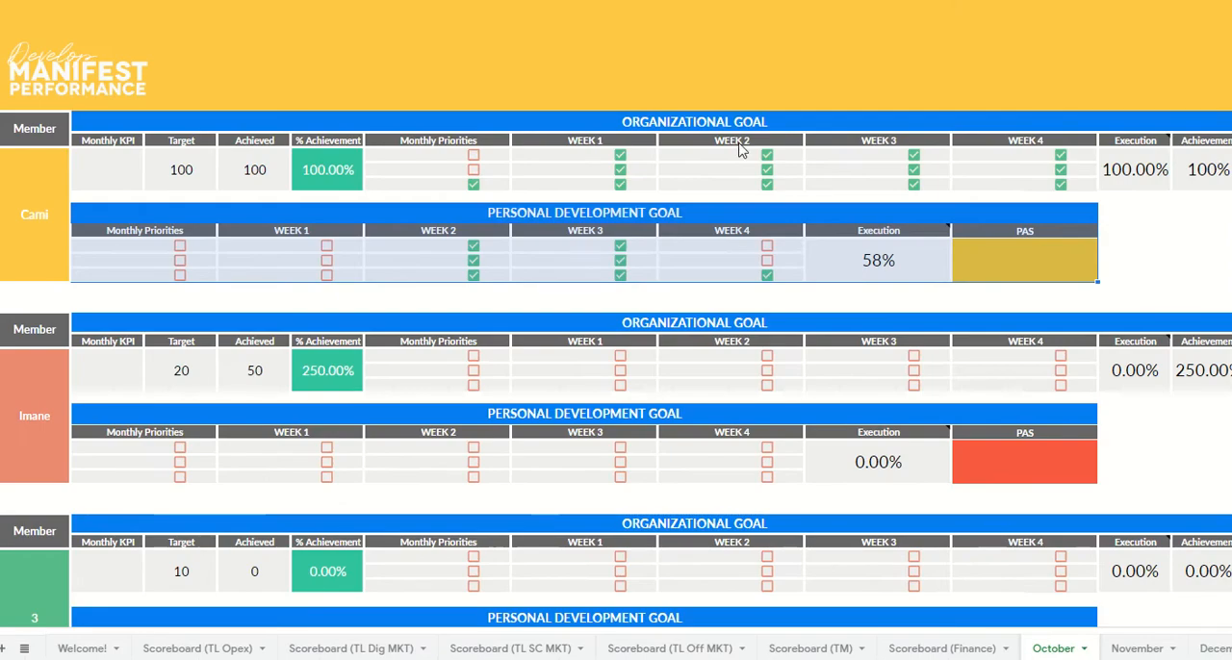
- Set Cami's monthly KPI to #APD with achieved 1 so her execution reads 16.67%
{"action": "left_click", "coordinate": [181, 170]}
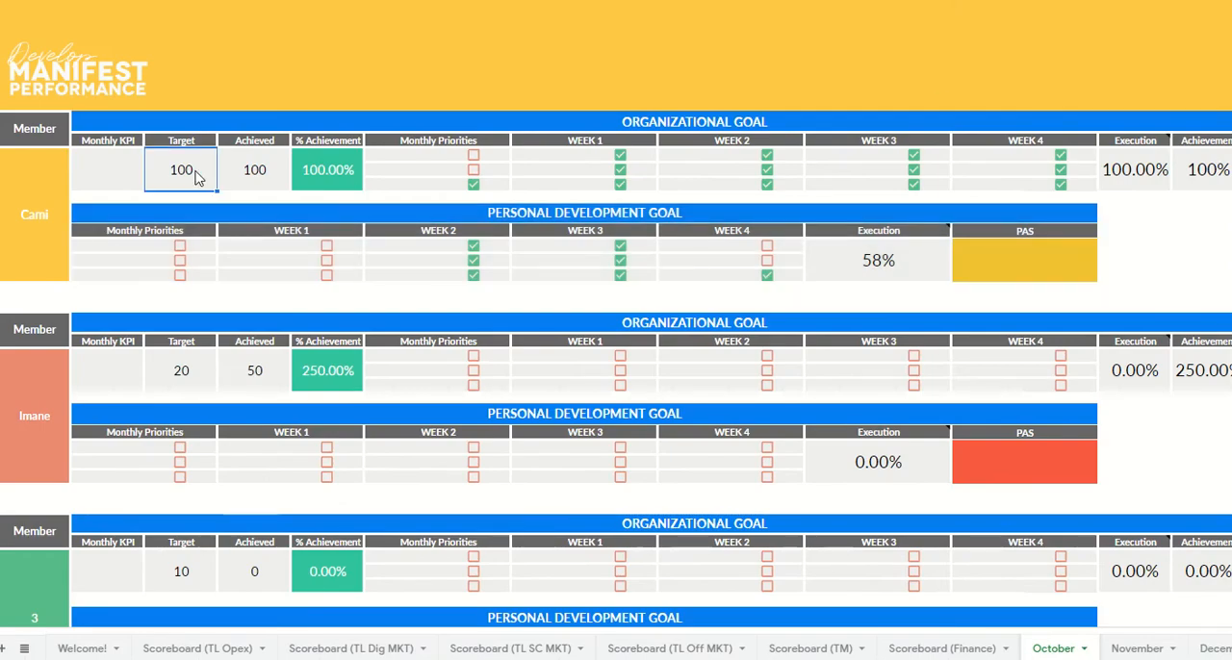
{"action": "left_click", "coordinate": [254, 170]}
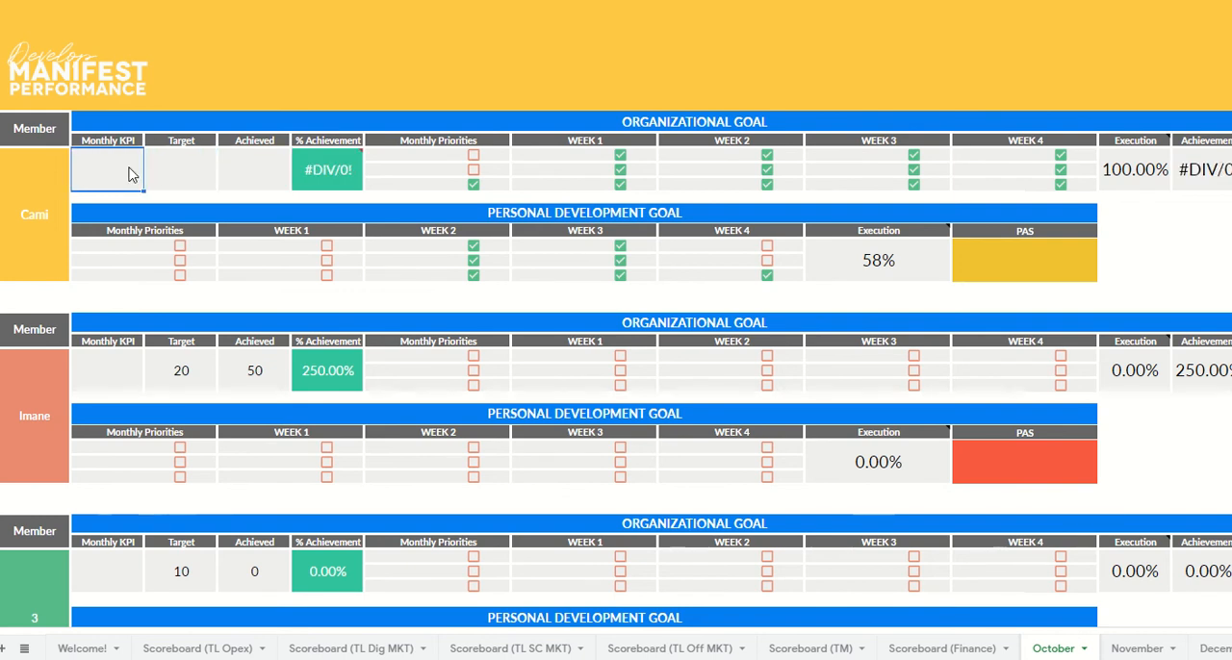
{"action": "type", "text": "#APD"}
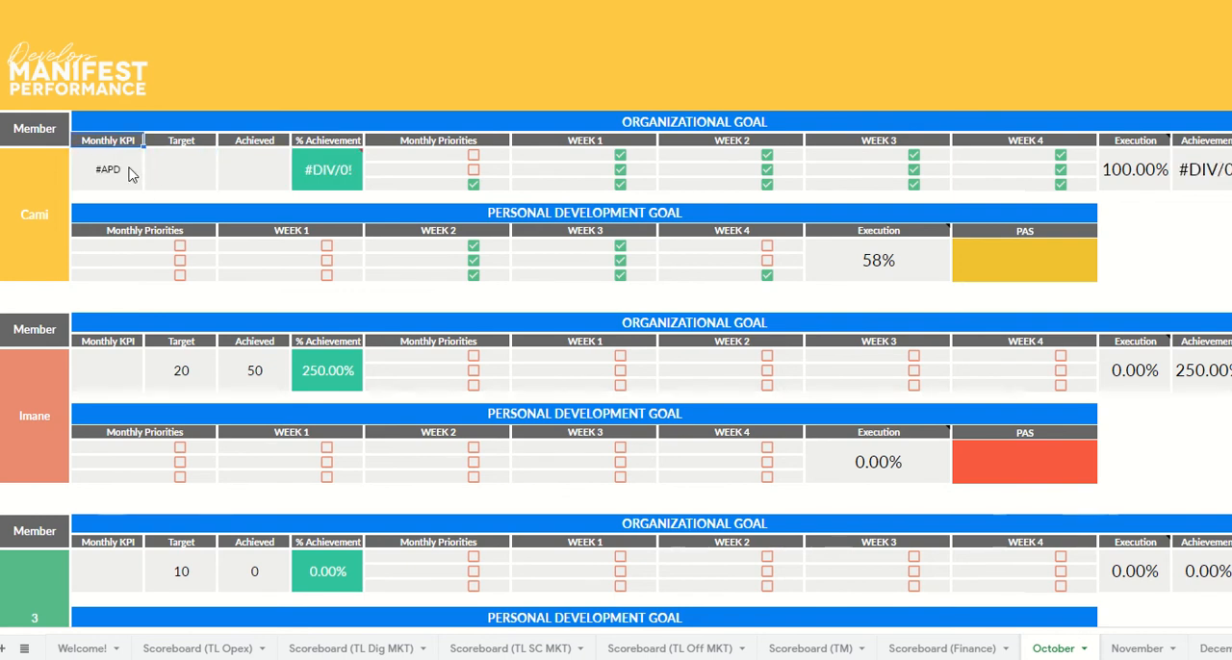
{"action": "type", "text": "1"}
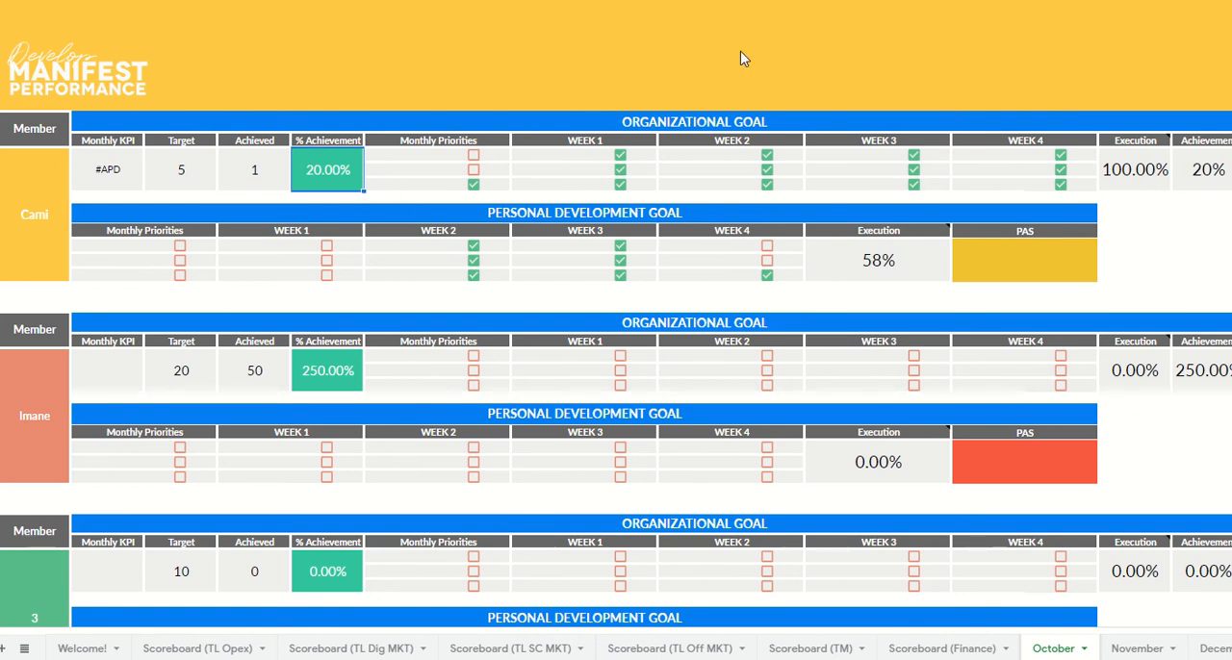
{"action": "mouse_move", "coordinate": [1210, 161]}
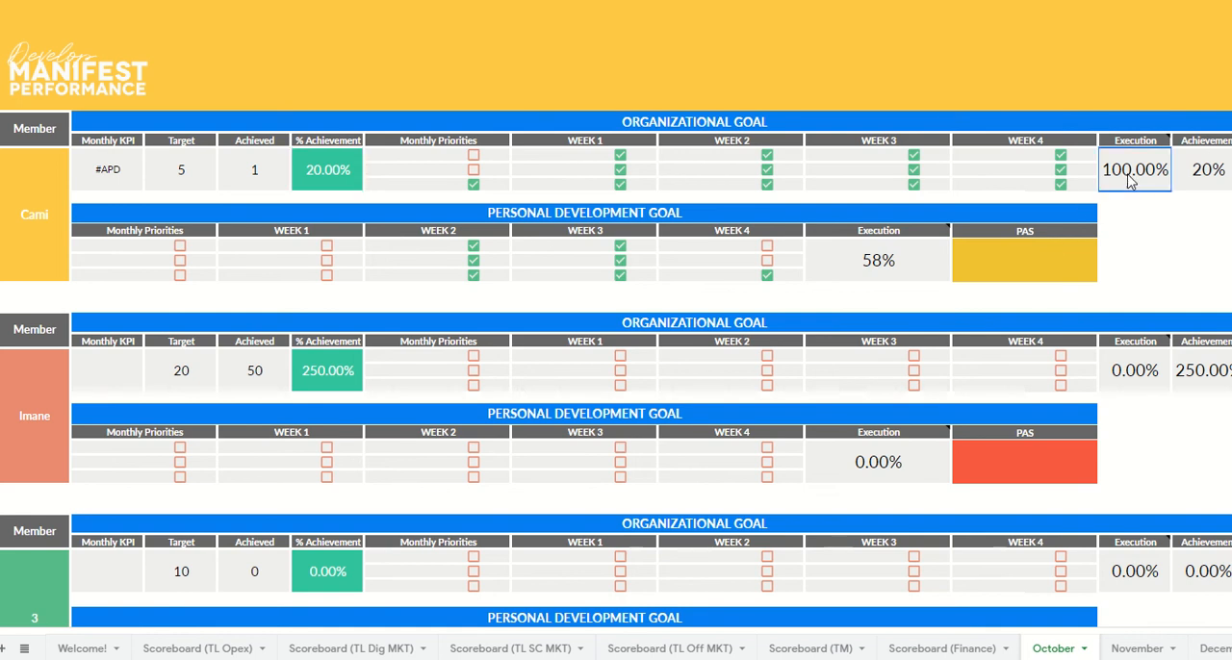
{"action": "left_click", "coordinate": [619, 154]}
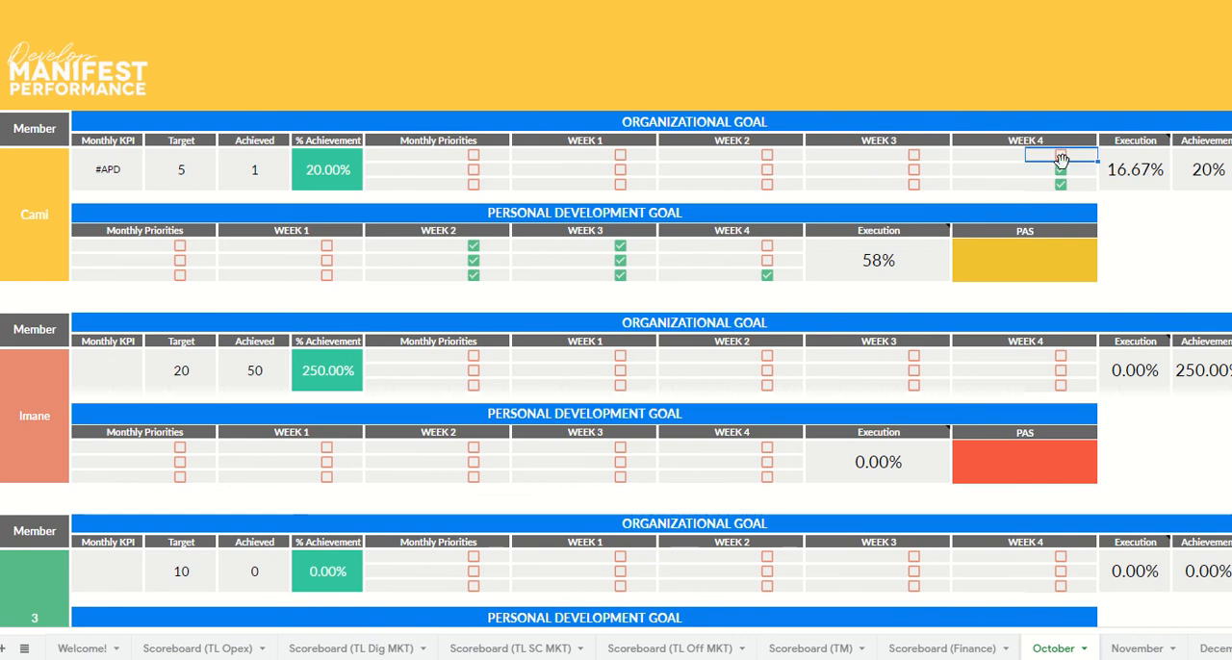
- Clear Cami's Week 4 tick and enter priority Kick Off with Week 1 actions NEC Content Creation and TRack Kick Off
{"action": "left_click", "coordinate": [1059, 185]}
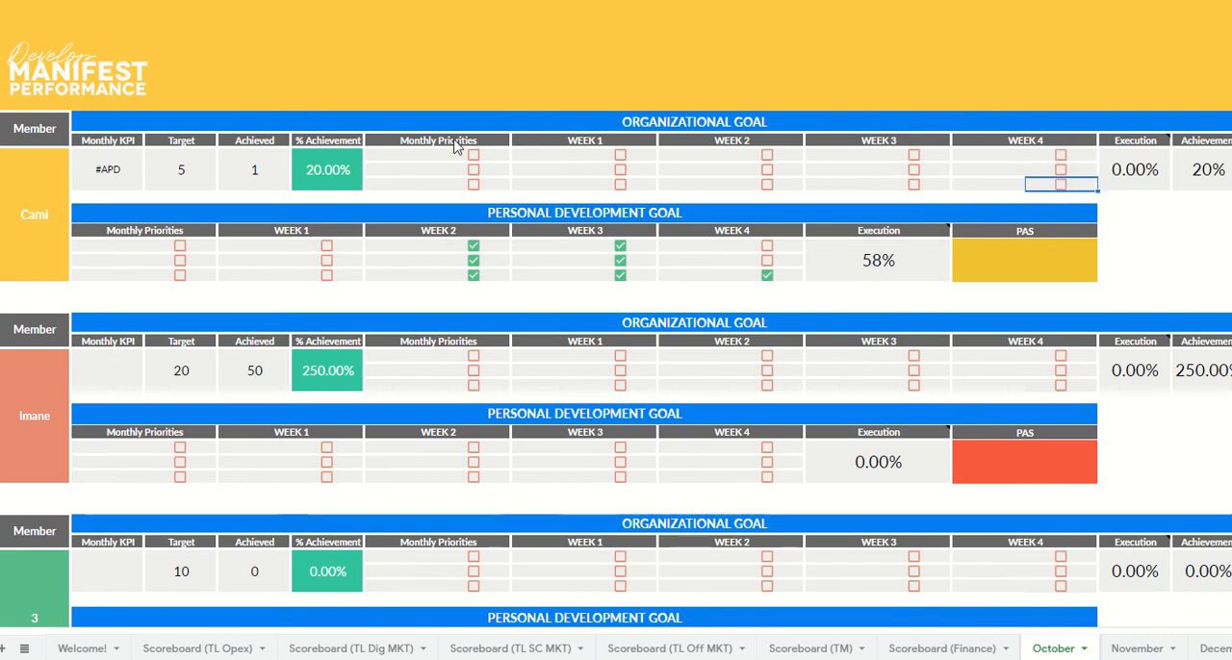
{"action": "left_click", "coordinate": [437, 169]}
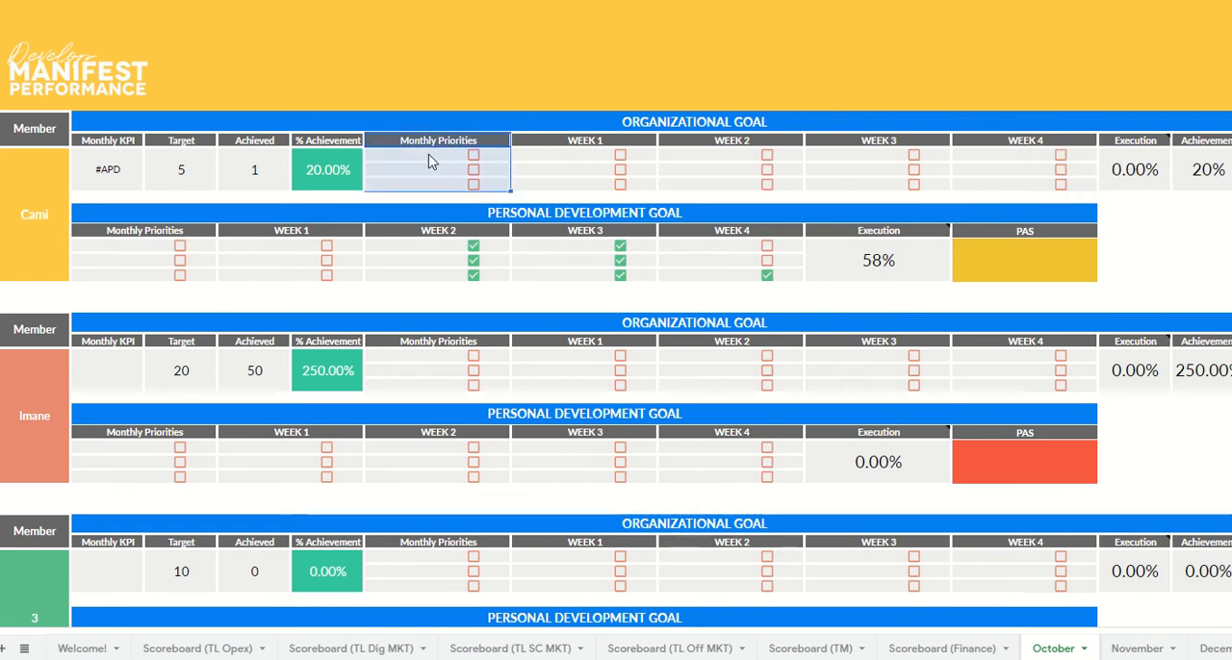
{"action": "type", "text": "Kic"}
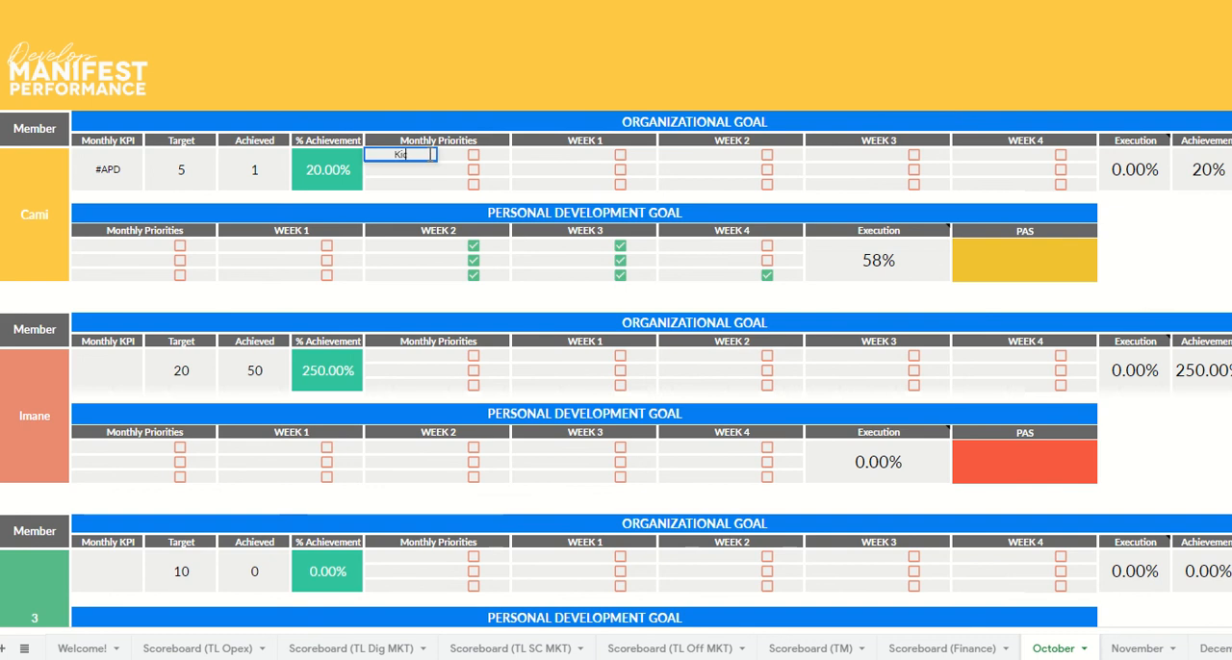
{"action": "type", "text": "Kick Off"}
{"action": "left_click", "coordinate": [413, 183]}
{"action": "type", "text": "TL Capacity Building"}
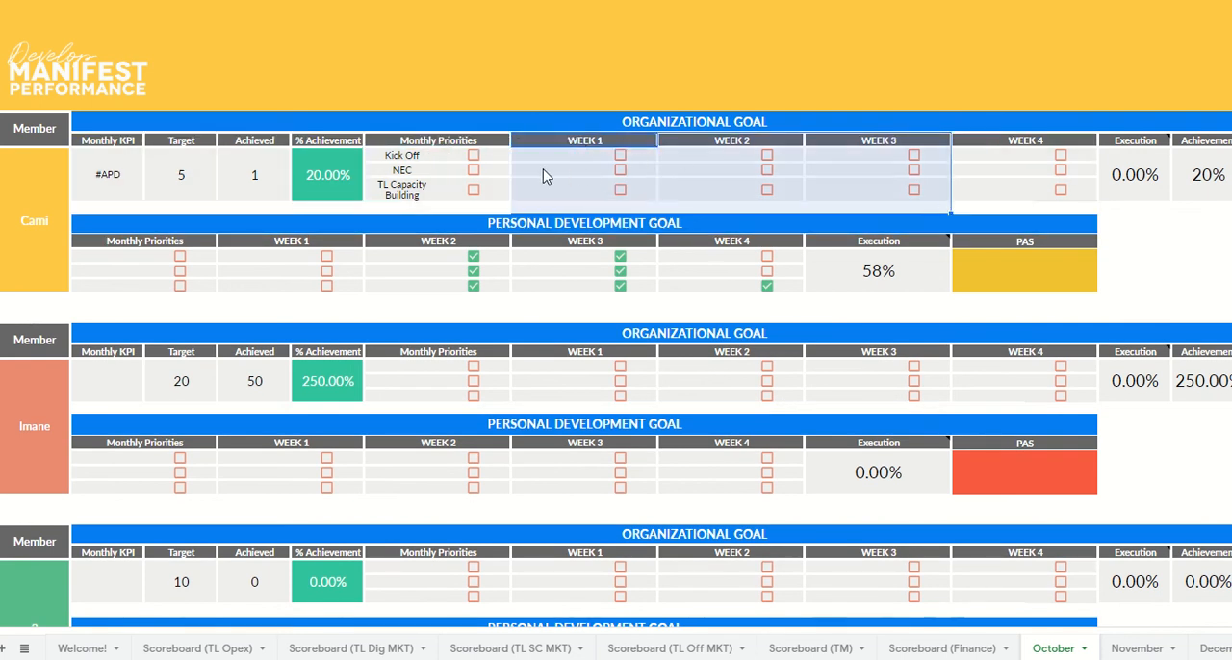
{"action": "left_click", "coordinate": [548, 154]}
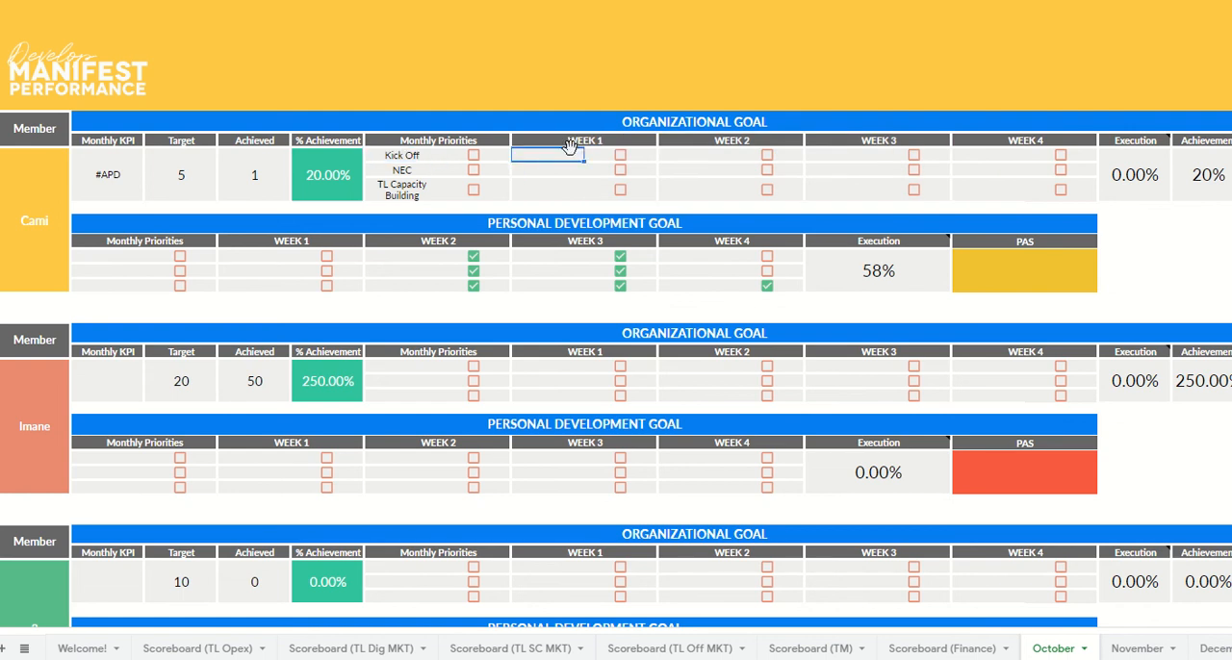
{"action": "type", "text": "NEC Content Creation"}
{"action": "left_click", "coordinate": [549, 169]}
{"action": "type", "text": "NEC Platform Launch"}
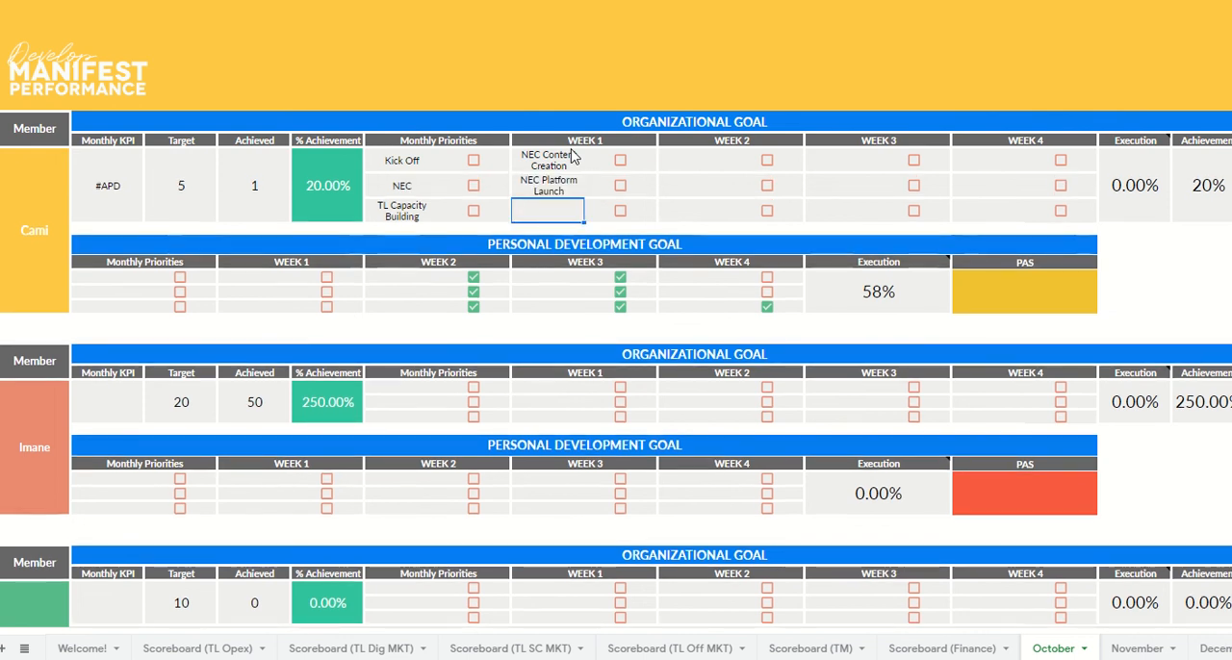
{"action": "type", "text": "TRack Kick Off session"}
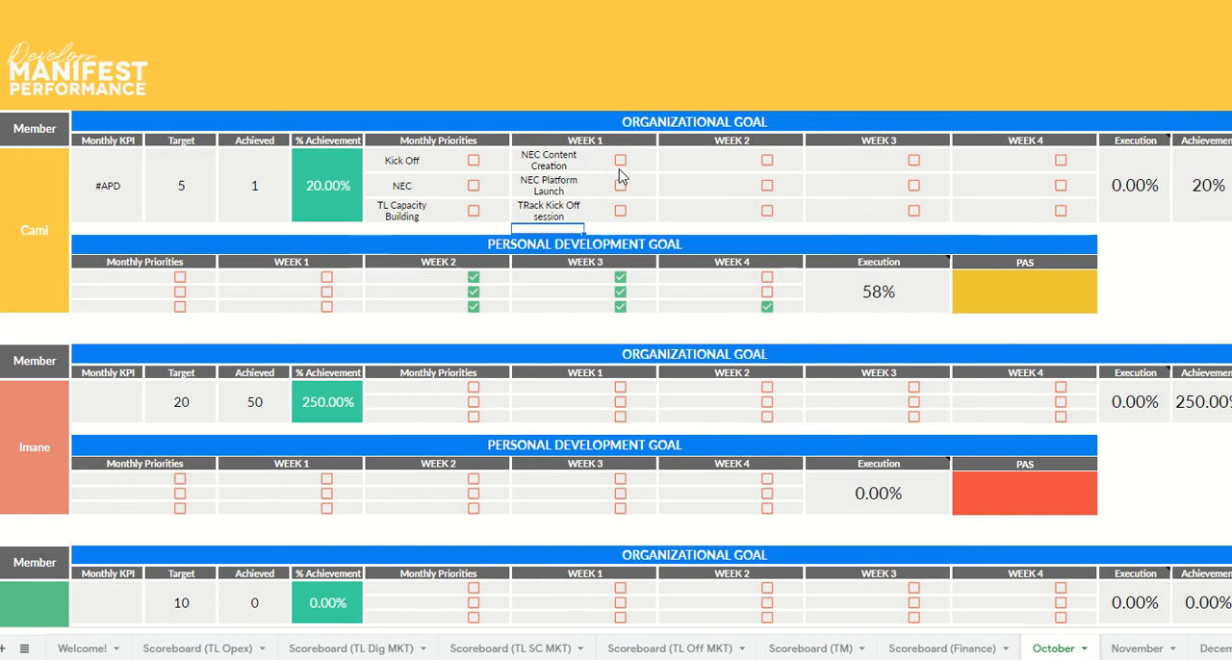
- Mark Cami's Week 1 actions done so her execution reads 25.00%
{"action": "left_click", "coordinate": [620, 212]}
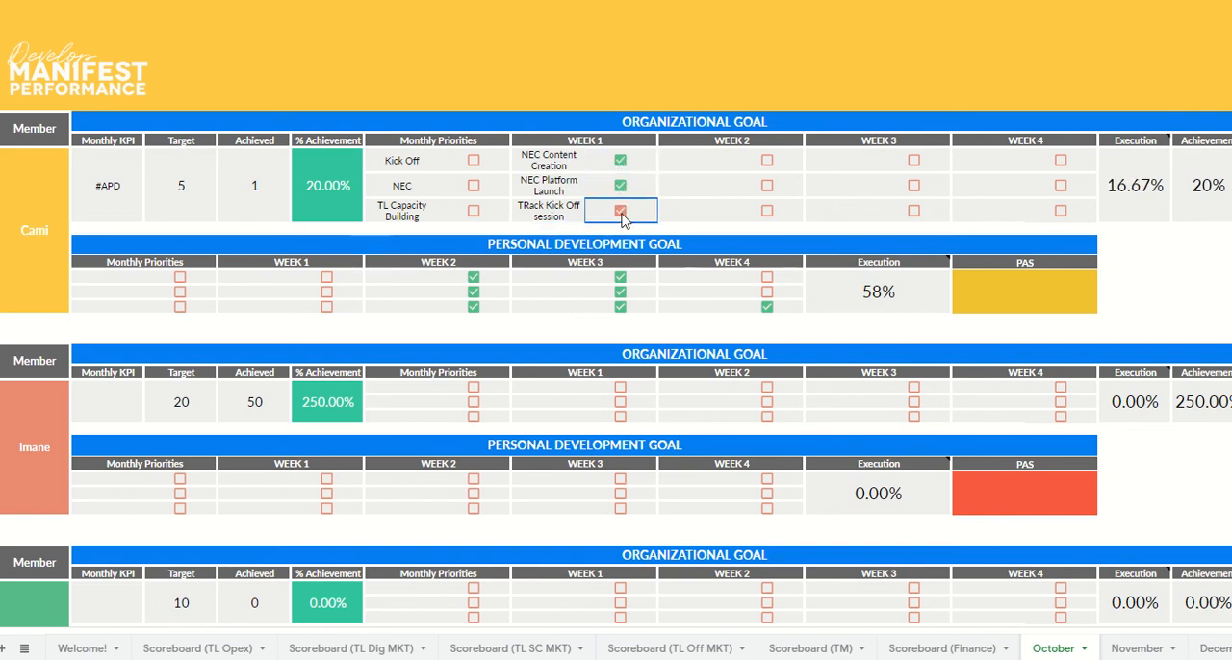
{"action": "left_click", "coordinate": [620, 212]}
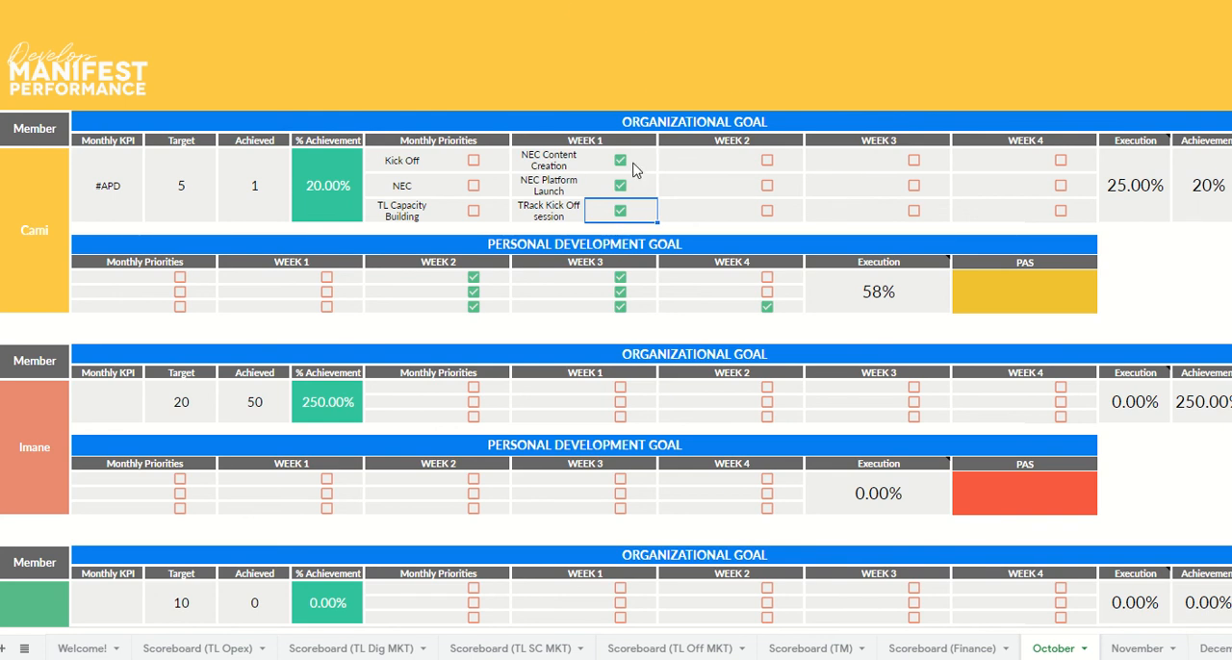
{"action": "mouse_move", "coordinate": [543, 170]}
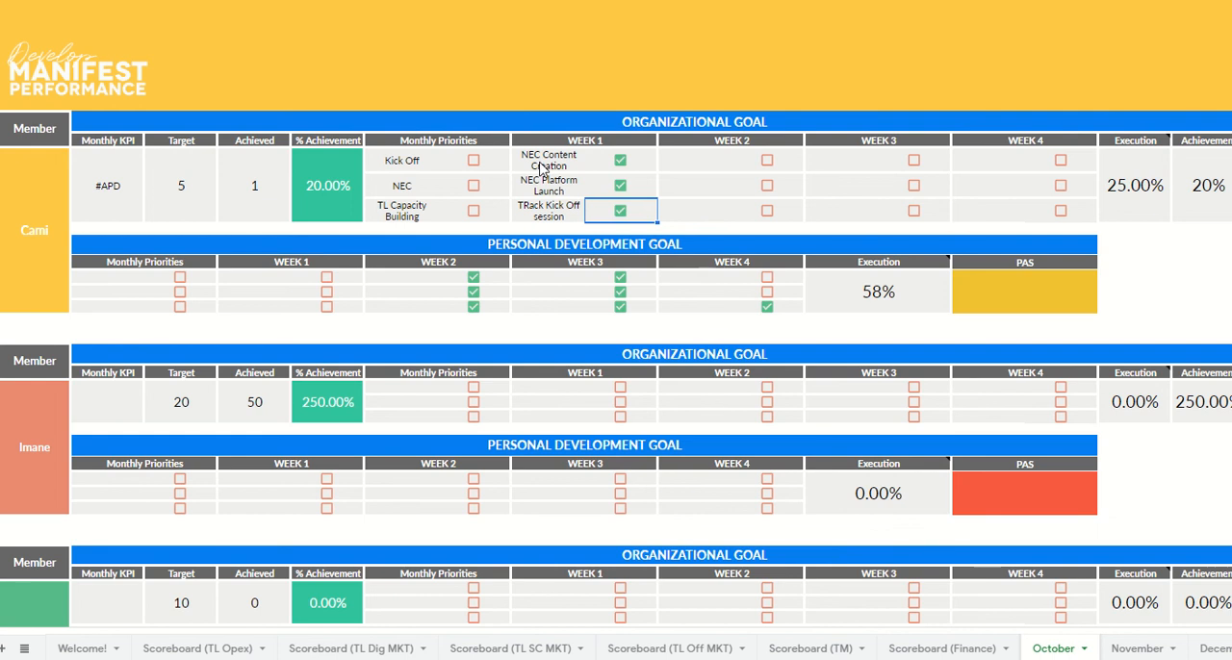
{"action": "left_click", "coordinate": [549, 160]}
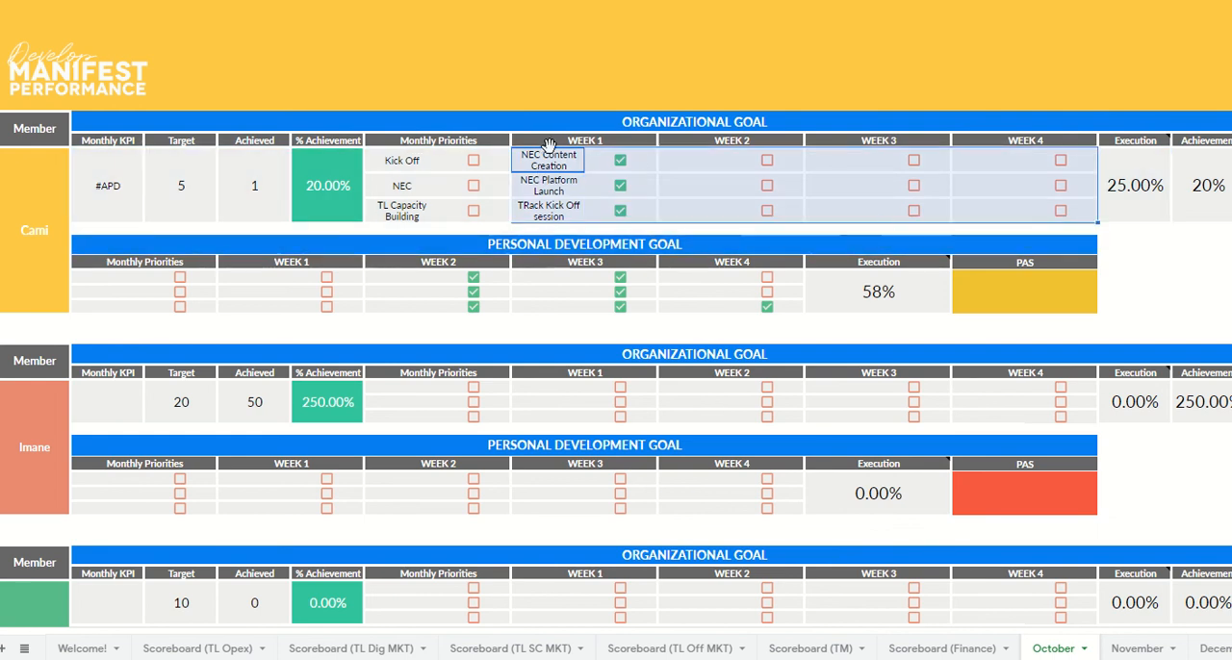
{"action": "mouse_move", "coordinate": [599, 151]}
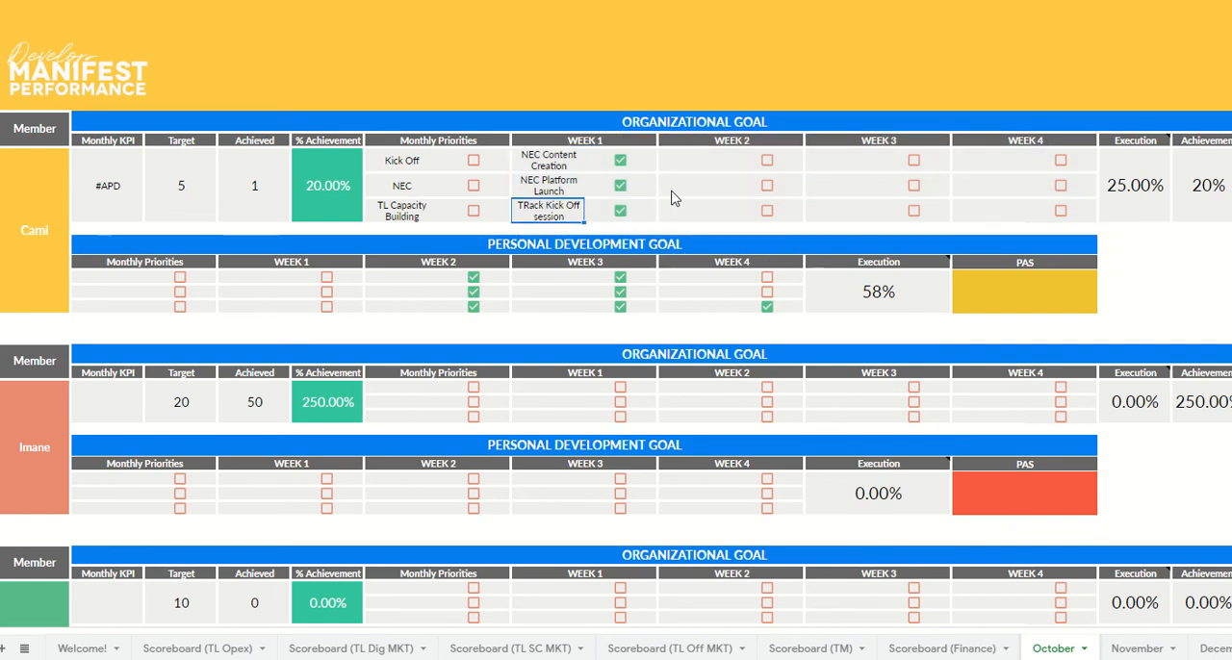
{"action": "left_click", "coordinate": [695, 185]}
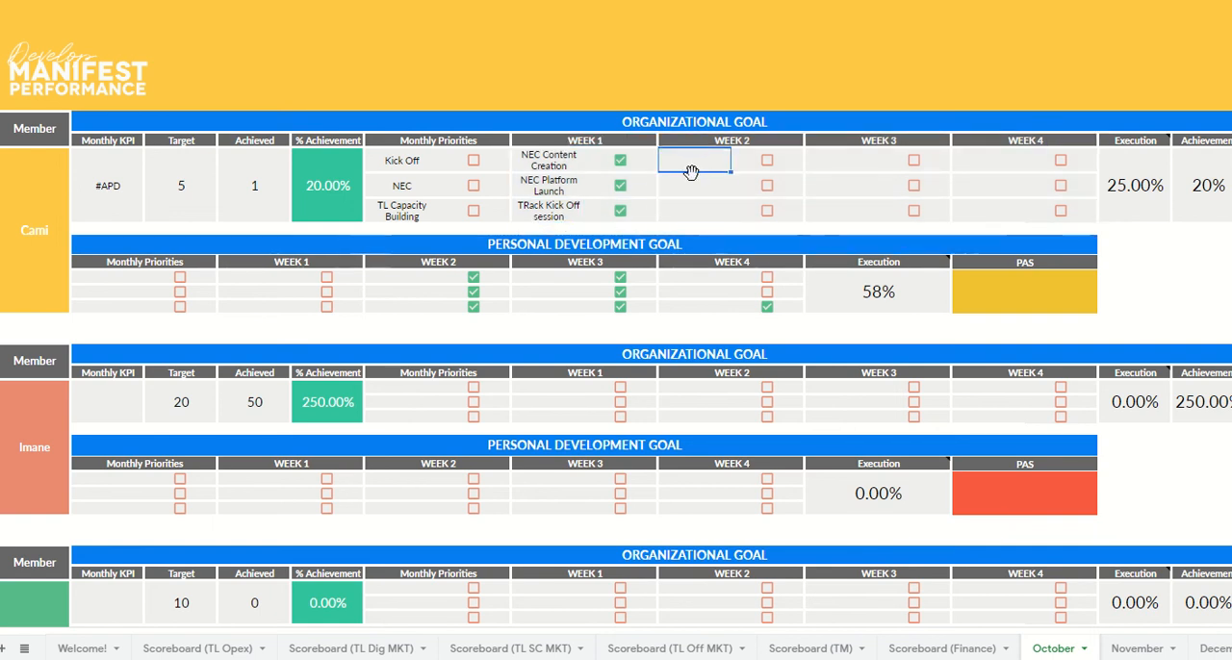
{"action": "left_click", "coordinate": [548, 162]}
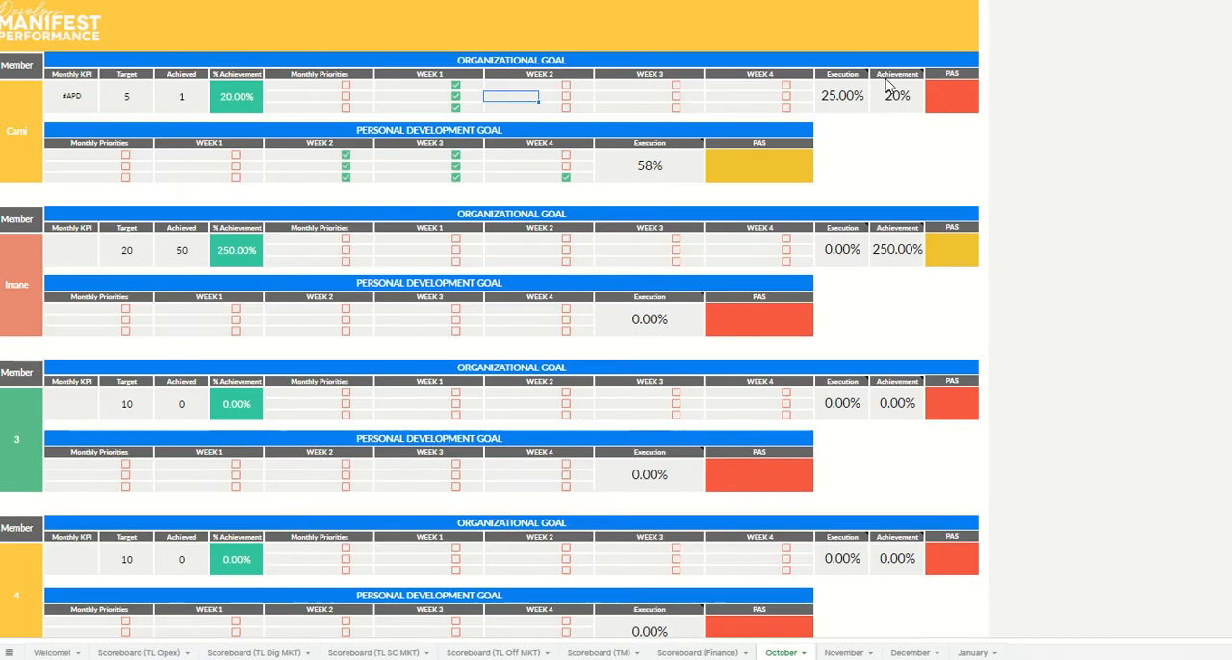
- Tick Cami's Week 2–4 actions for 83.33% execution and set Achieved to 4 for 80.00% achievement
{"action": "left_click", "coordinate": [897, 96]}
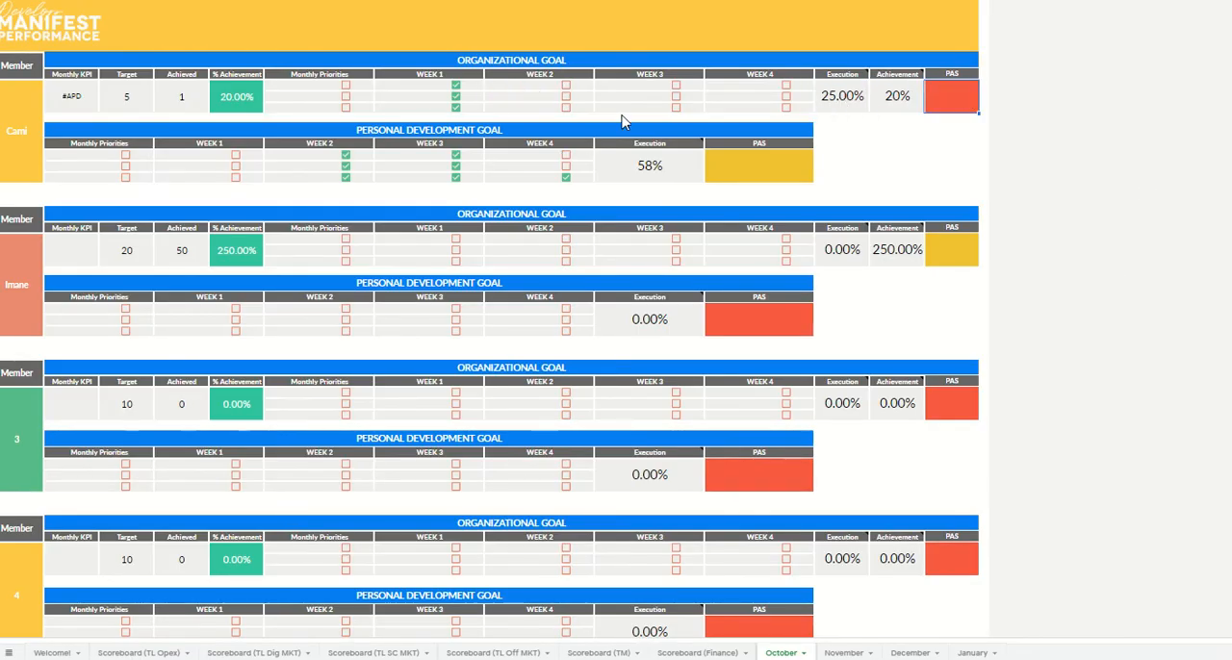
{"action": "left_click", "coordinate": [673, 108]}
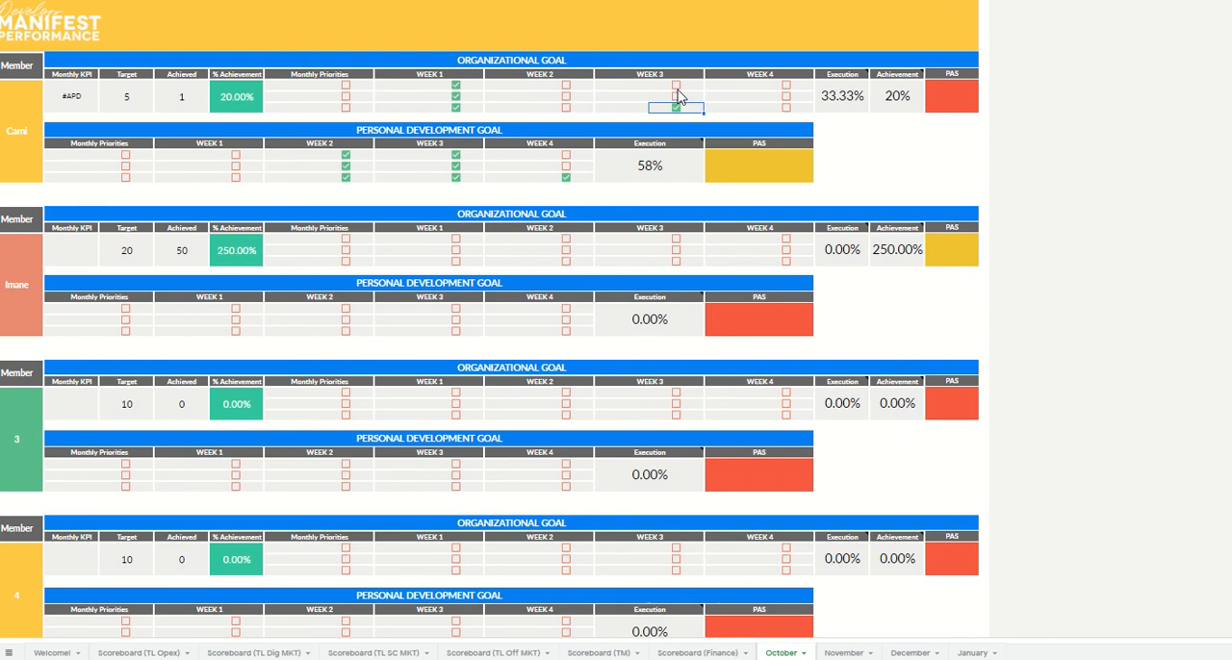
{"action": "left_click", "coordinate": [673, 85]}
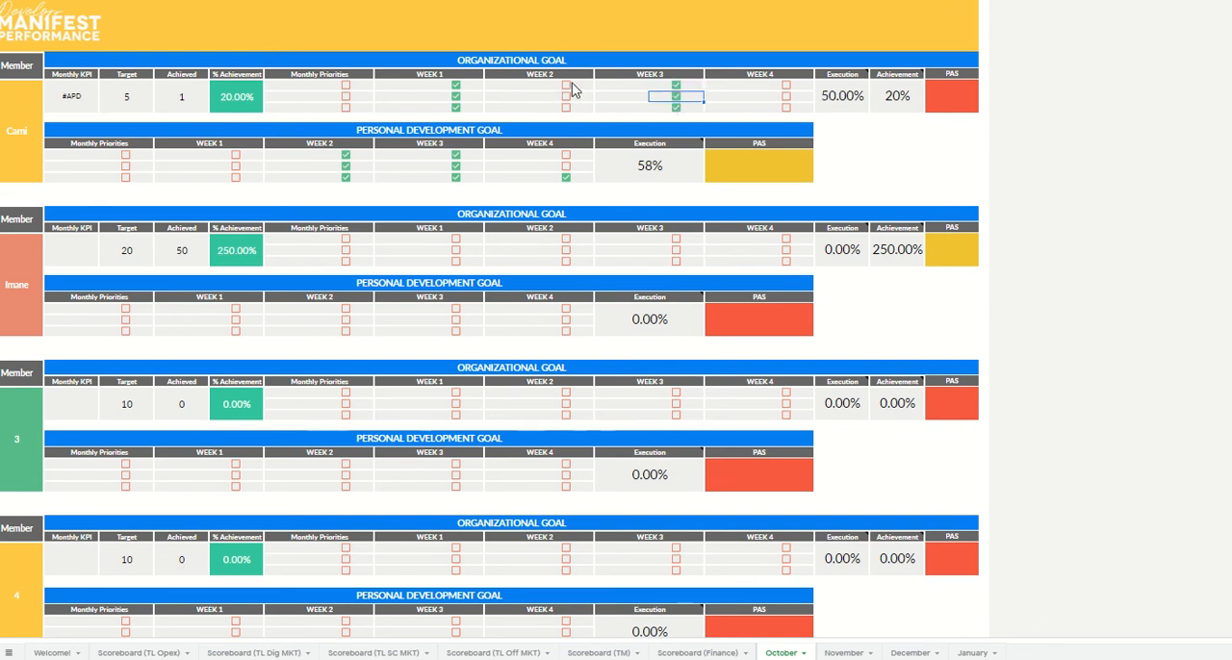
{"action": "left_click", "coordinate": [566, 84]}
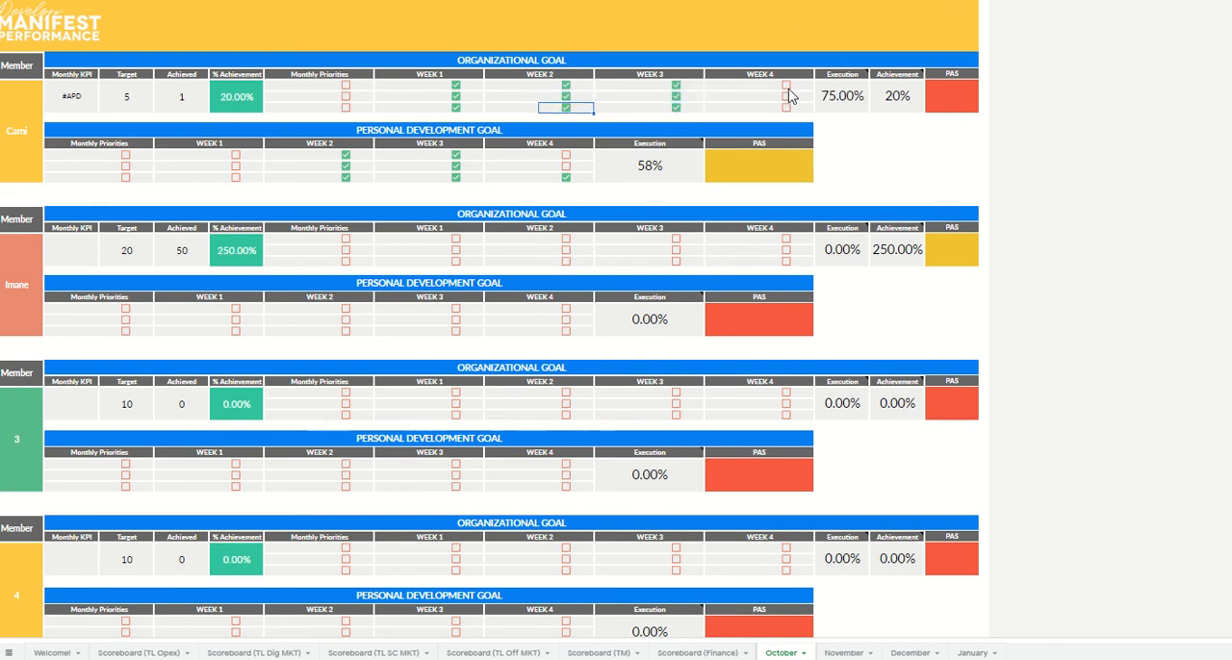
{"action": "left_click", "coordinate": [785, 84]}
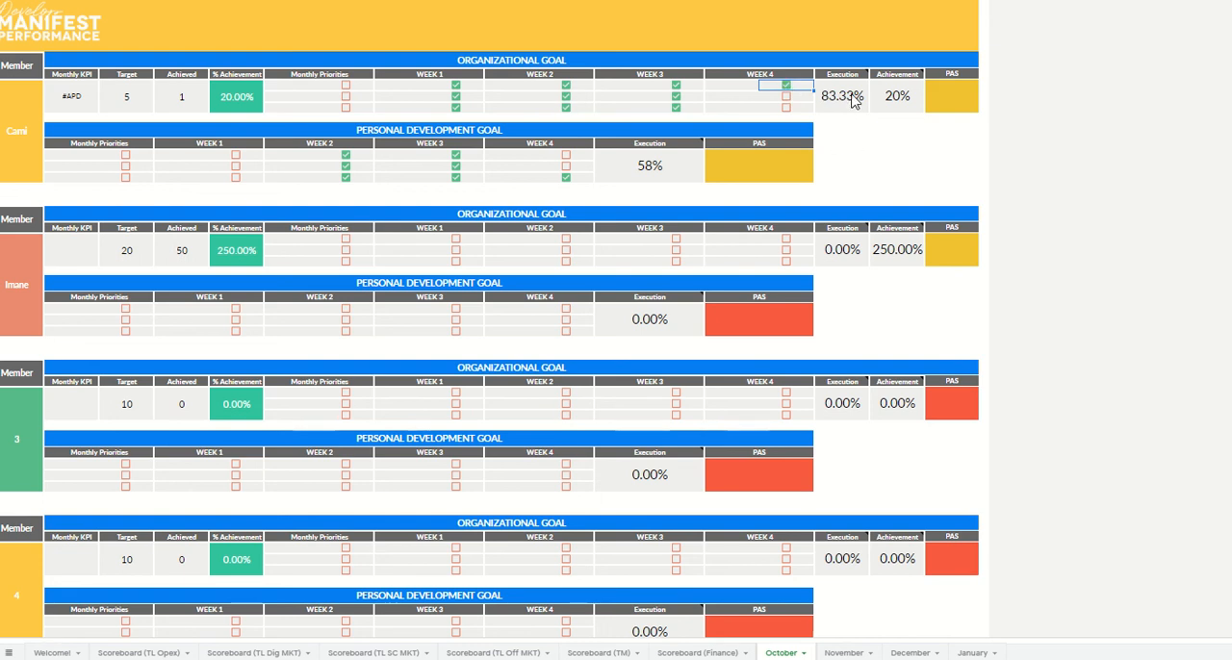
{"action": "mouse_move", "coordinate": [843, 120]}
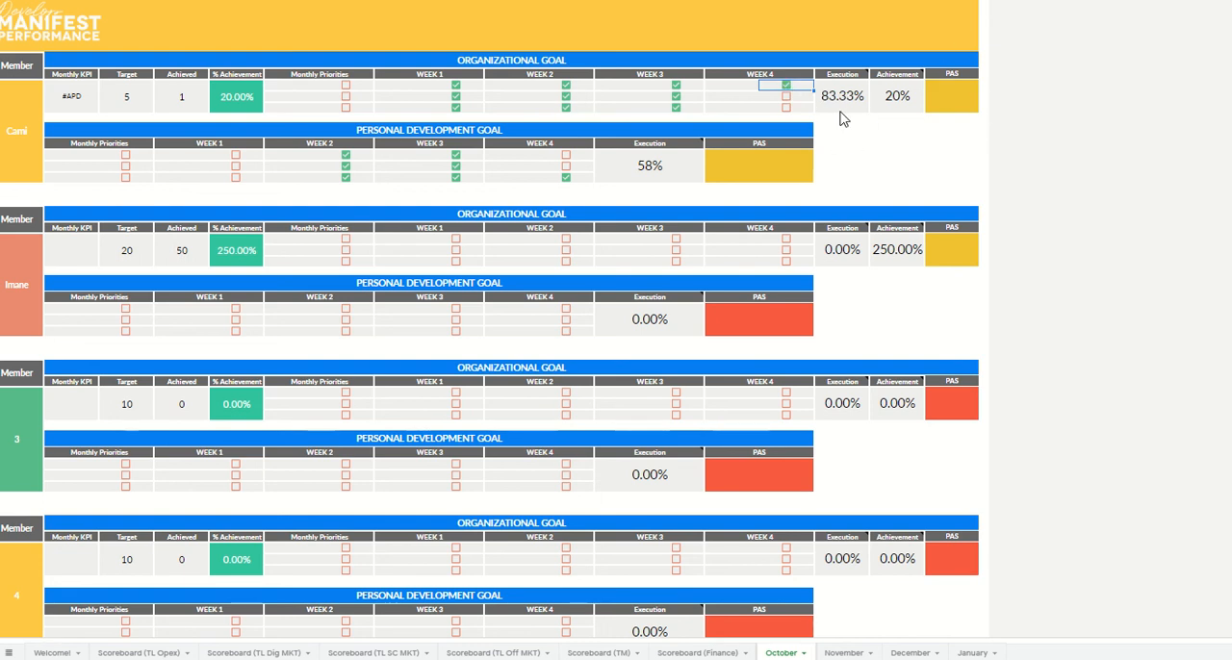
{"action": "mouse_move", "coordinate": [812, 65]}
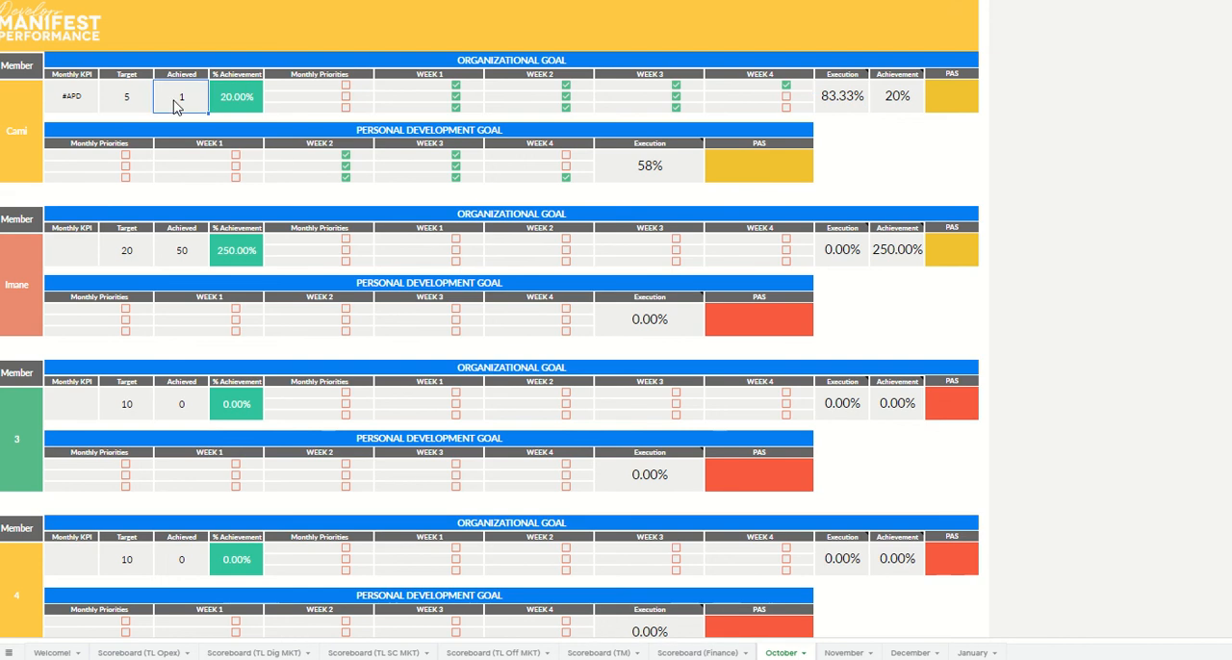
{"action": "type", "text": "3"}
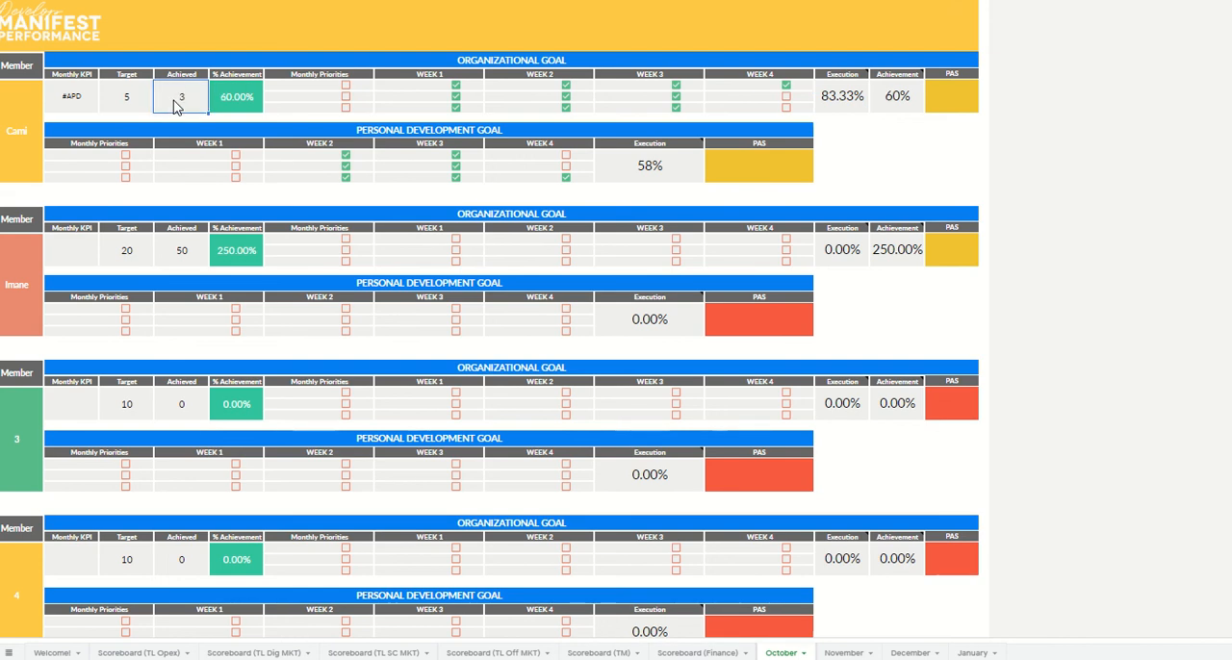
{"action": "type", "text": "4"}
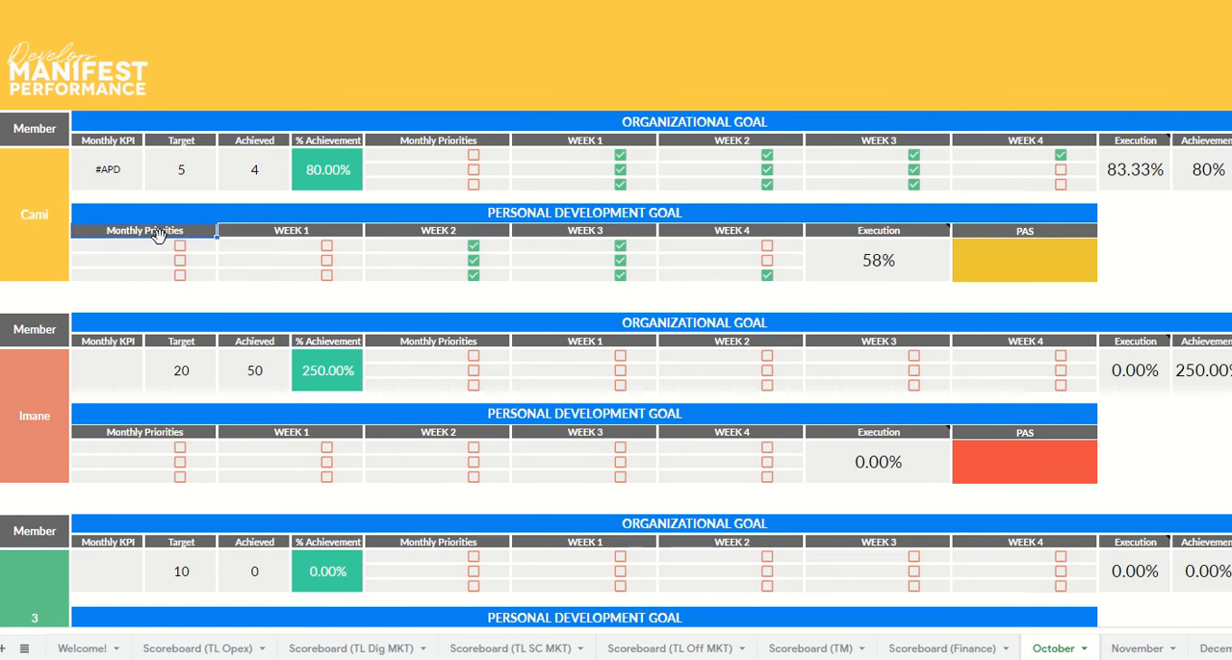
- Enter Cami's personal development priorities Arabic, Working out and Reading books
{"action": "left_click", "coordinate": [108, 247]}
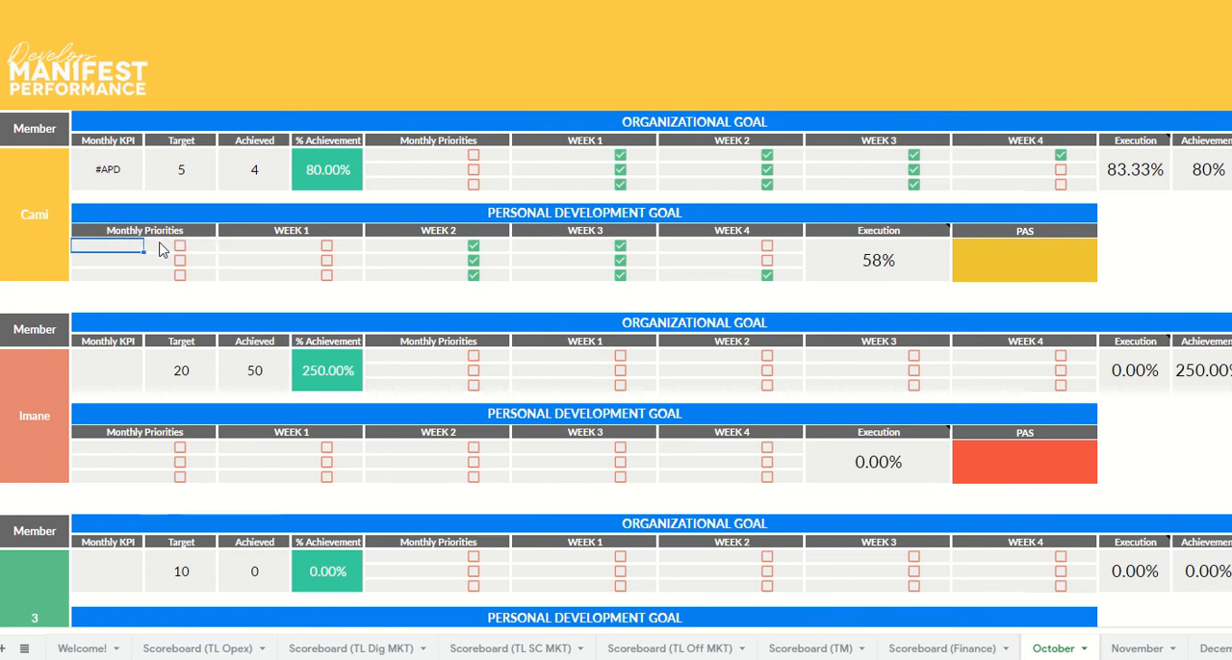
{"action": "type", "text": "Arabic"}
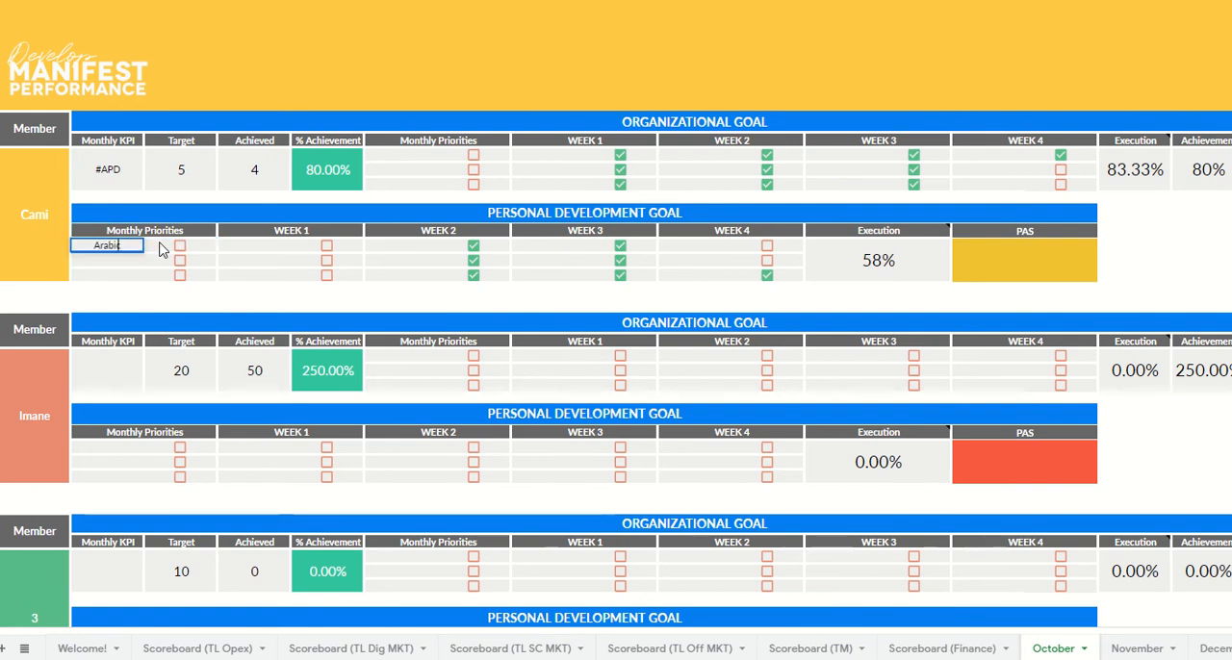
{"action": "type", "text": "Work"}
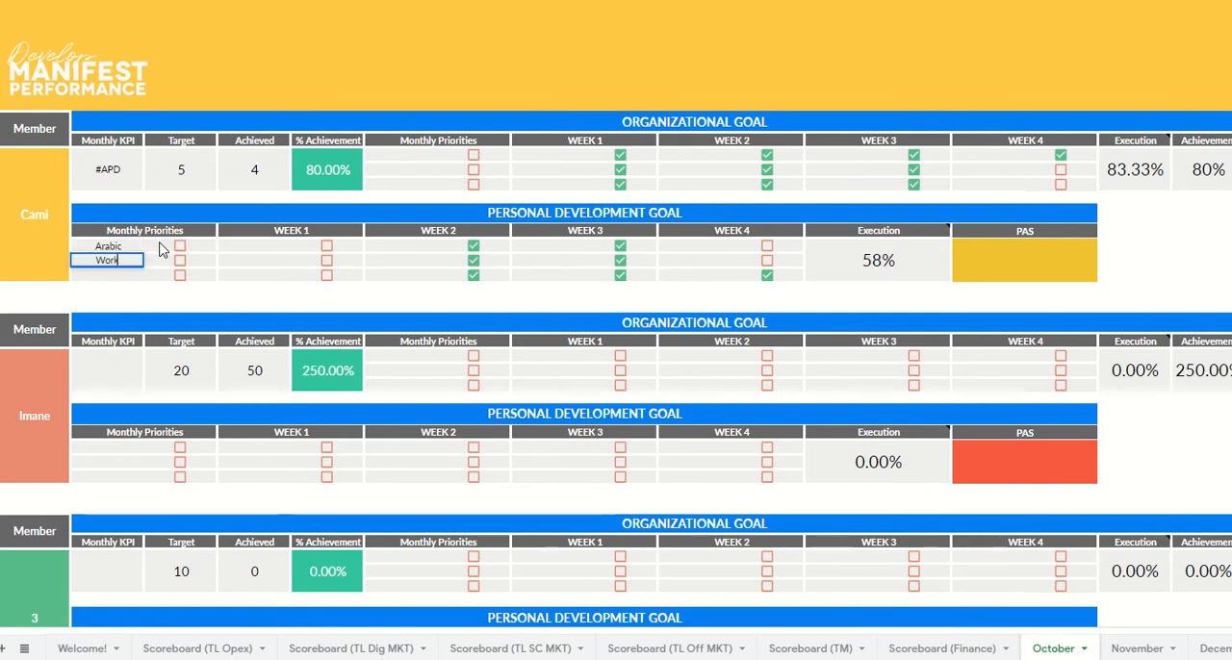
{"action": "type", "text": "Working out"}
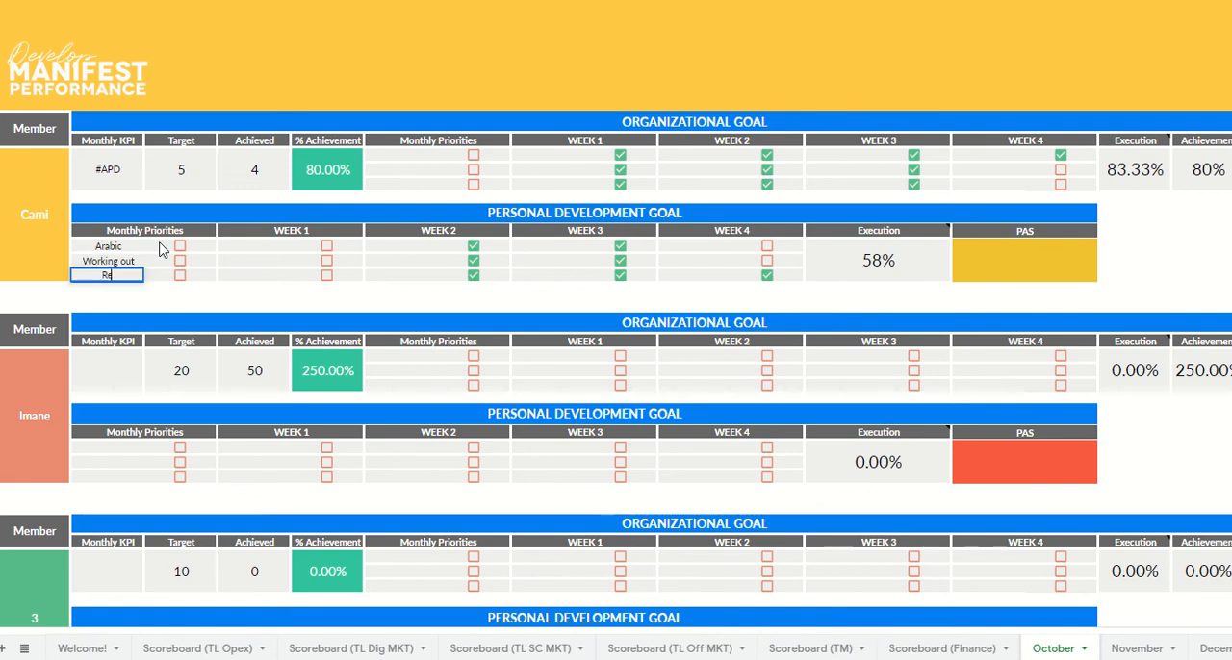
{"action": "type", "text": "Reading books"}
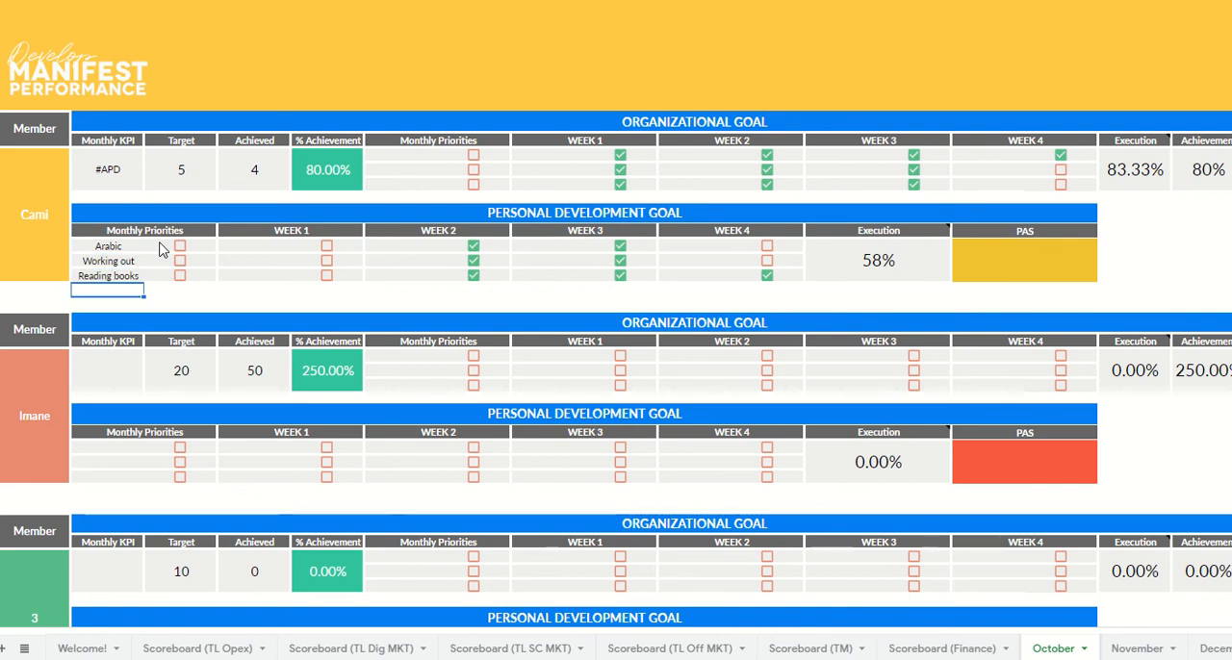
{"action": "left_click", "coordinate": [254, 260]}
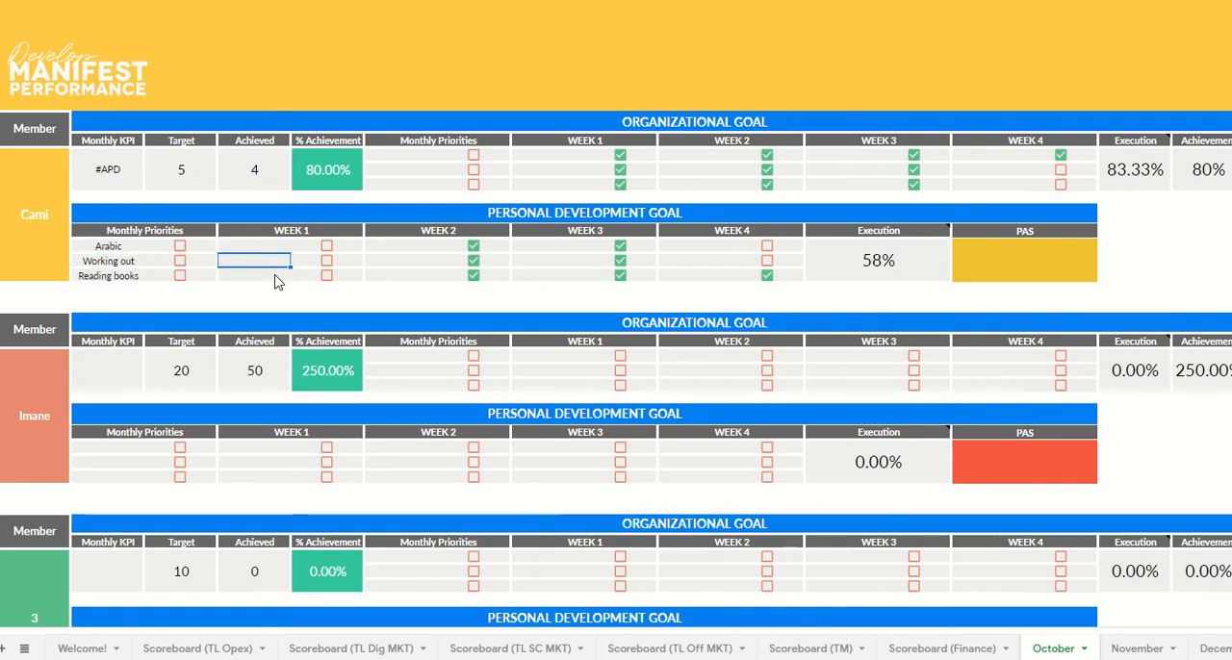
- Untick Cami's personal weekly actions so execution drops from 58% to 17% and her PAS turns red
{"action": "left_click", "coordinate": [435, 247]}
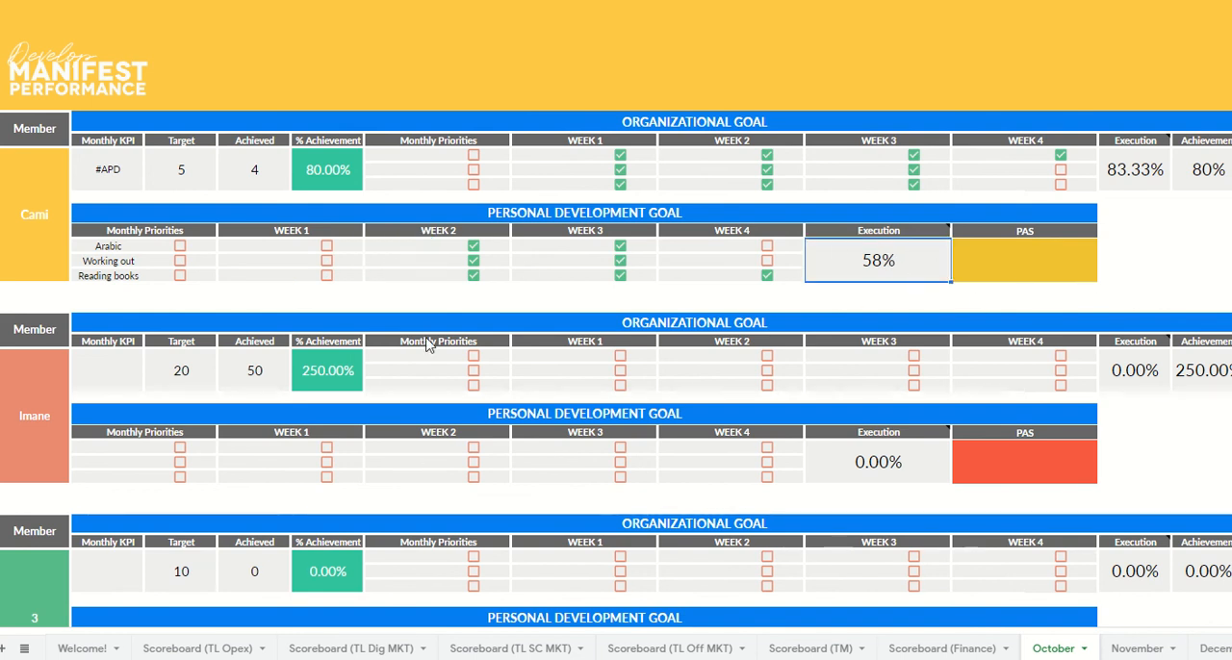
{"action": "left_click", "coordinate": [472, 246]}
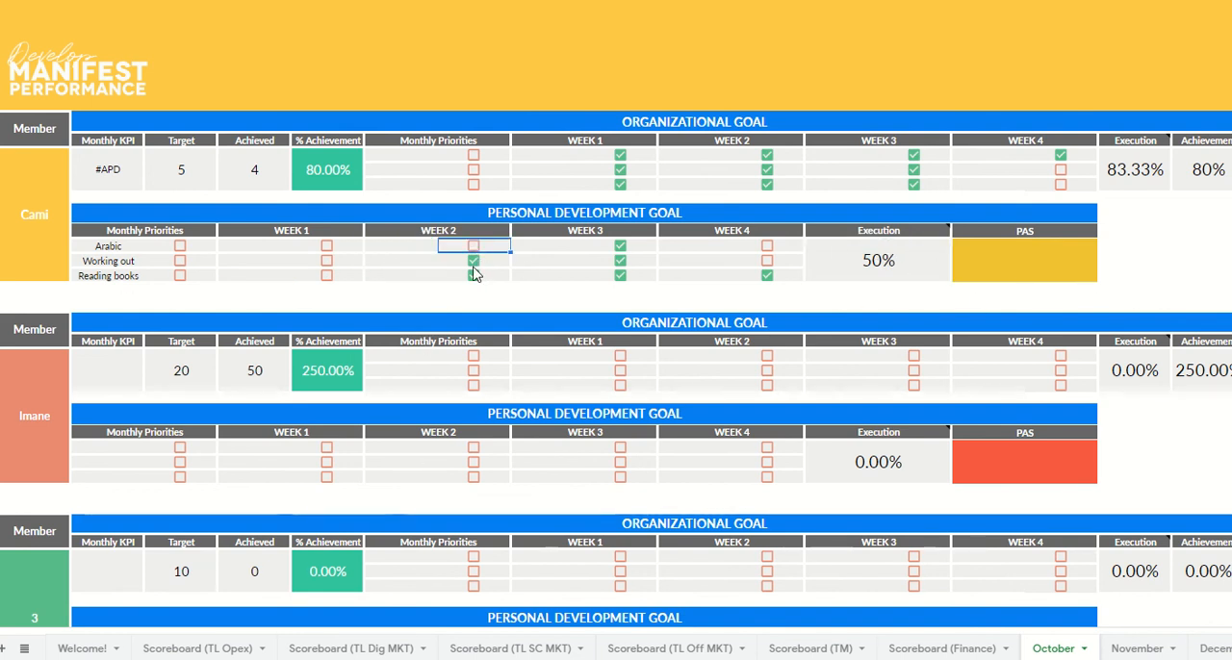
{"action": "left_click", "coordinate": [474, 262]}
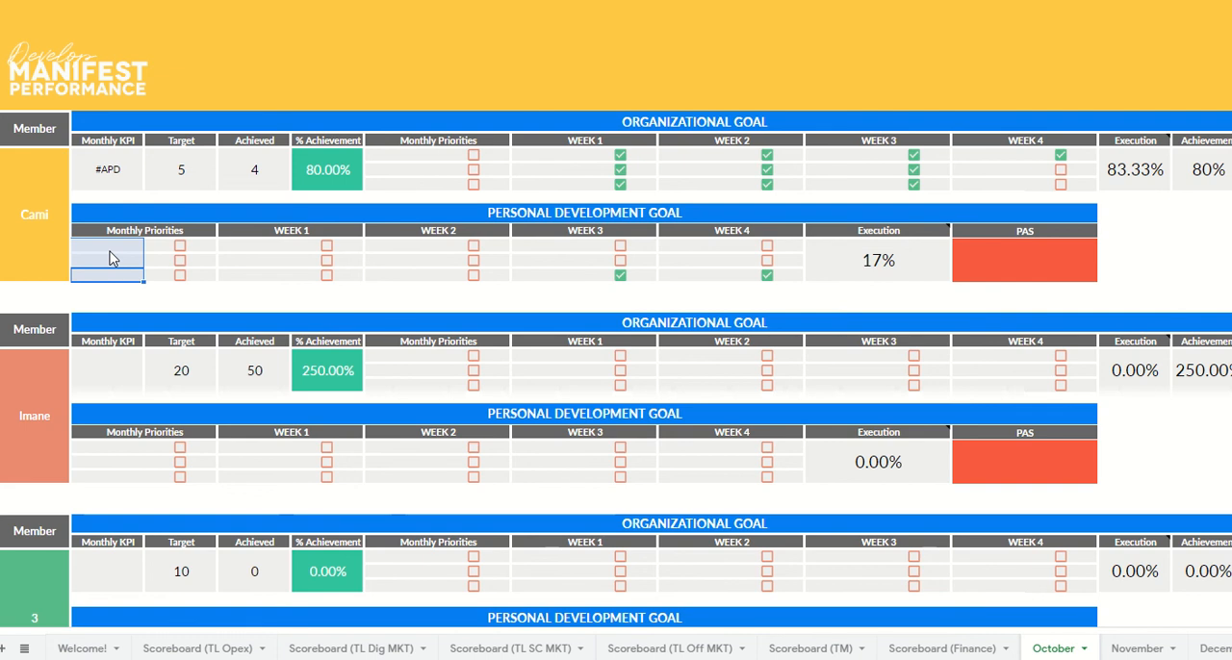
{"action": "mouse_move", "coordinate": [439, 420]}
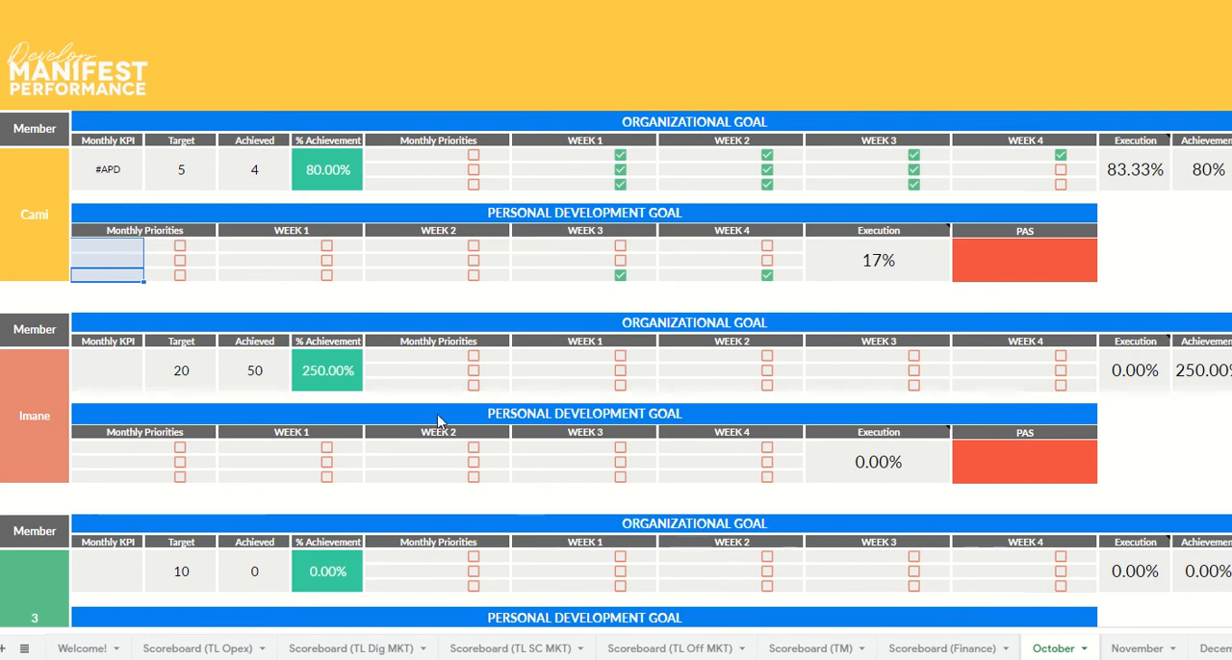
{"action": "left_click", "coordinate": [401, 277]}
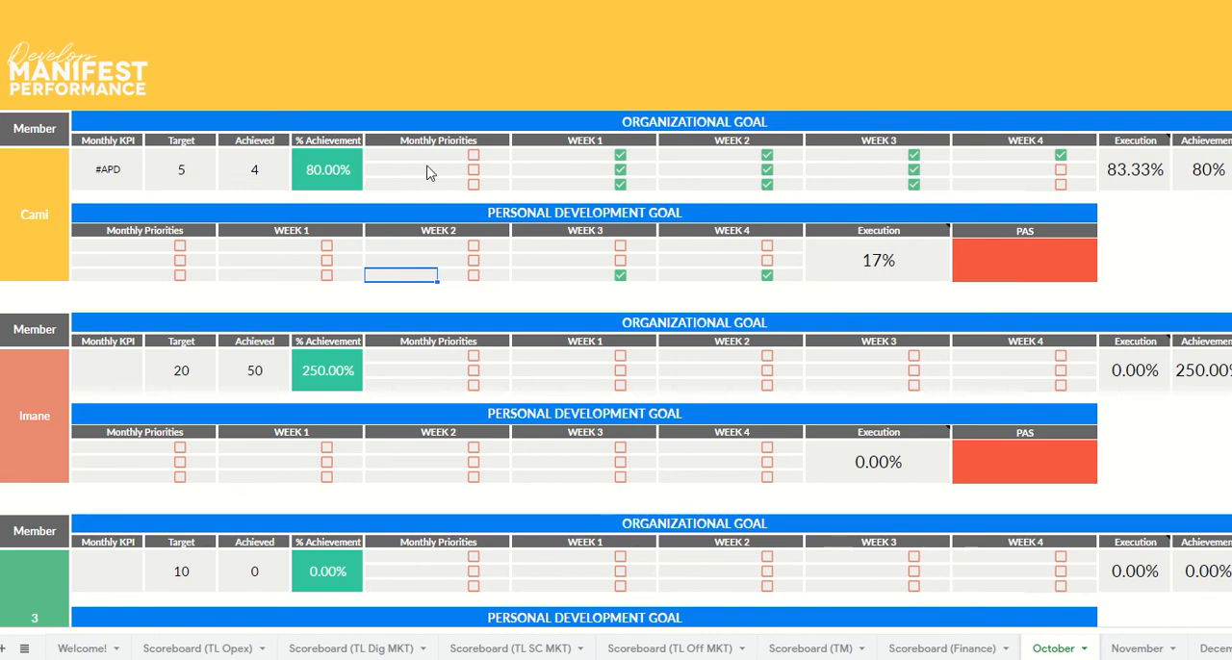
{"action": "left_click", "coordinate": [400, 170]}
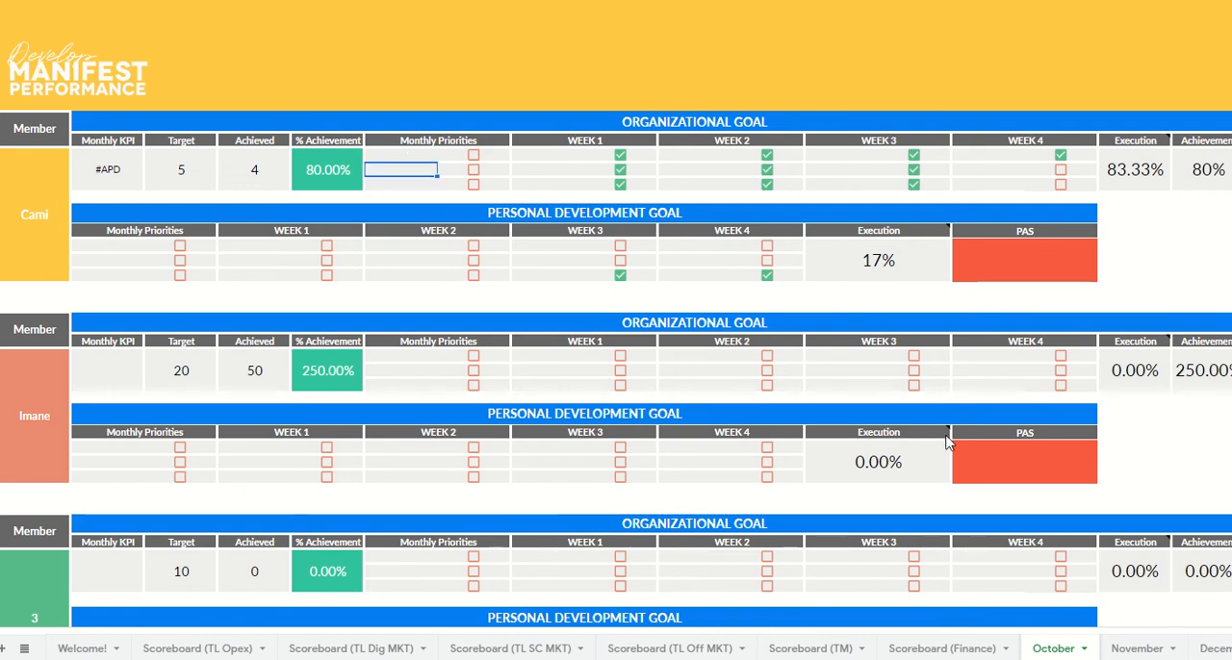
{"action": "mouse_move", "coordinate": [392, 616]}
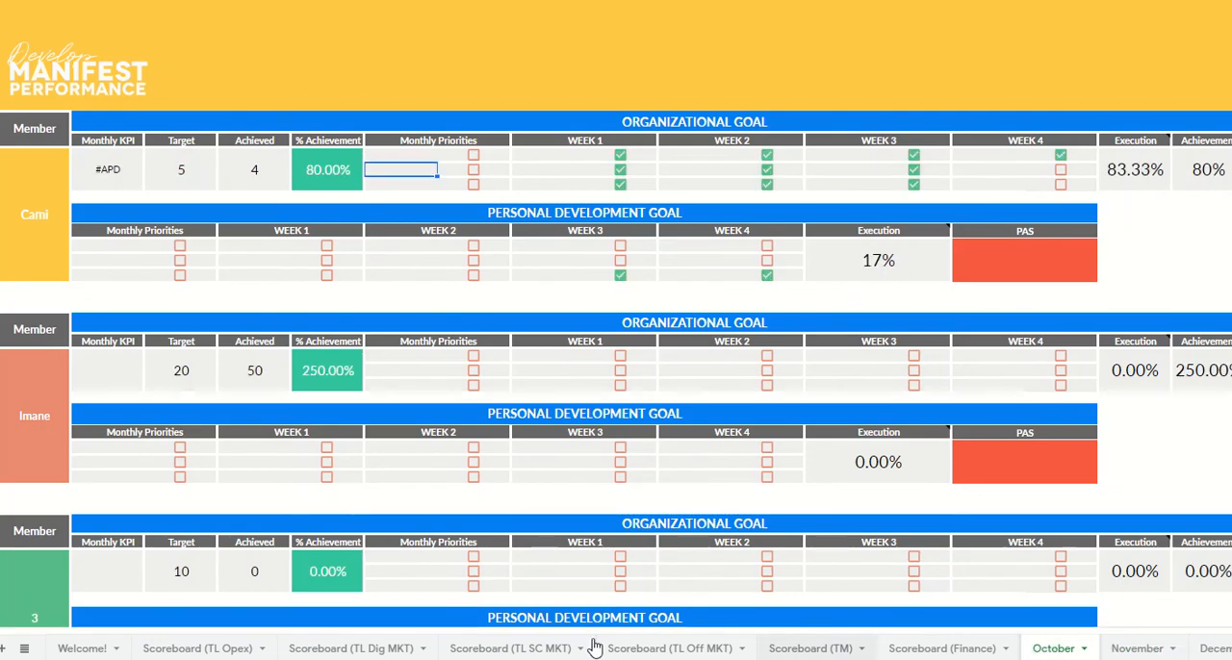
- Check Cami's 9-box rating on the Scoreboard (TL Opex) and return to the October sheet
{"action": "left_click", "coordinate": [197, 647]}
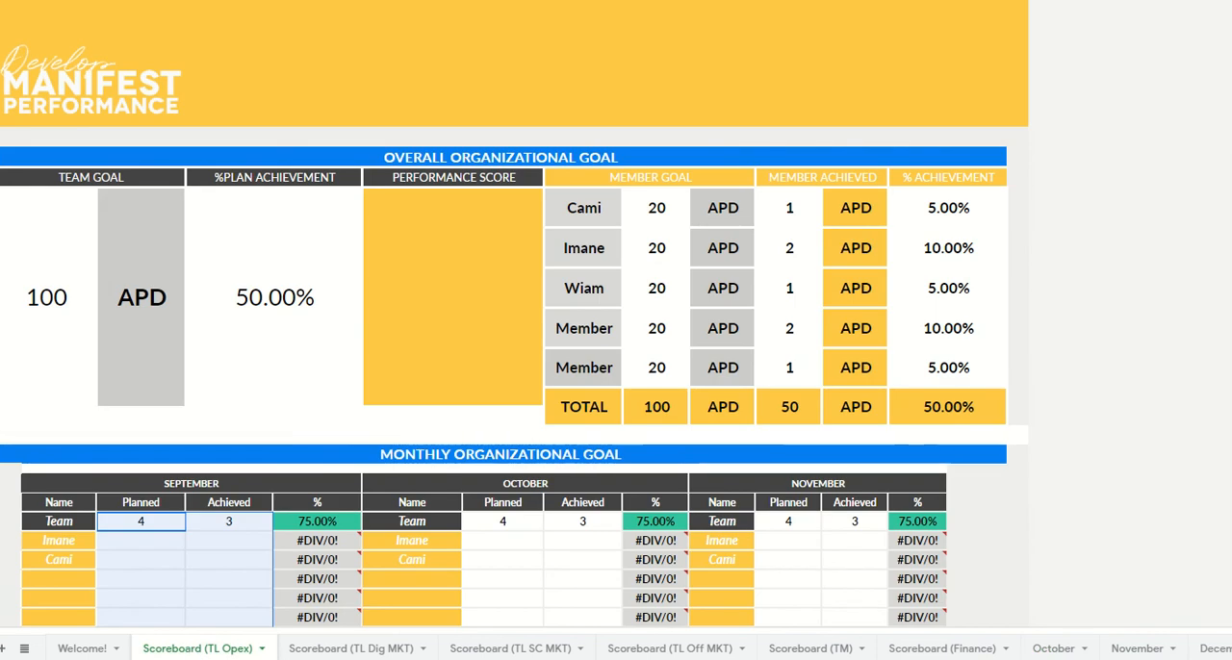
{"action": "scroll", "scroll_direction": "down", "scroll_amount": 3}
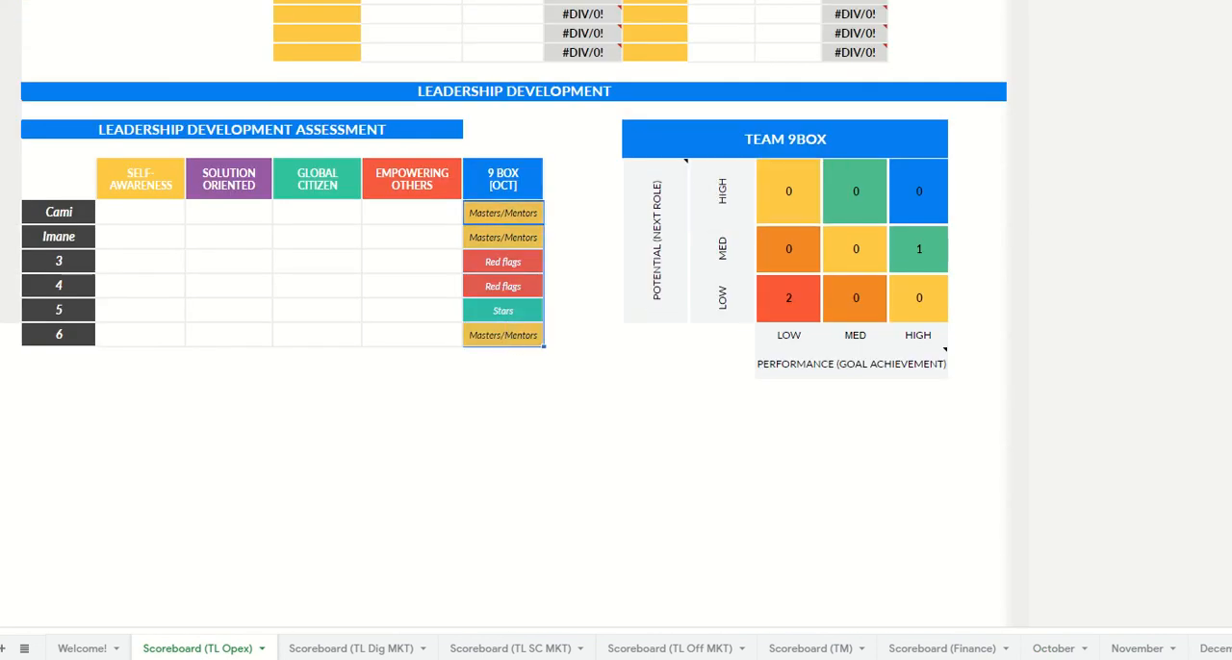
{"action": "left_click", "coordinate": [1053, 646]}
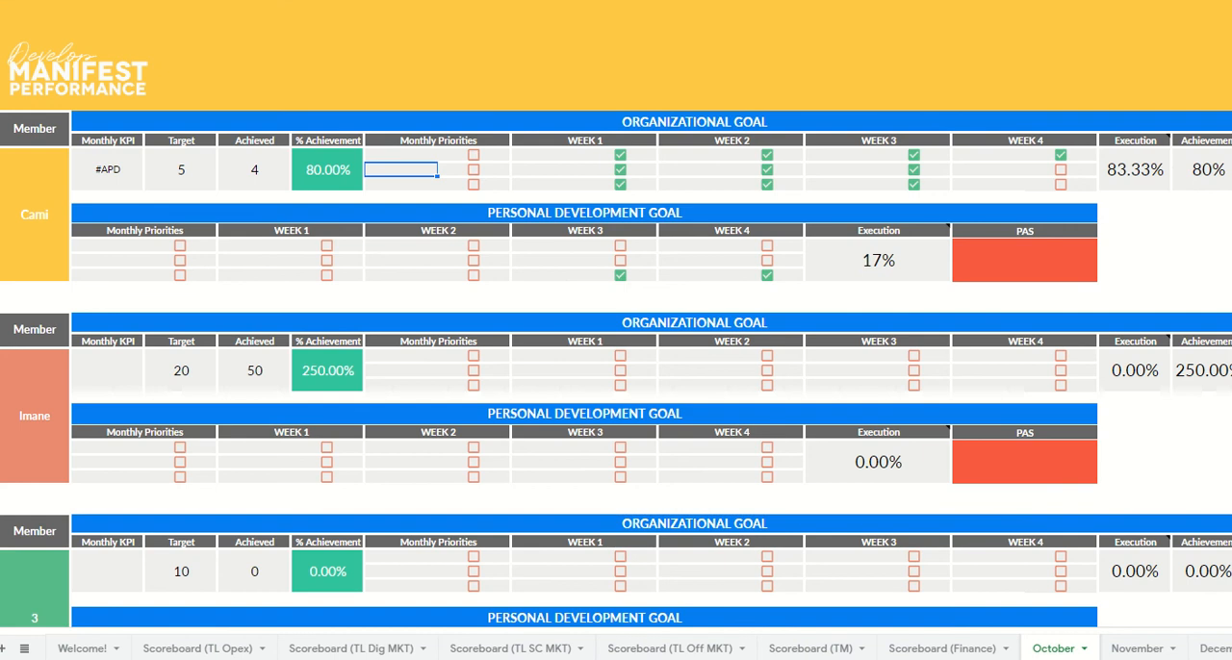
{"action": "mouse_move", "coordinate": [793, 123]}
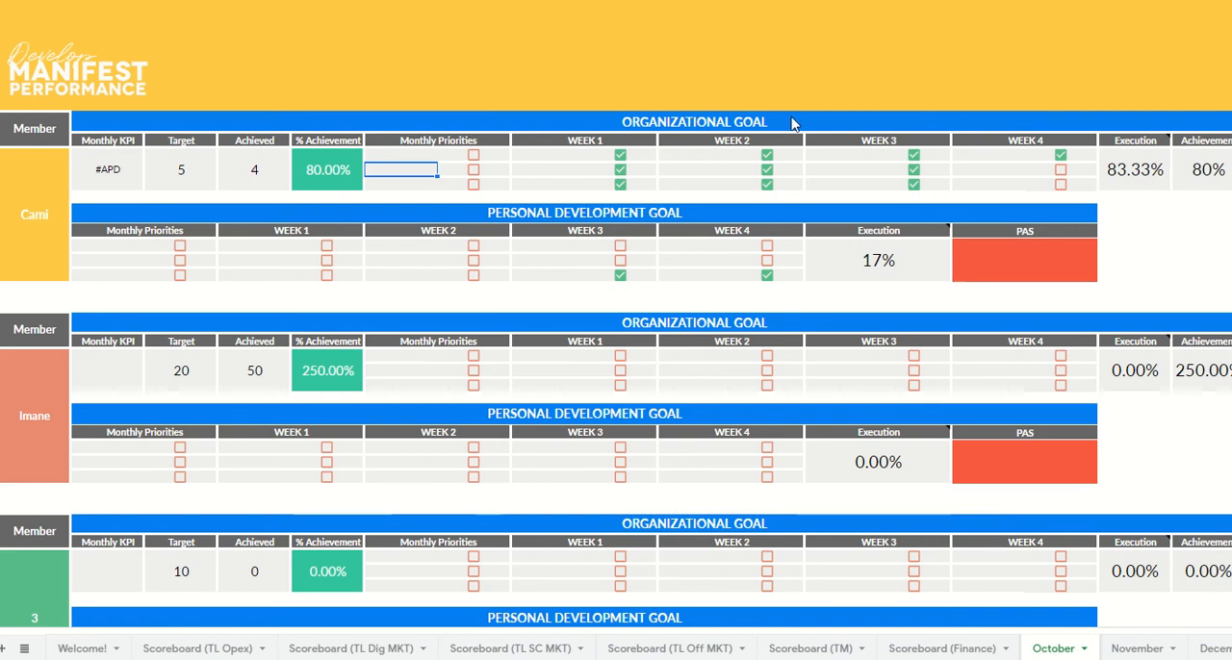
{"action": "mouse_move", "coordinate": [678, 158]}
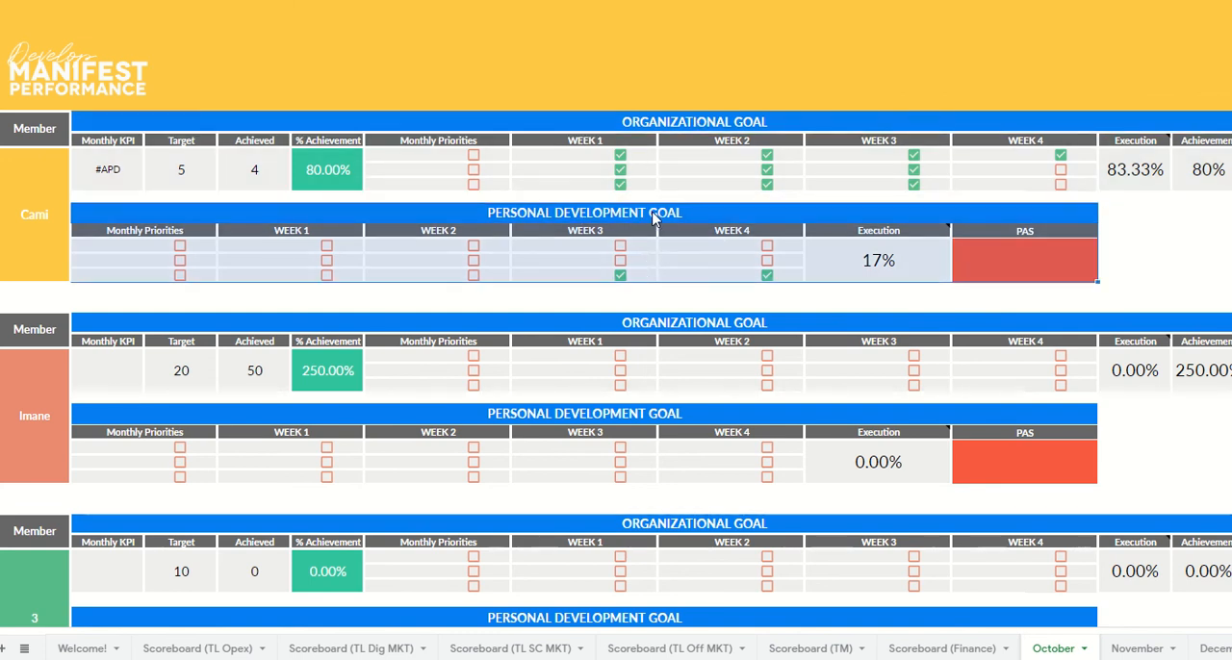
{"action": "left_click", "coordinate": [766, 262]}
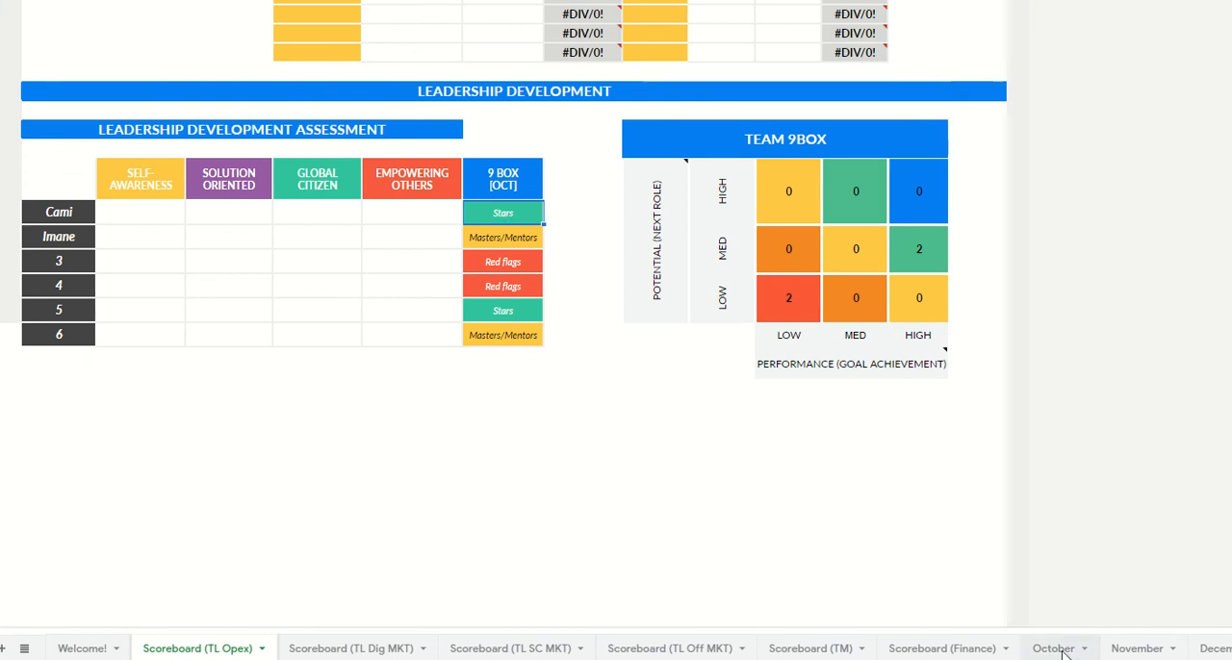
{"action": "left_click", "coordinate": [1051, 646]}
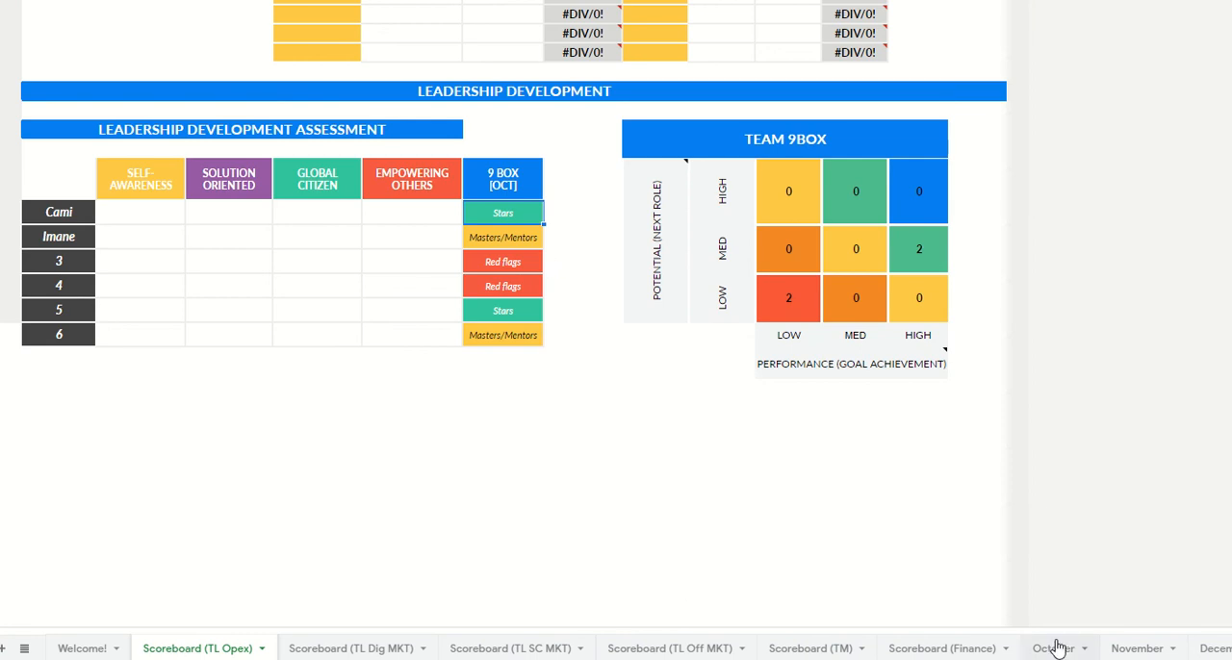
- Raise Cami's achieved to 5 and retick weekly actions for 58% execution, then return to the Welcome sheet
{"action": "left_click", "coordinate": [1053, 646]}
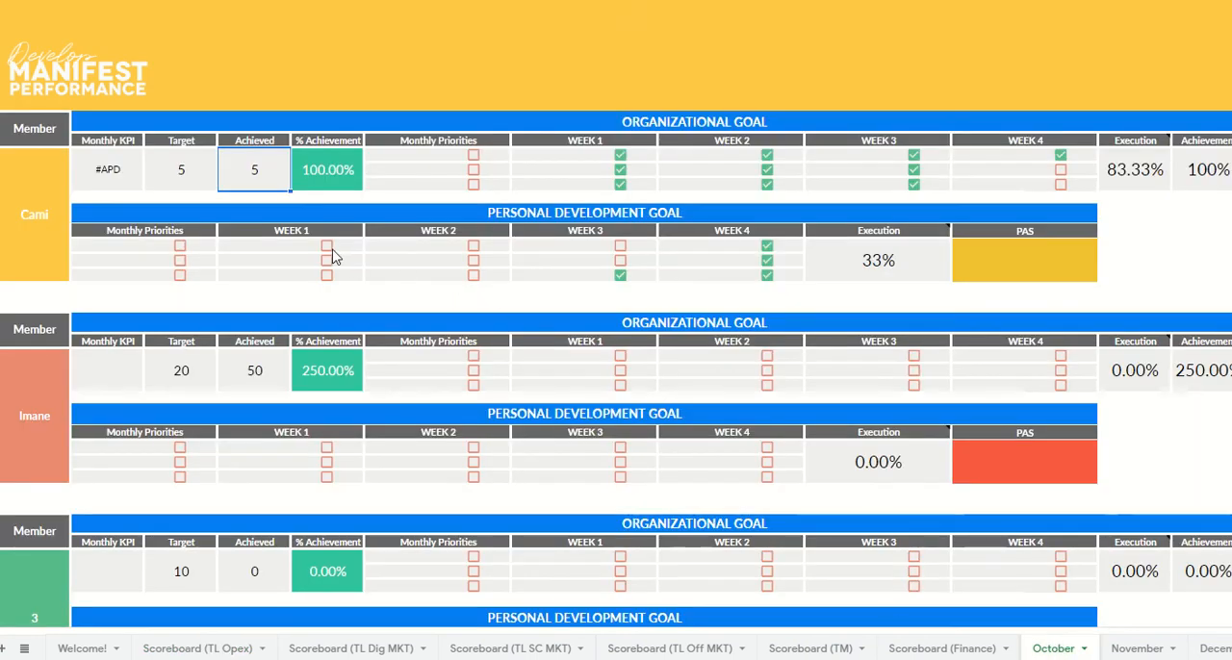
{"action": "left_click", "coordinate": [327, 259]}
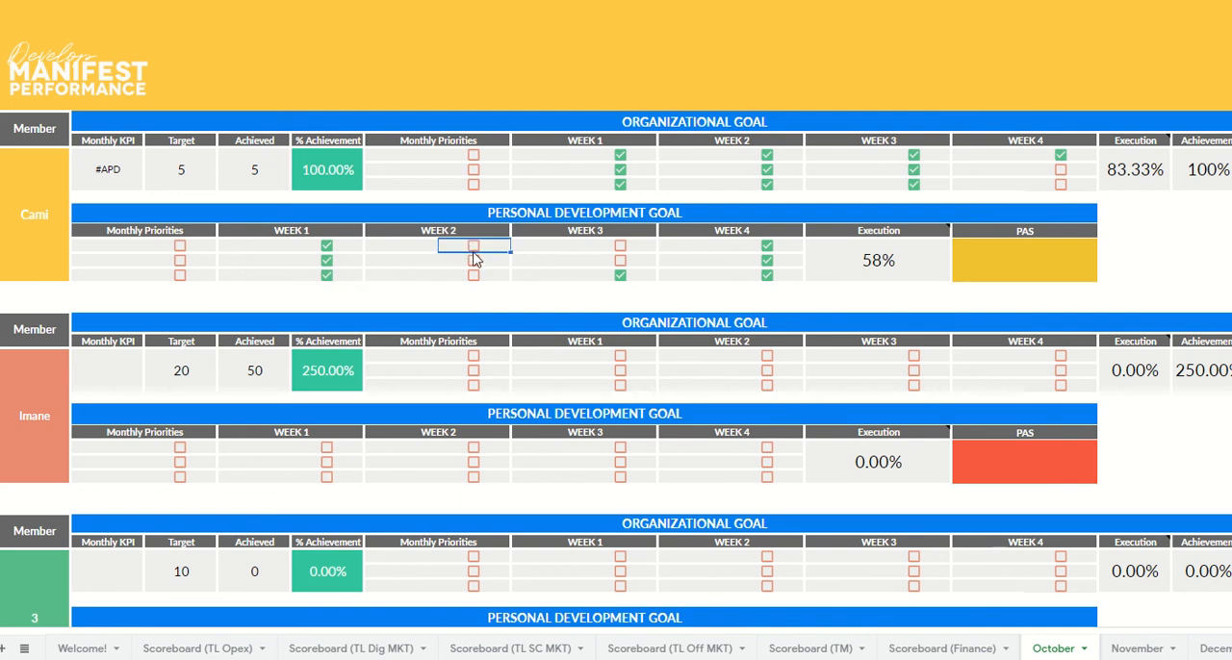
{"action": "left_click", "coordinate": [474, 261]}
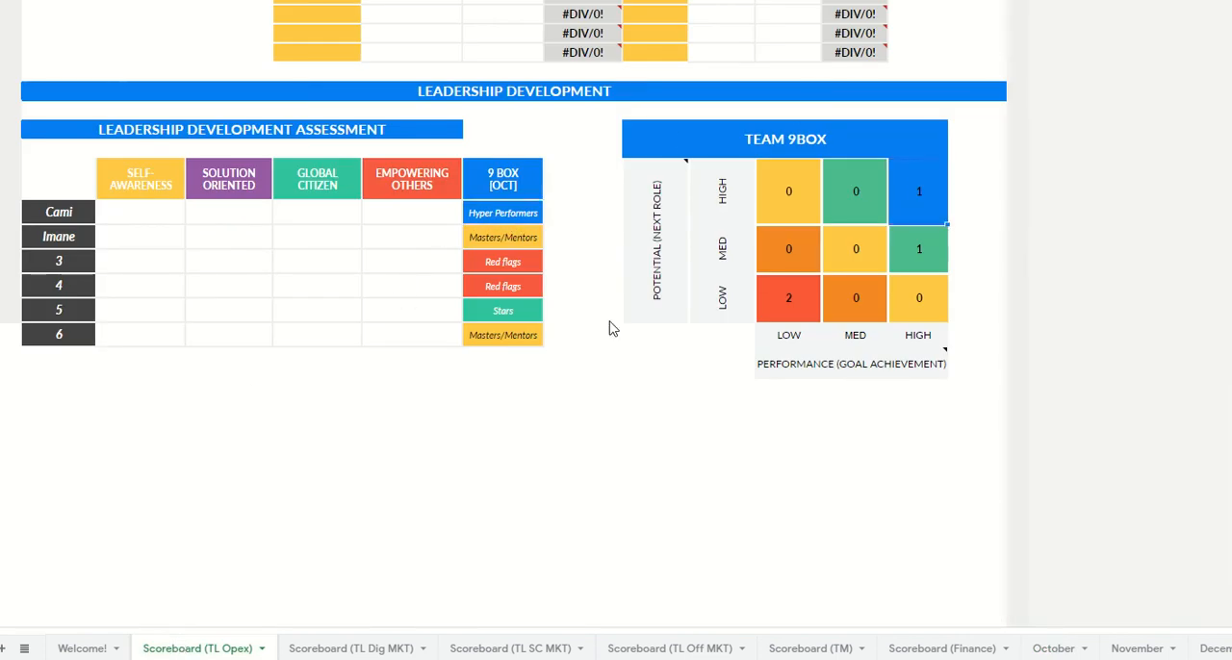
{"action": "mouse_move", "coordinate": [662, 450]}
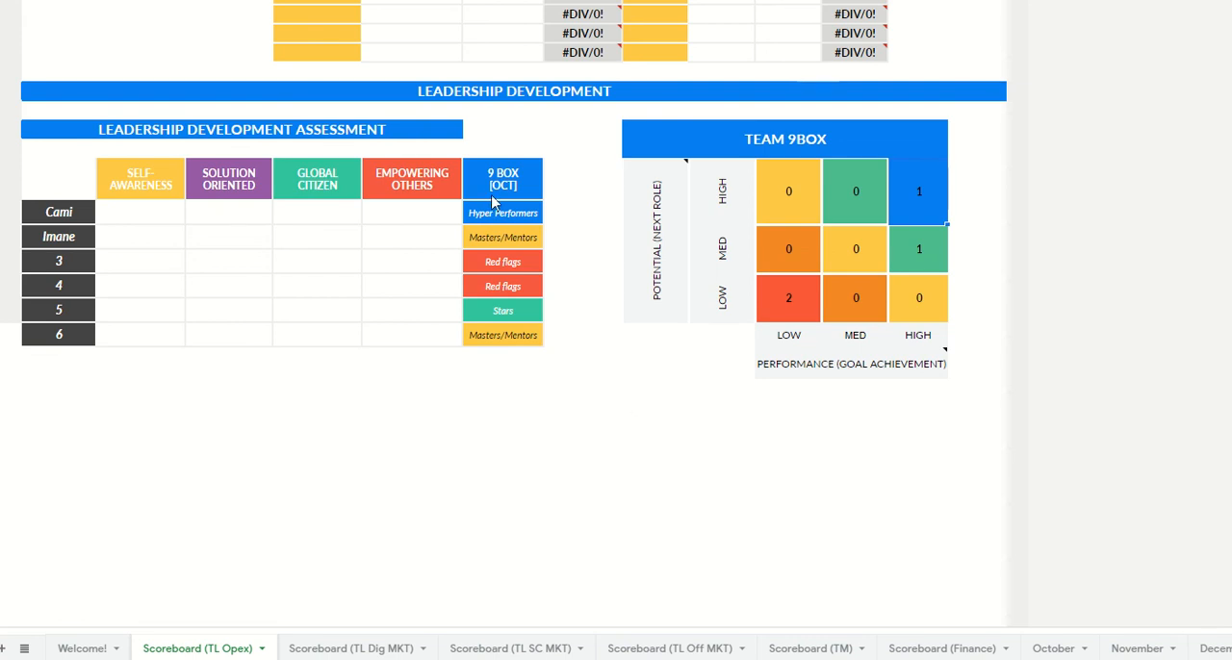
{"action": "left_click", "coordinate": [502, 387]}
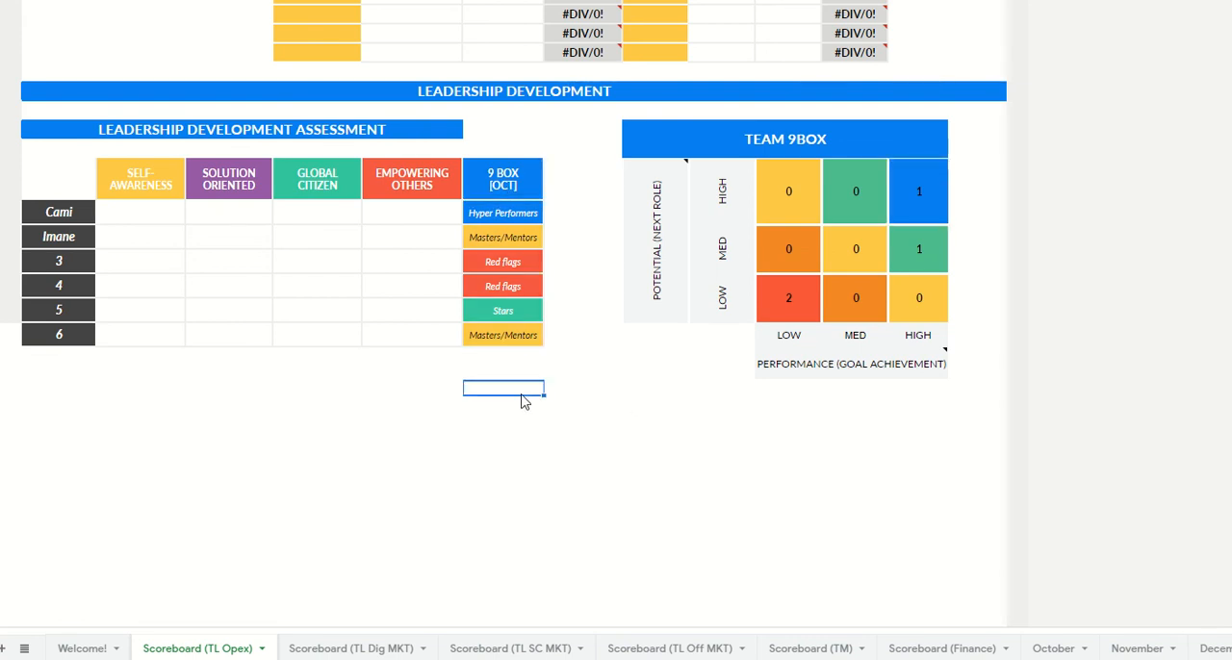
{"action": "left_click", "coordinate": [503, 212]}
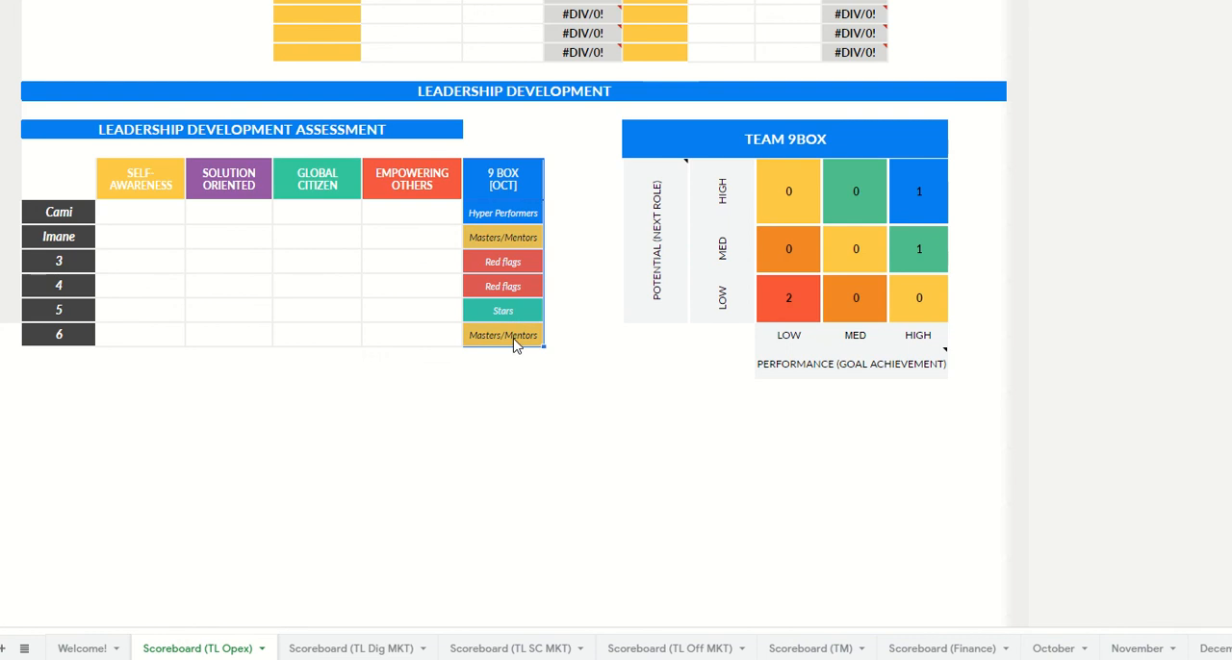
{"action": "mouse_move", "coordinate": [776, 316]}
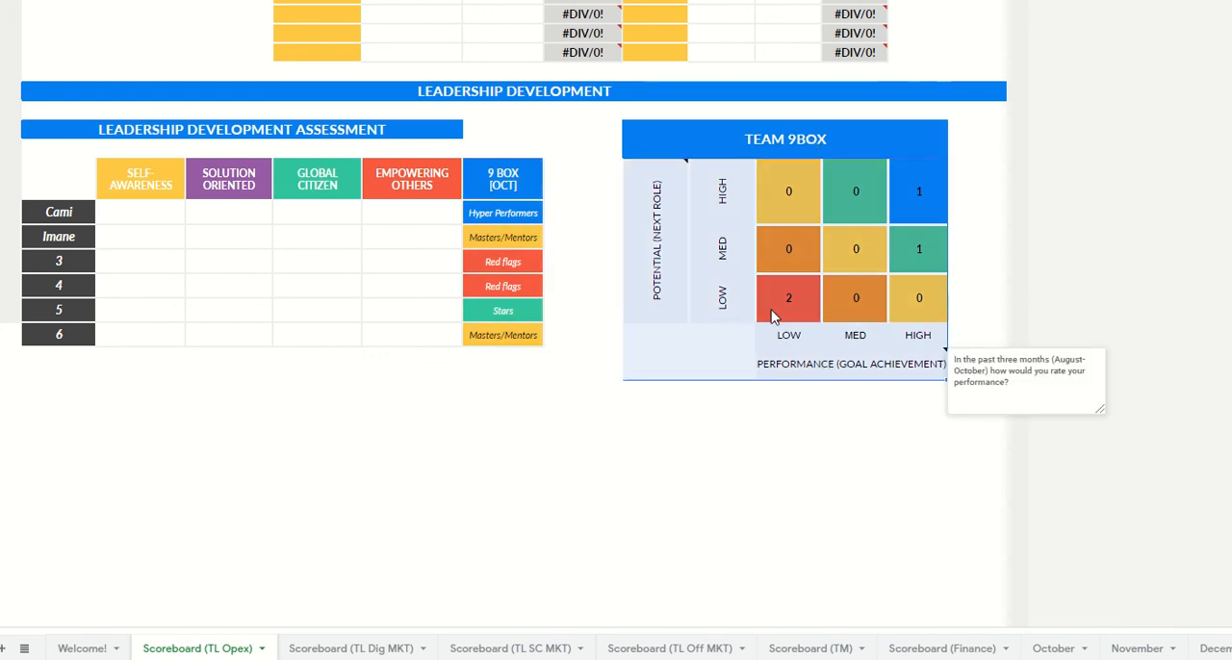
{"action": "mouse_move", "coordinate": [861, 181]}
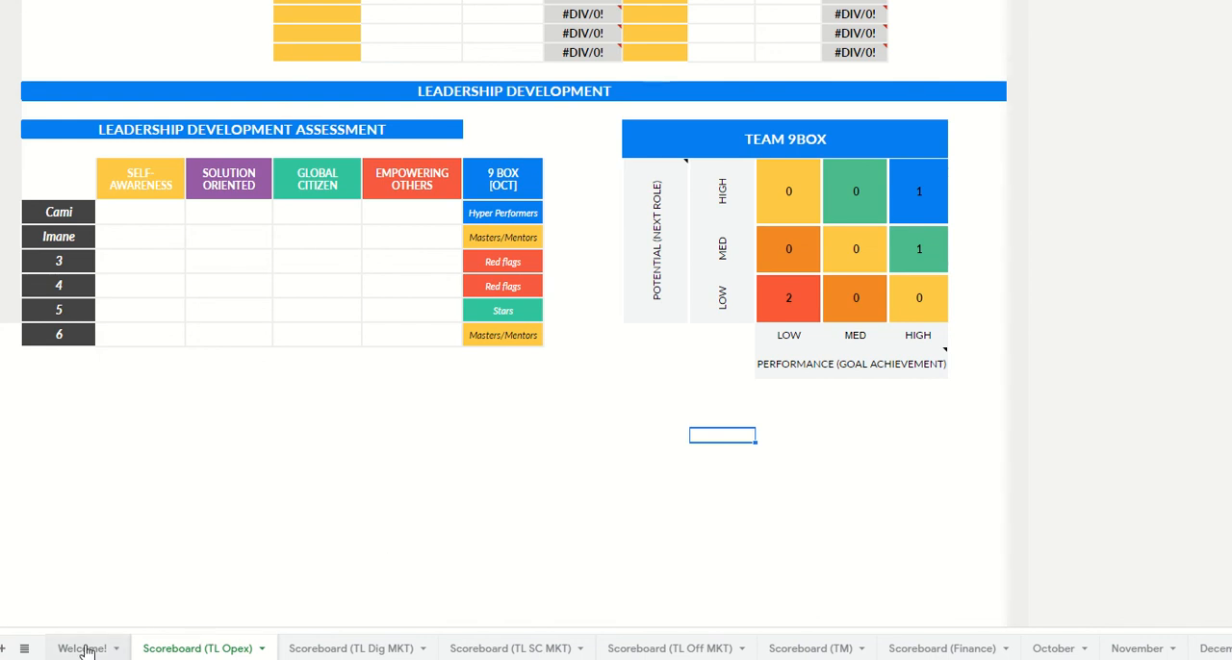
{"action": "left_click", "coordinate": [83, 647]}
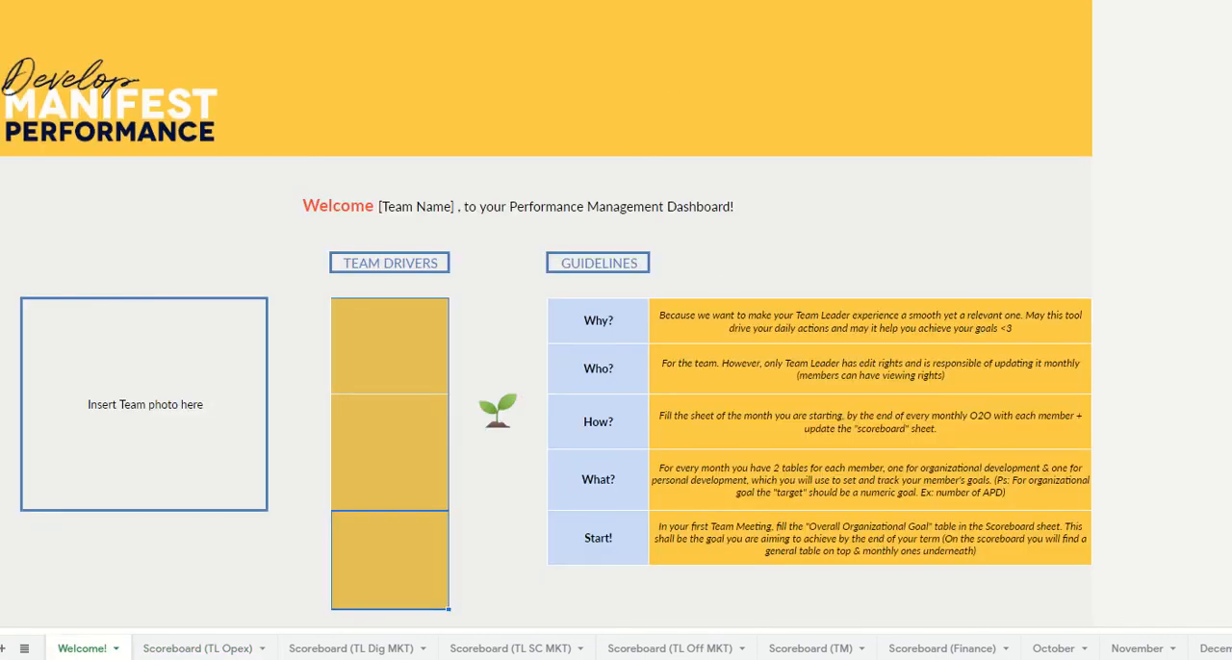